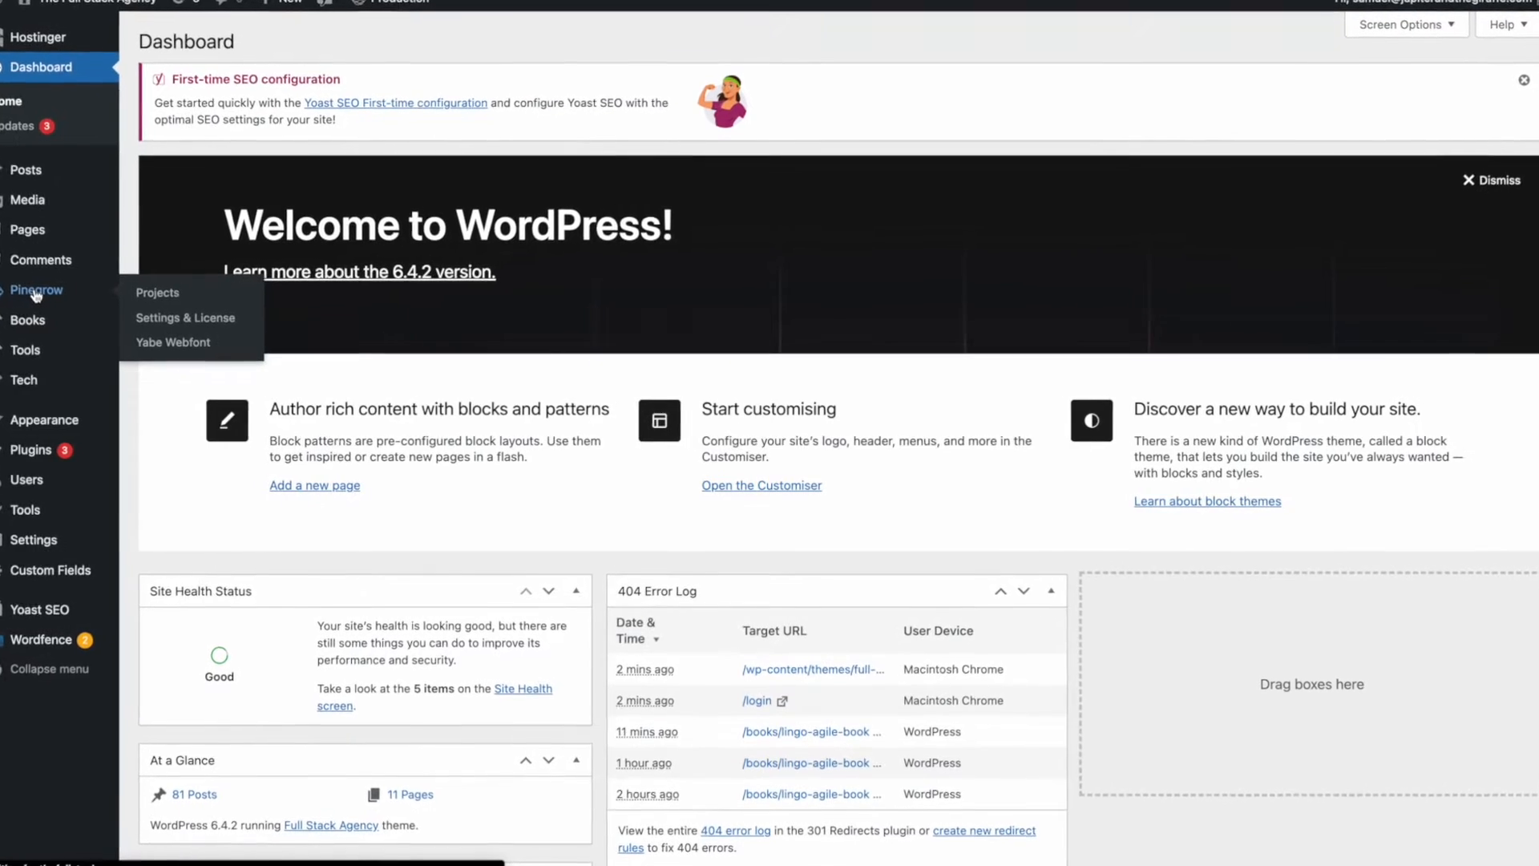
Step: Open Hostinger's File Manager and enter the public_html folder
left_click(157, 292)
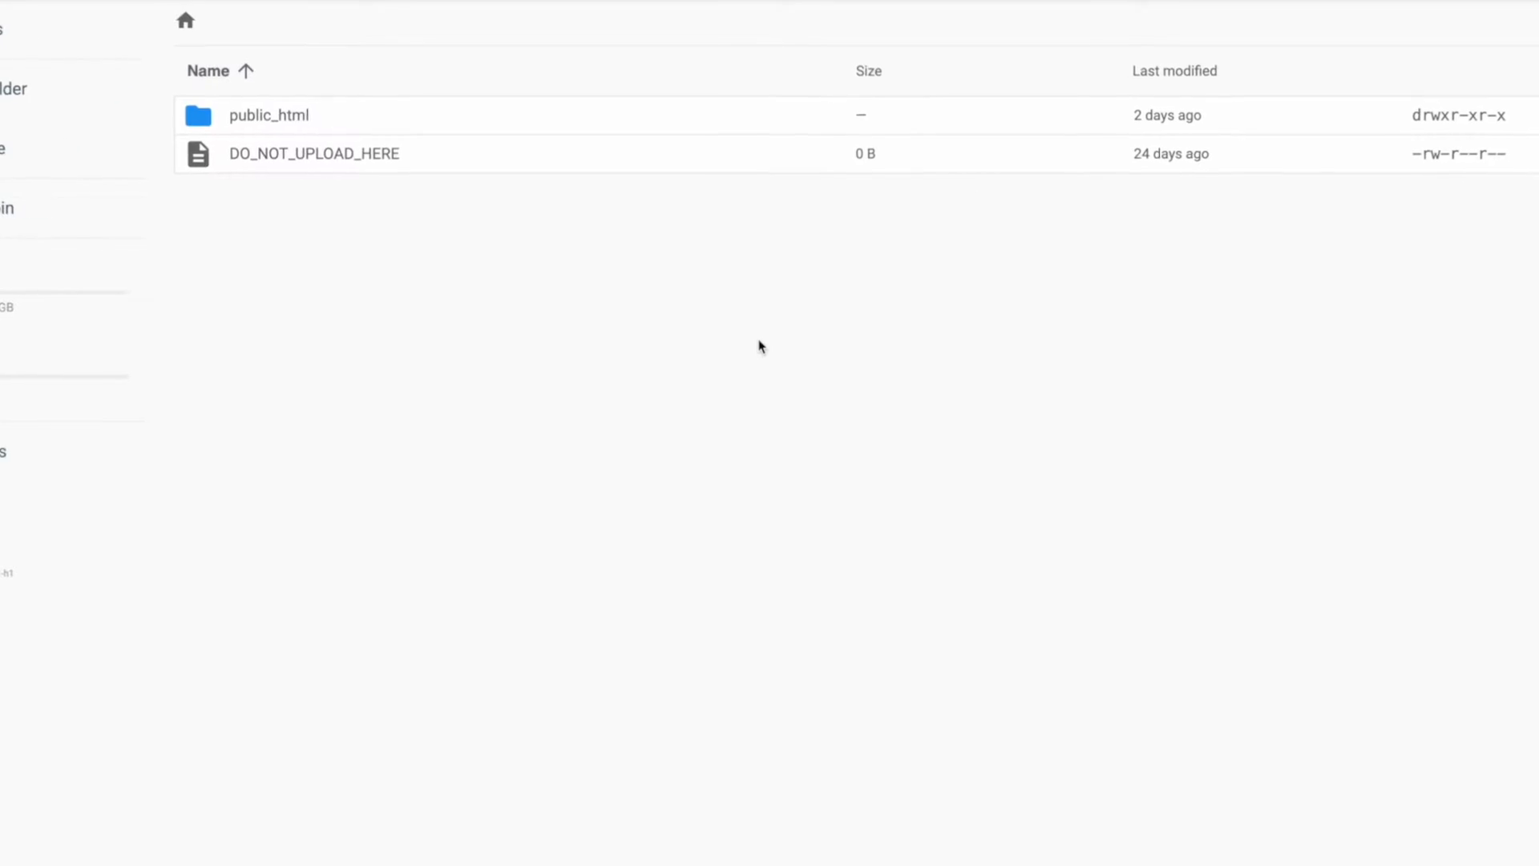
double_click(267, 115)
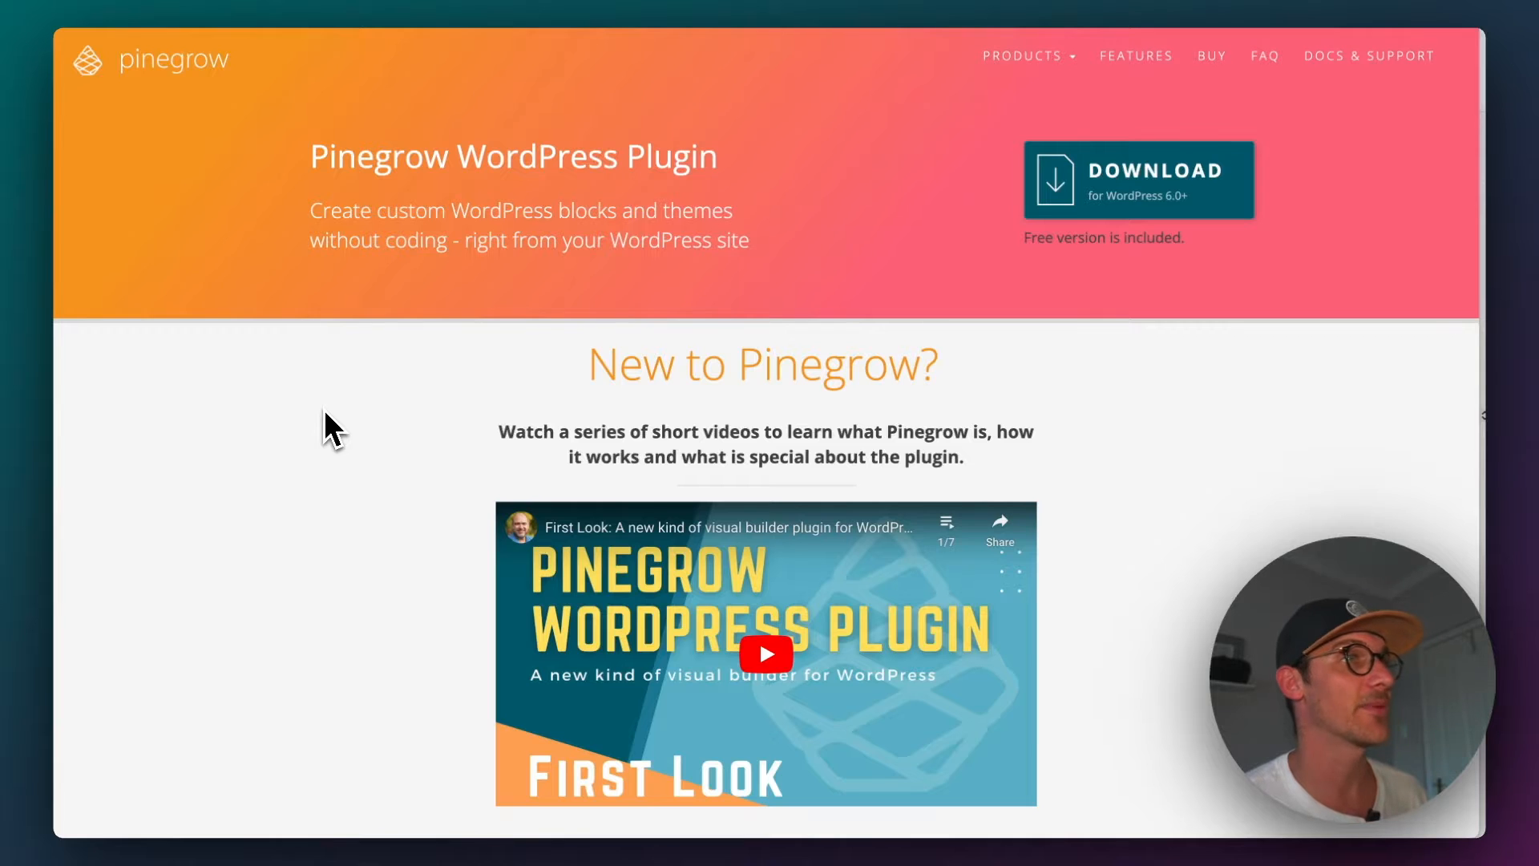
Step: Scroll the Pinegrow WordPress Plugin page to the single-site and unlimited-sites pricing cards
scroll("down", 3)
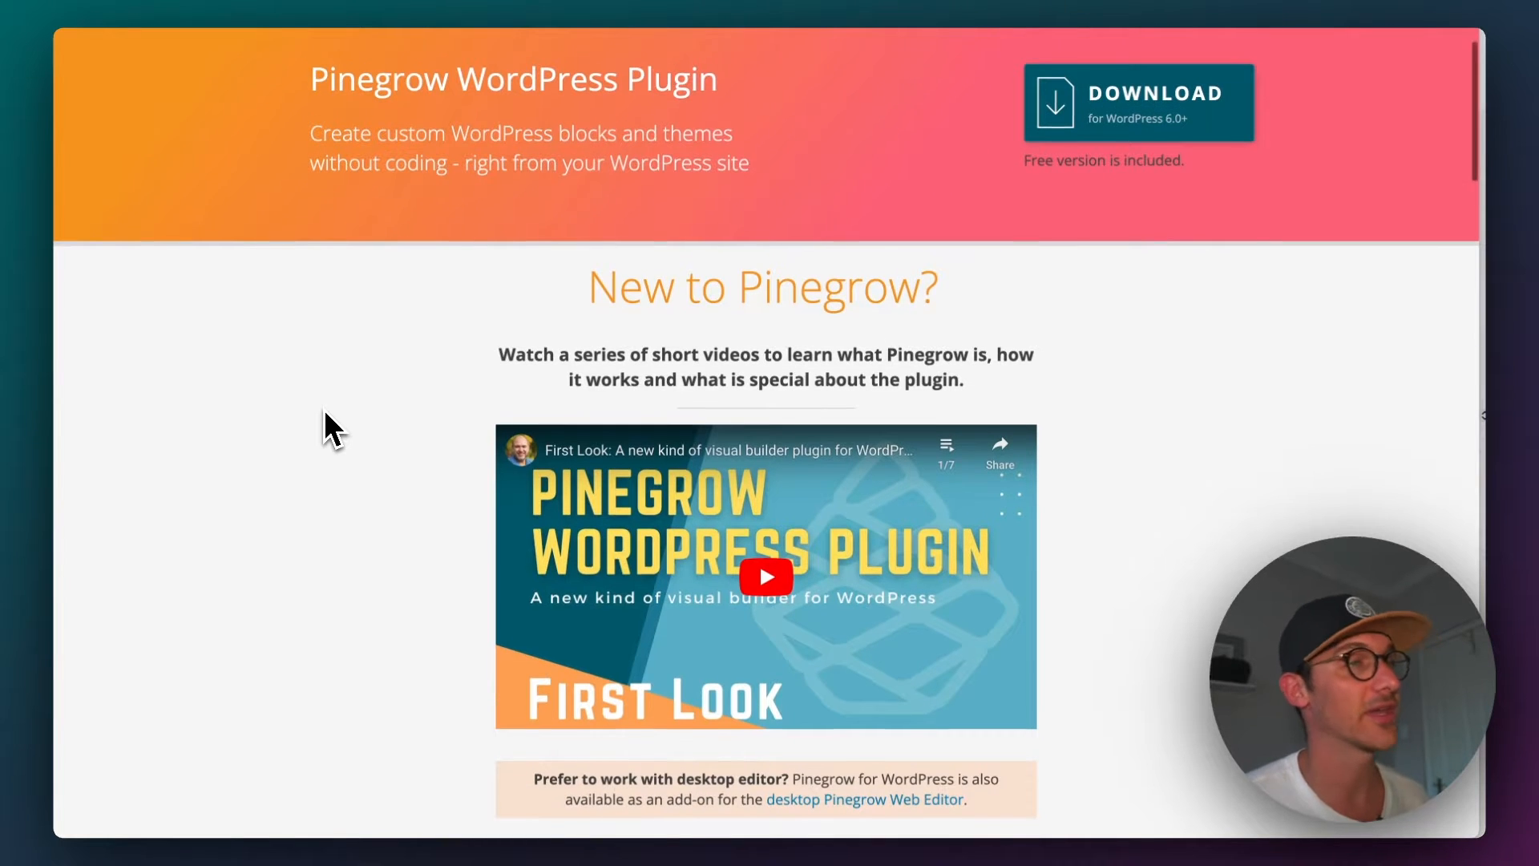
scroll("down", 3)
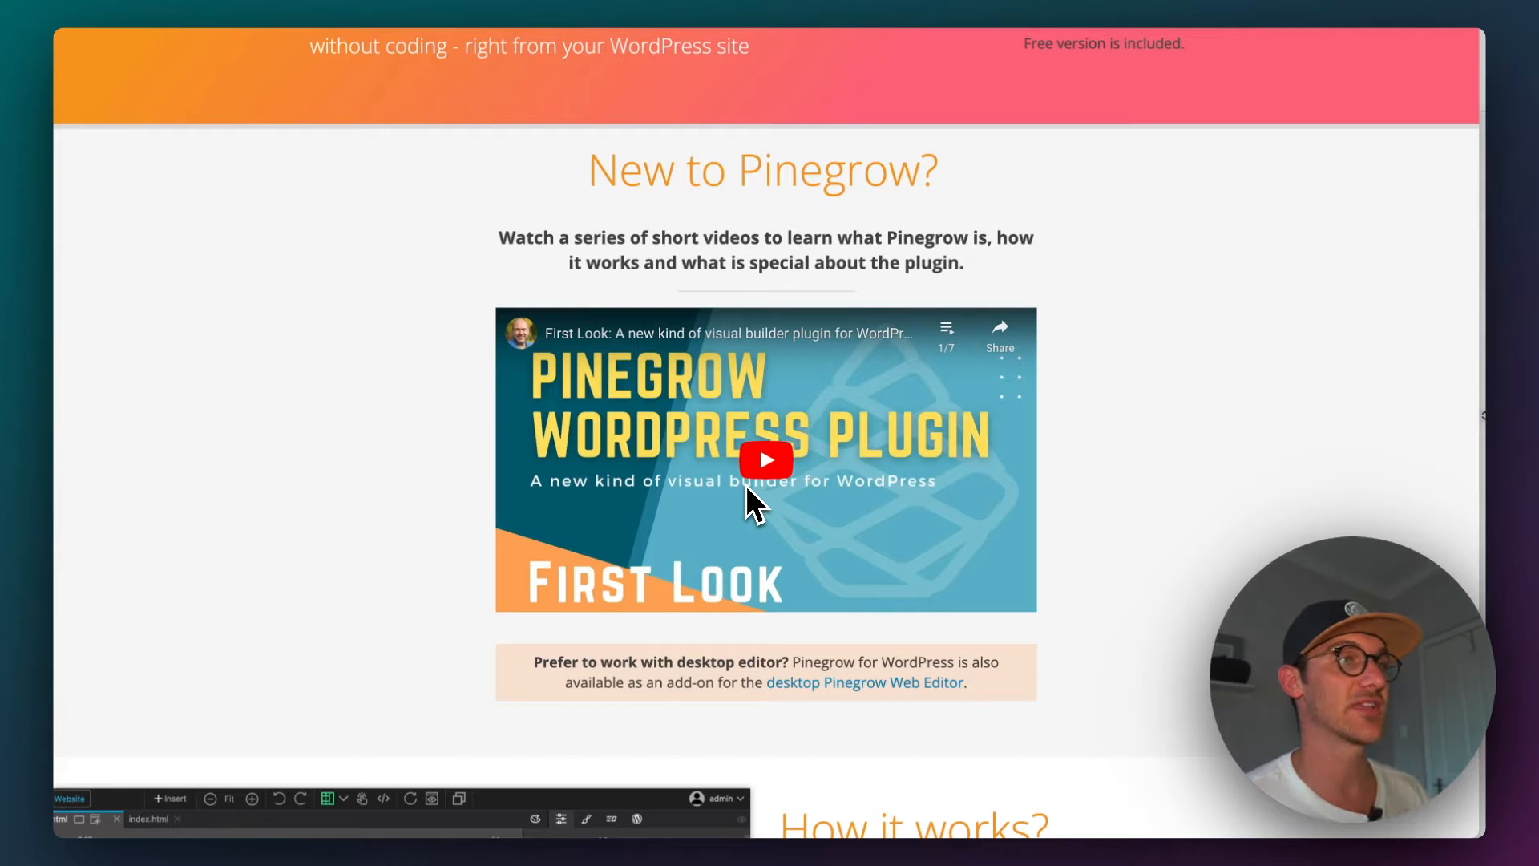
mouse_move(702, 476)
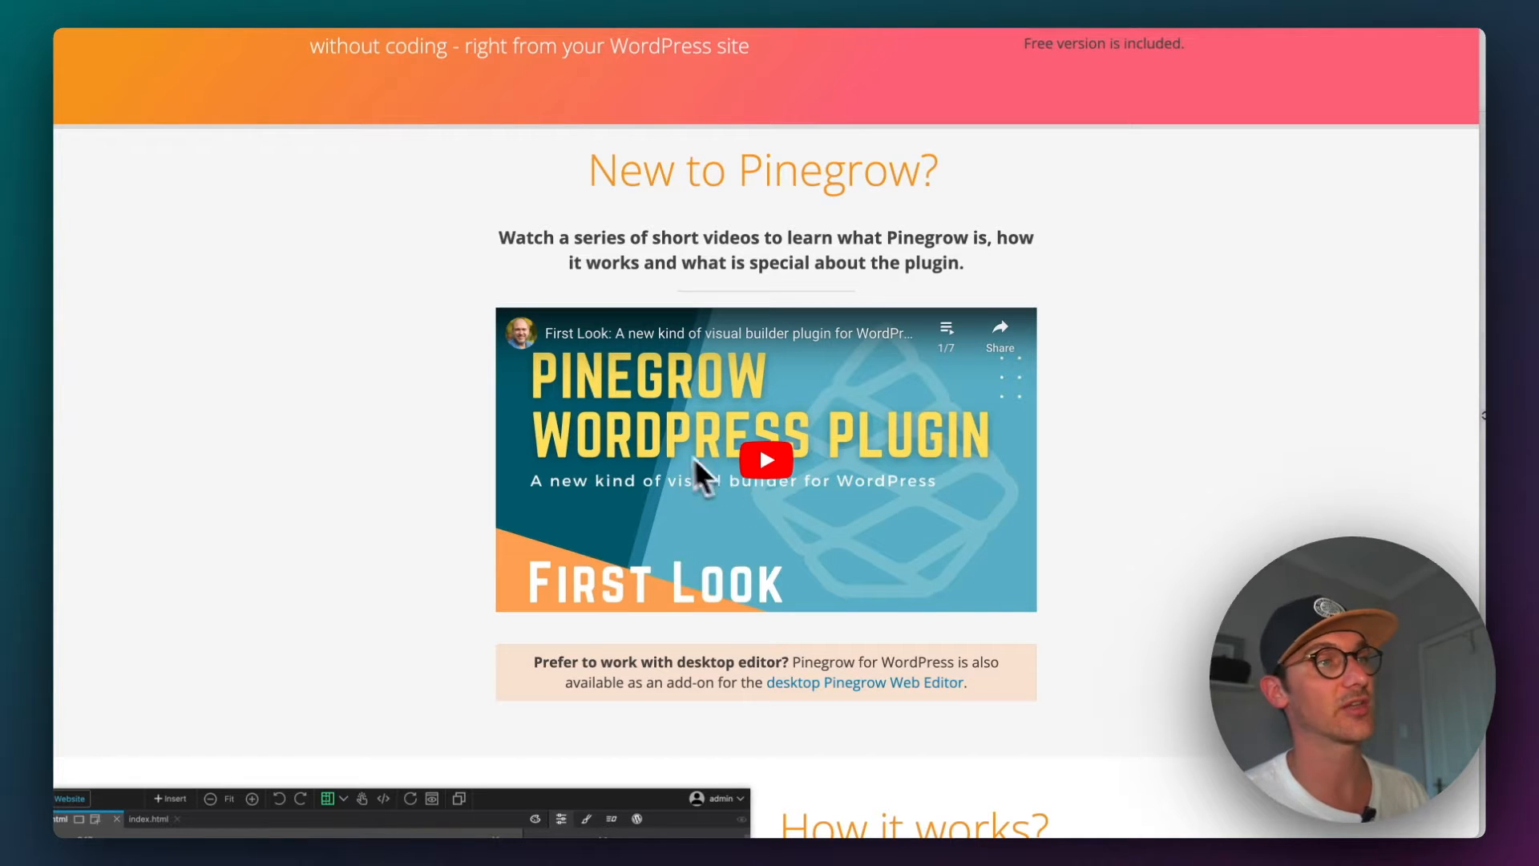
mouse_move(372, 476)
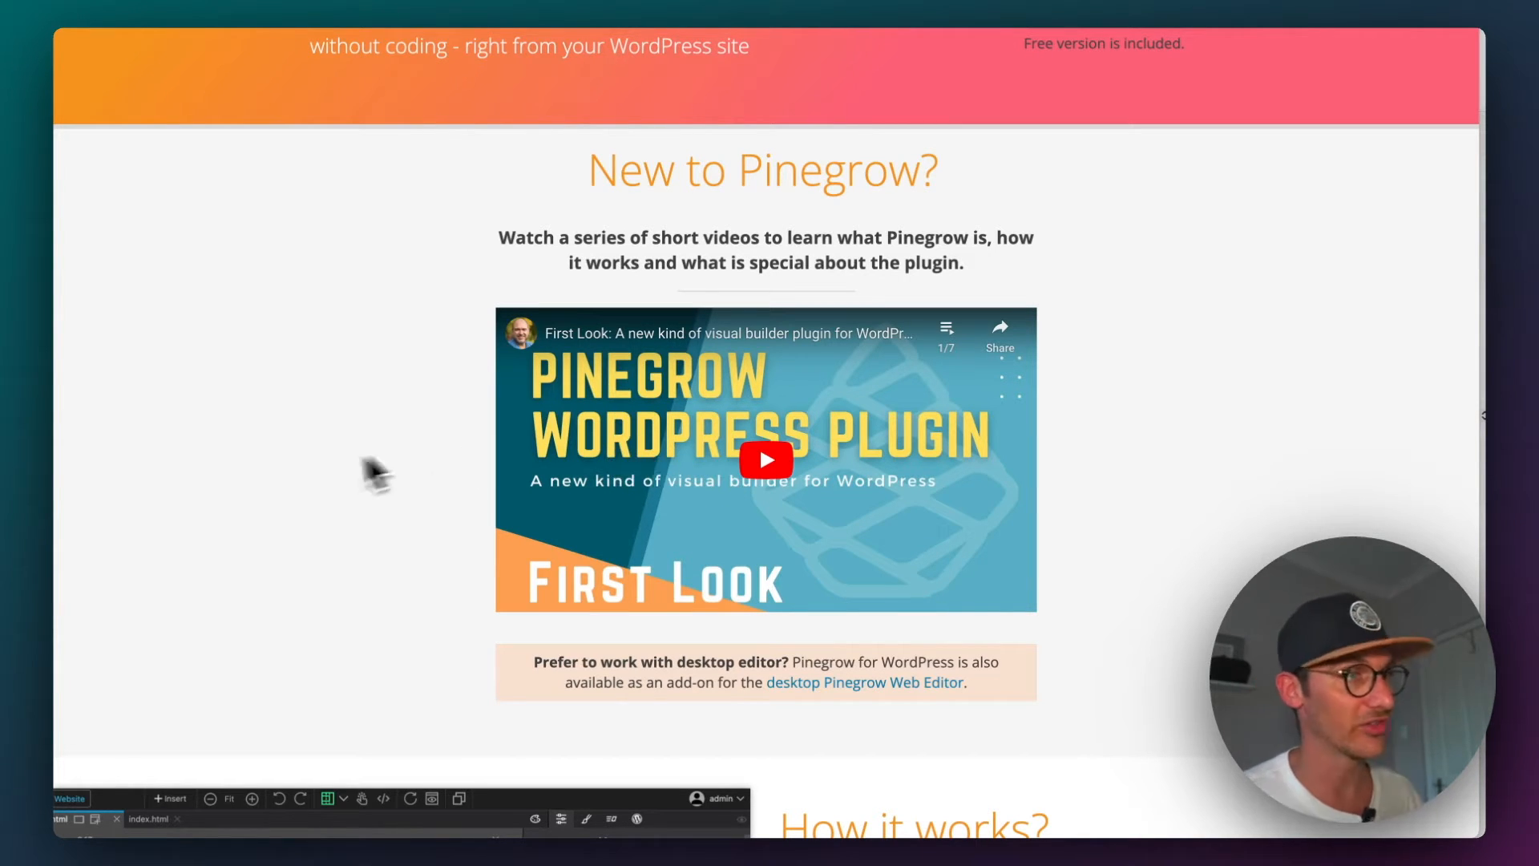
scroll("down", 3)
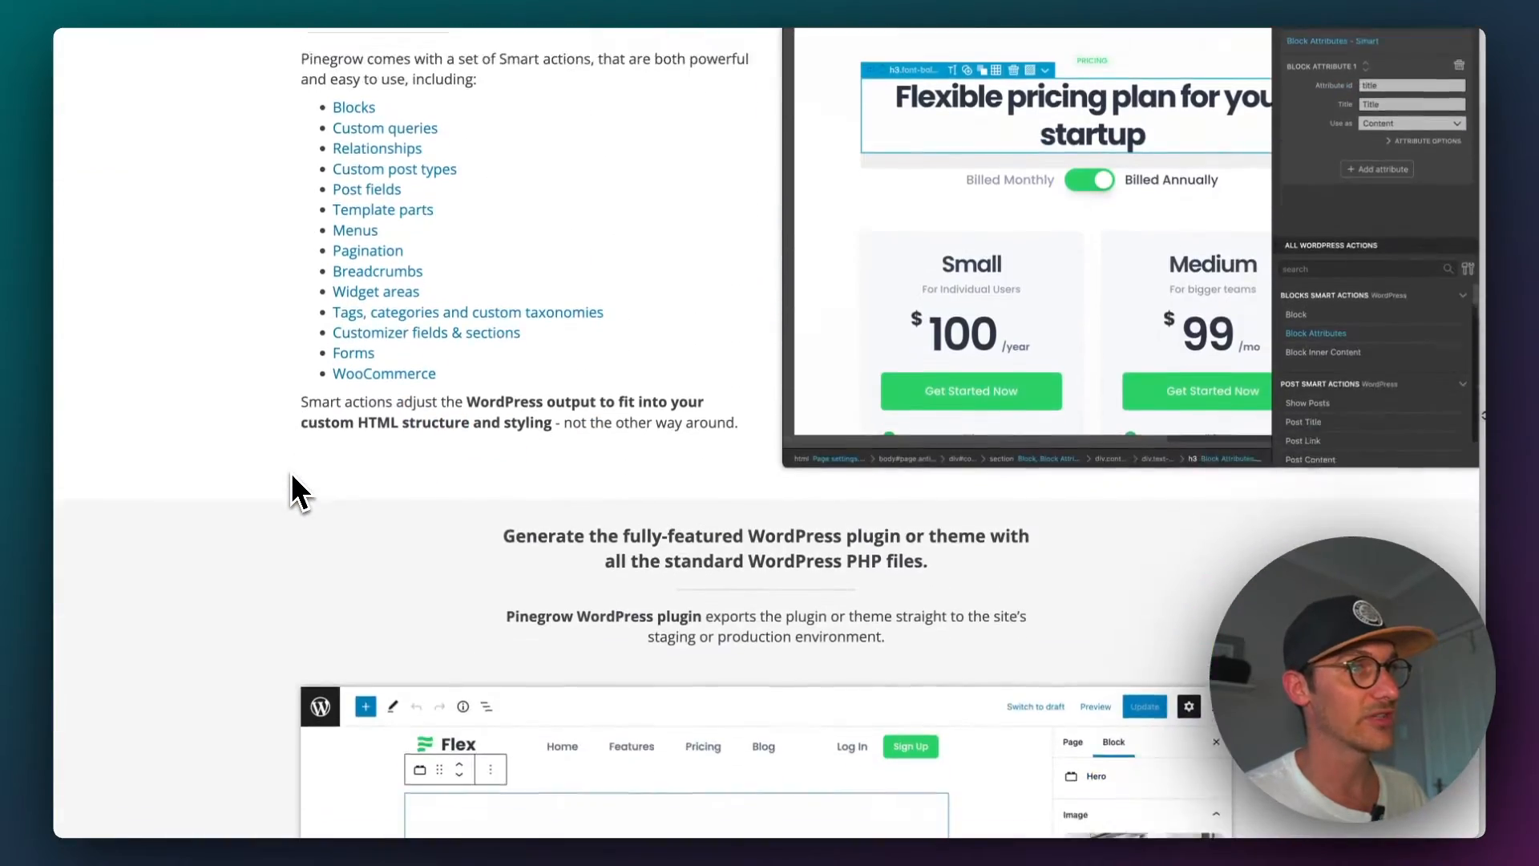
scroll("down", 3)
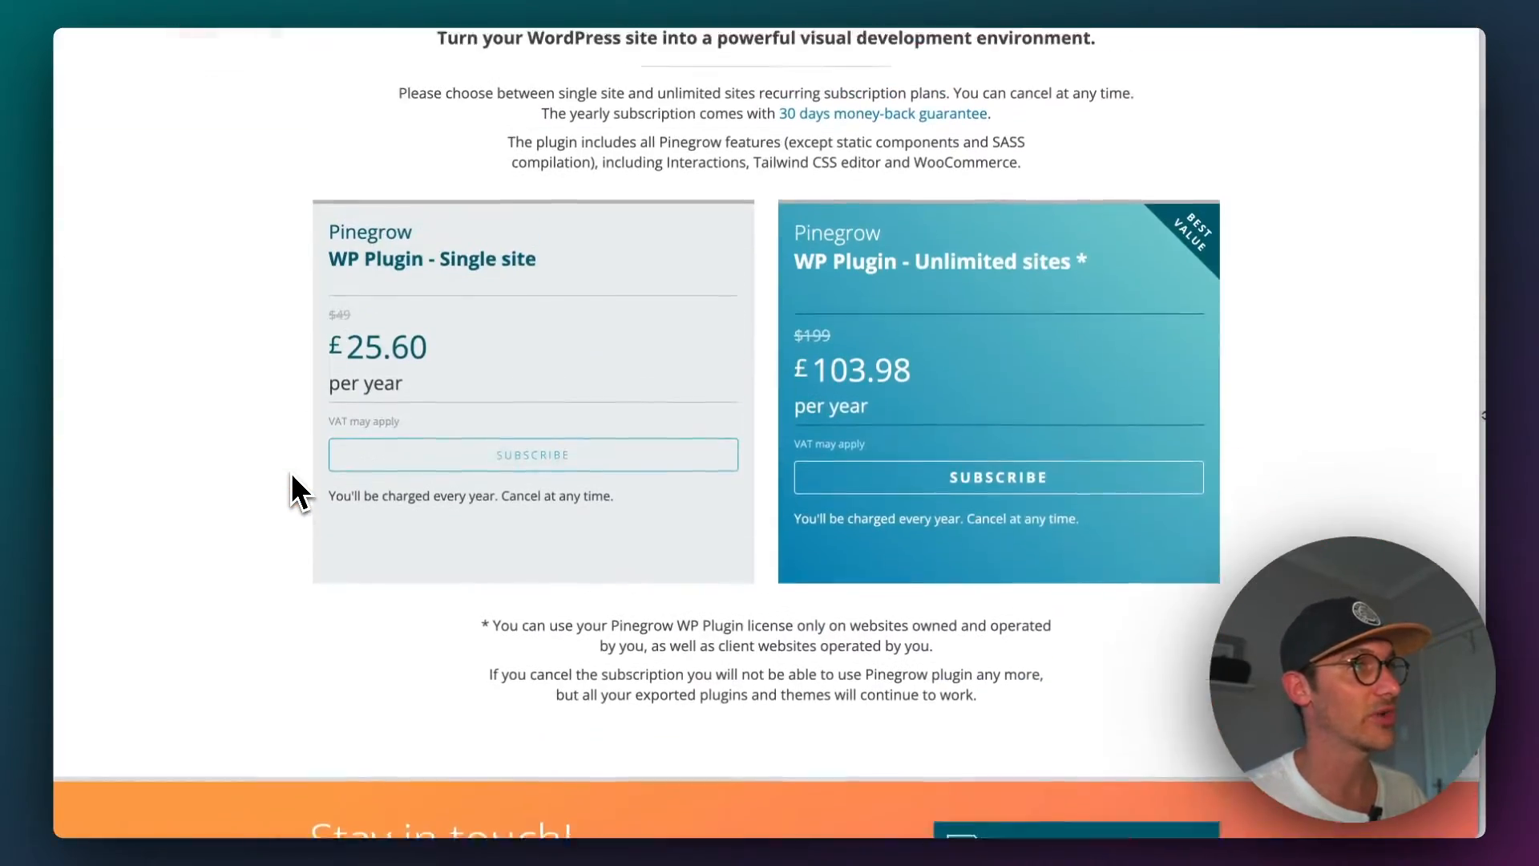
scroll("up", 3)
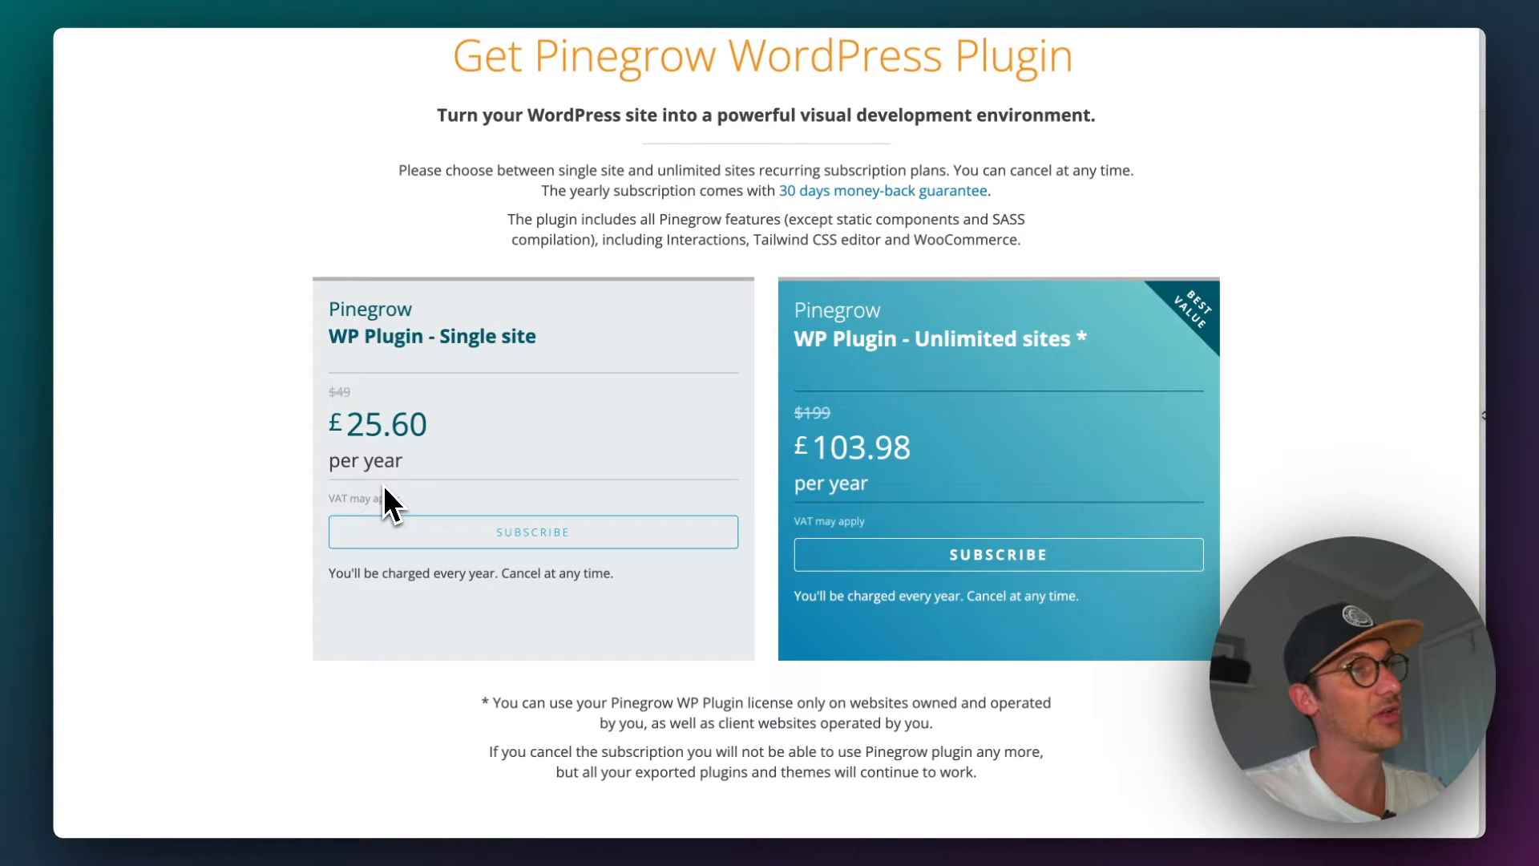
mouse_move(348, 441)
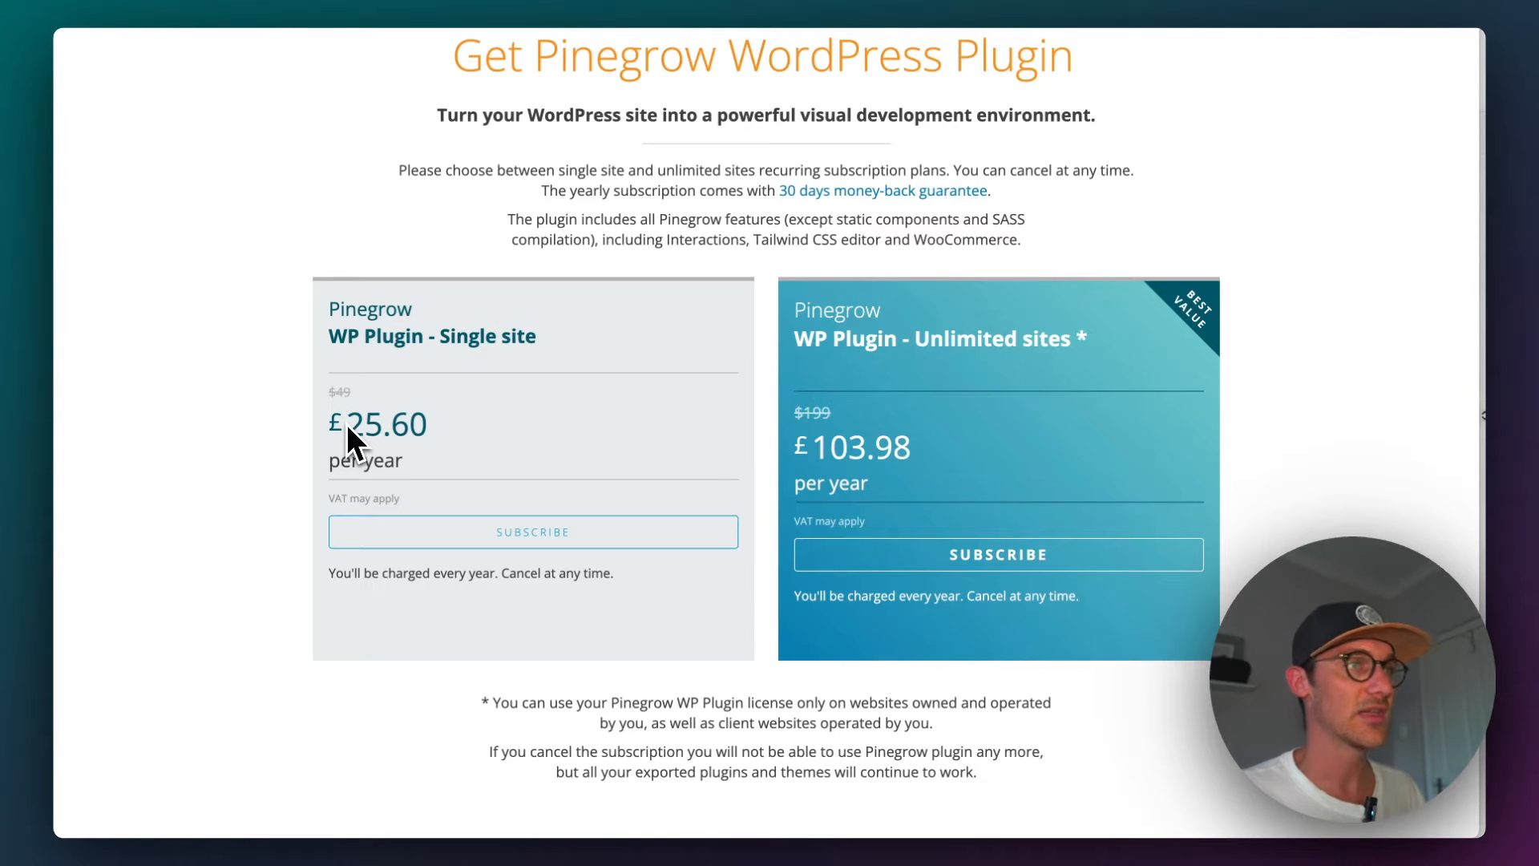
mouse_move(412, 453)
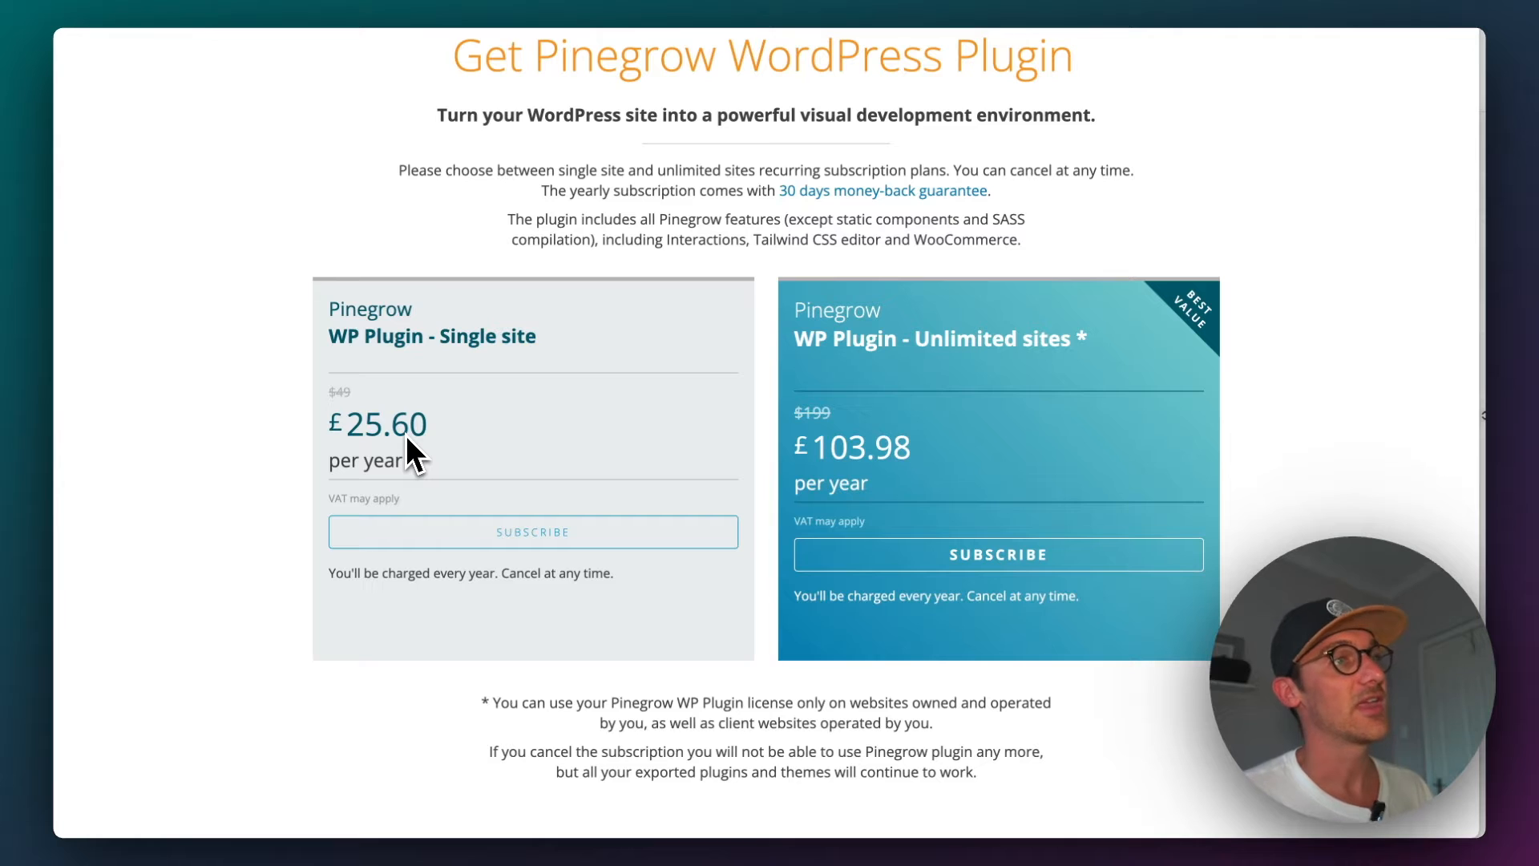
mouse_move(1011, 393)
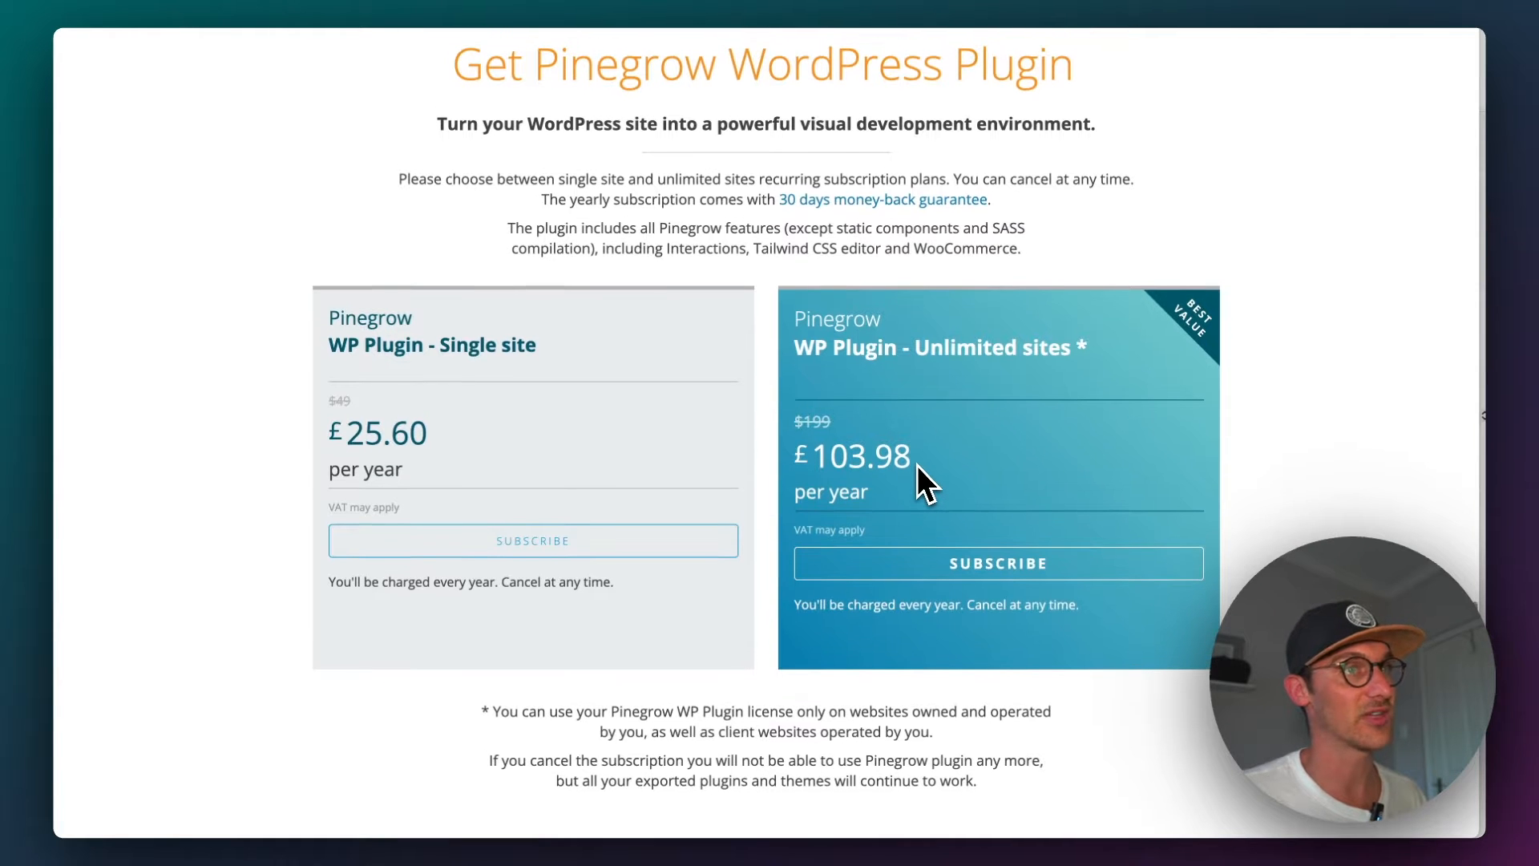
mouse_move(515, 437)
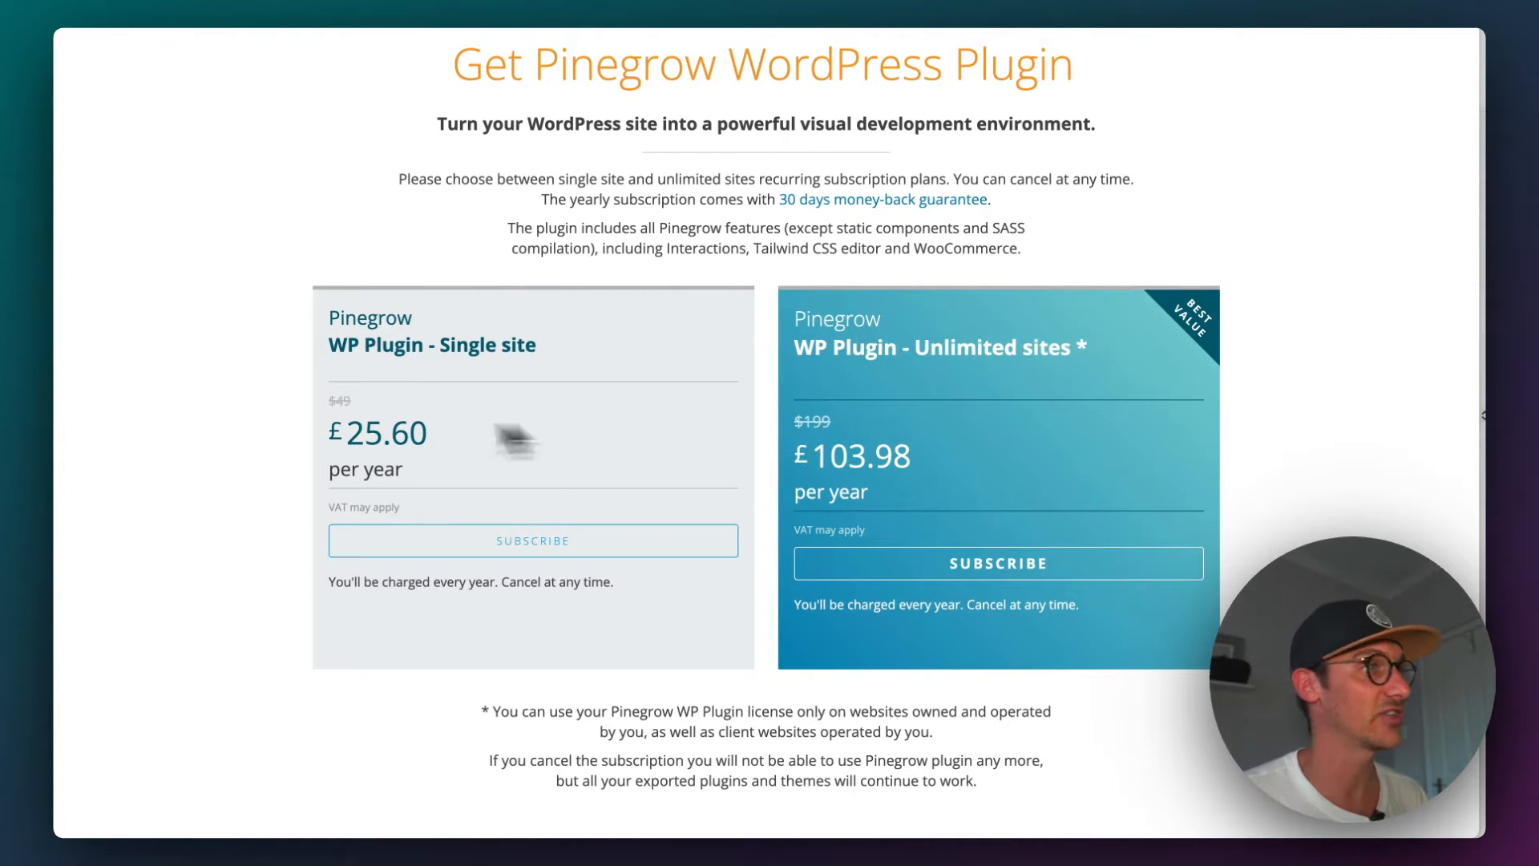
mouse_move(221, 609)
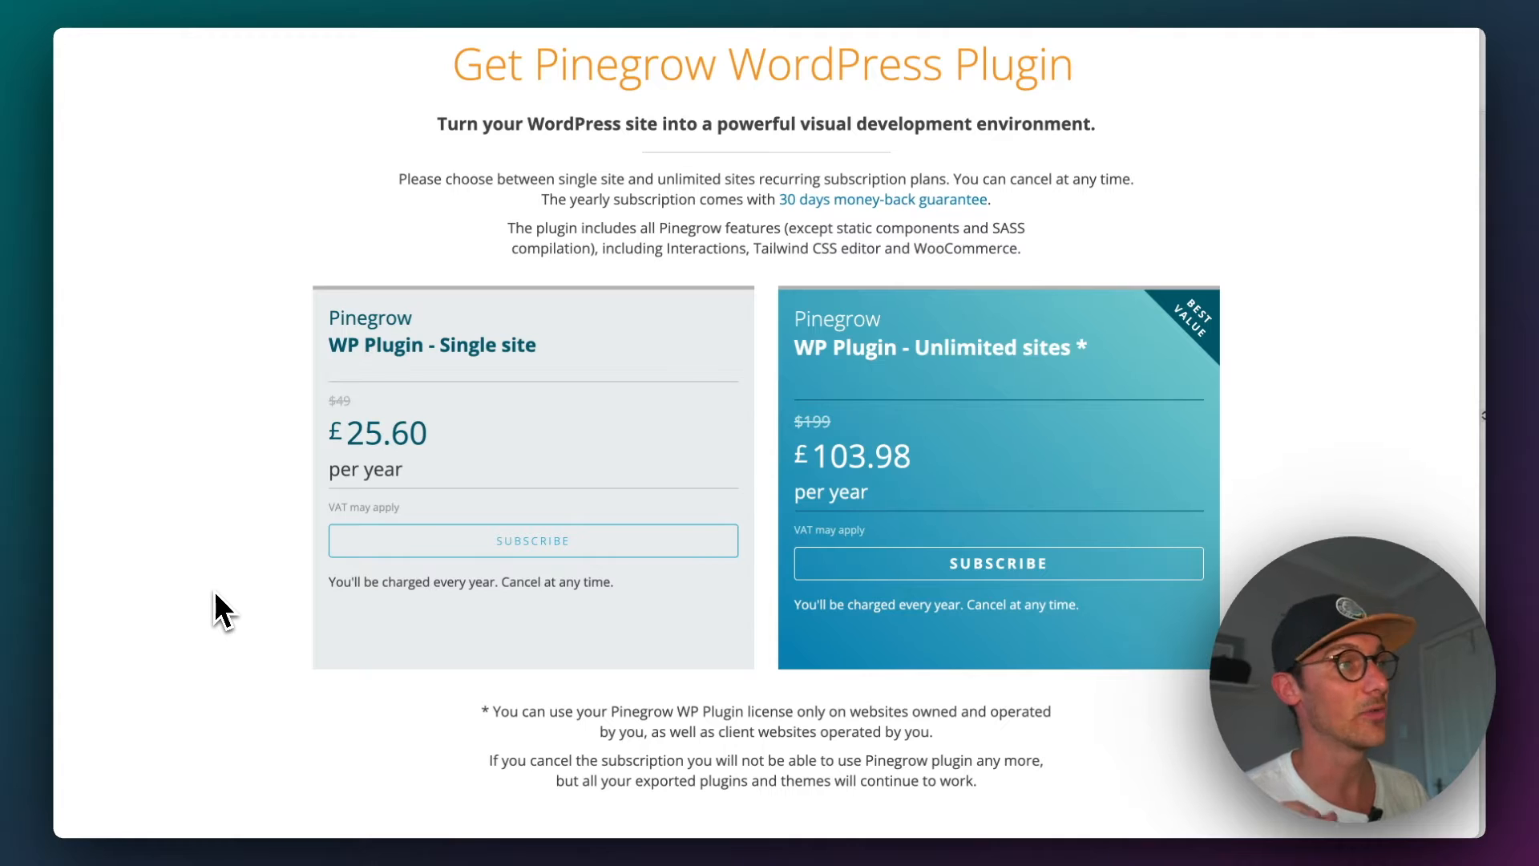
mouse_move(835, 437)
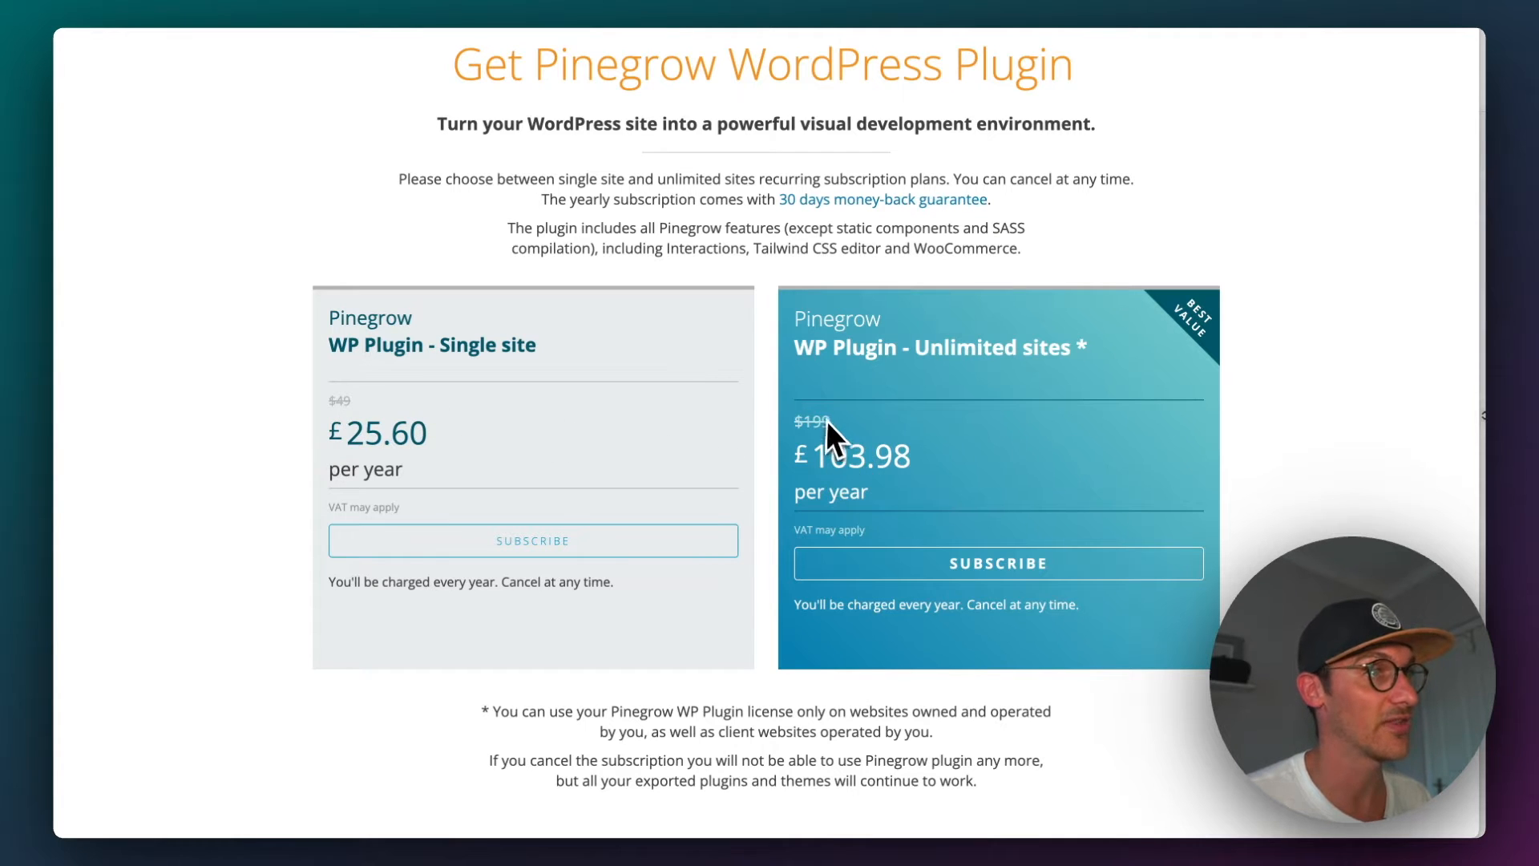
mouse_move(224, 572)
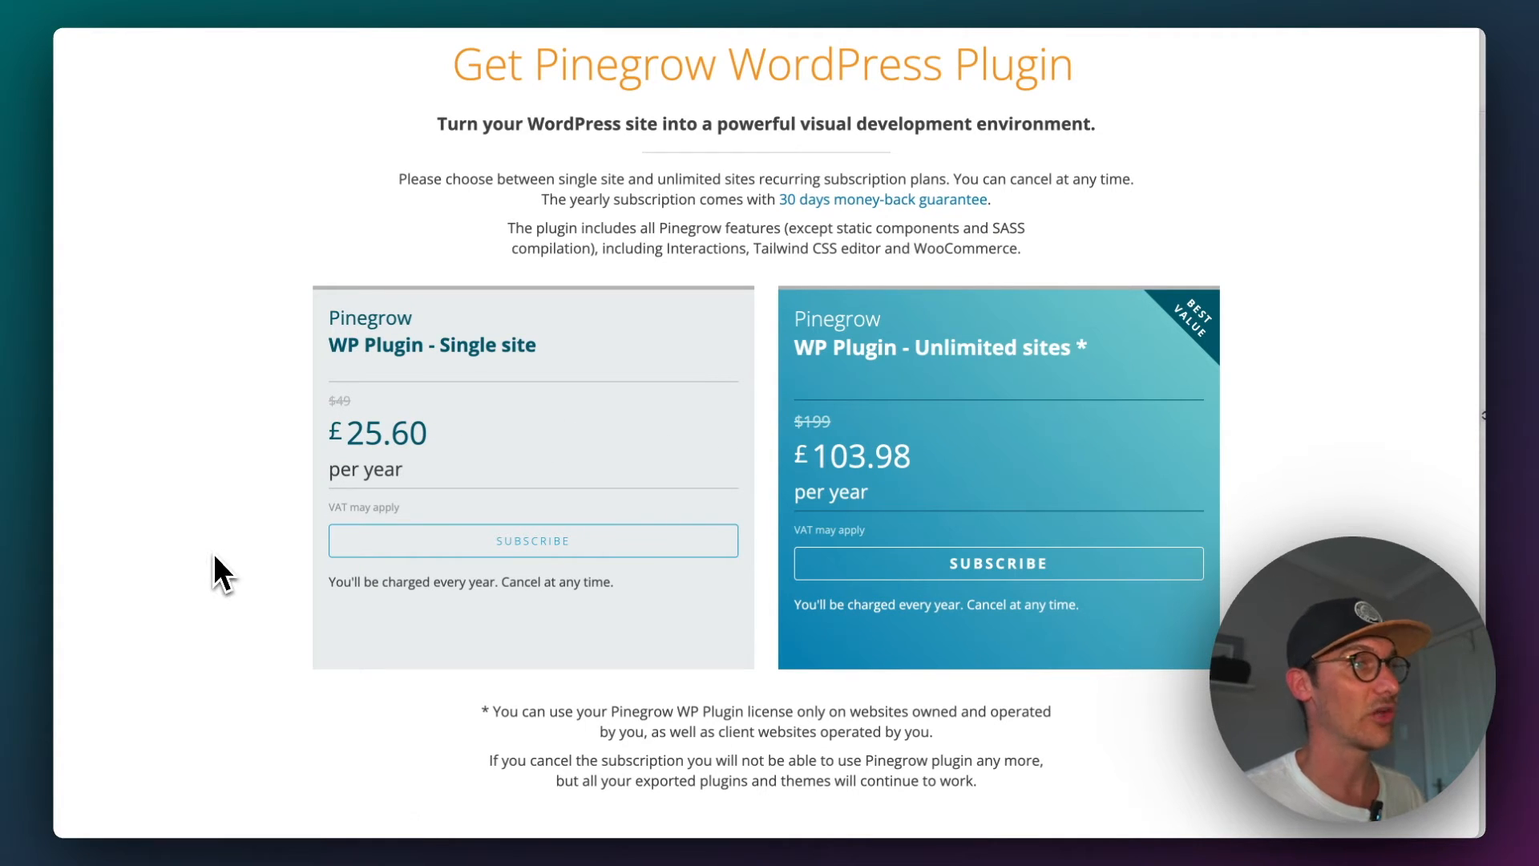
scroll("down", 3)
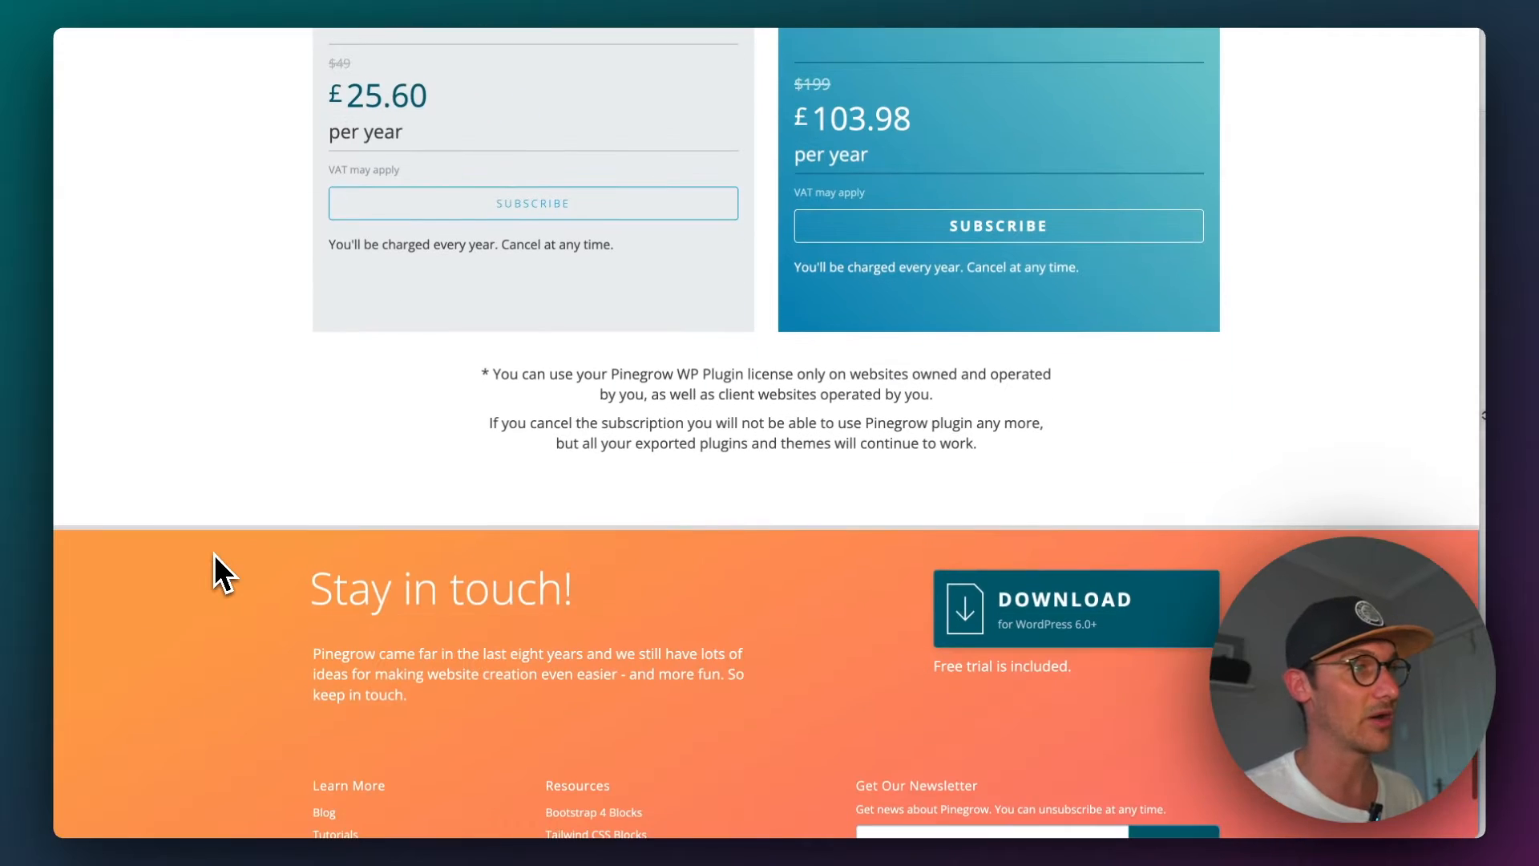
scroll("up", 3)
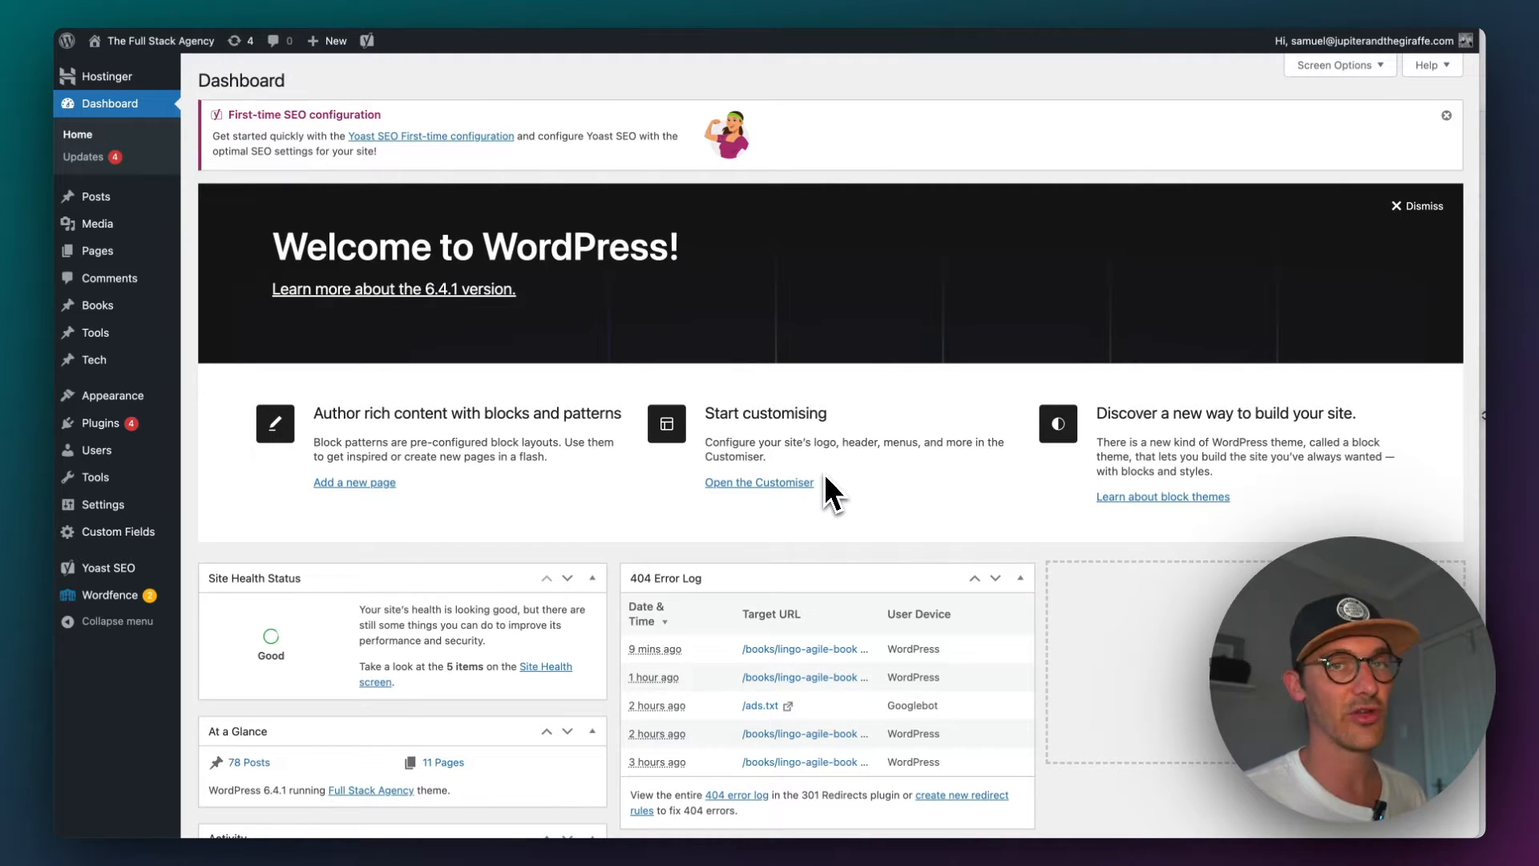
mouse_move(194, 434)
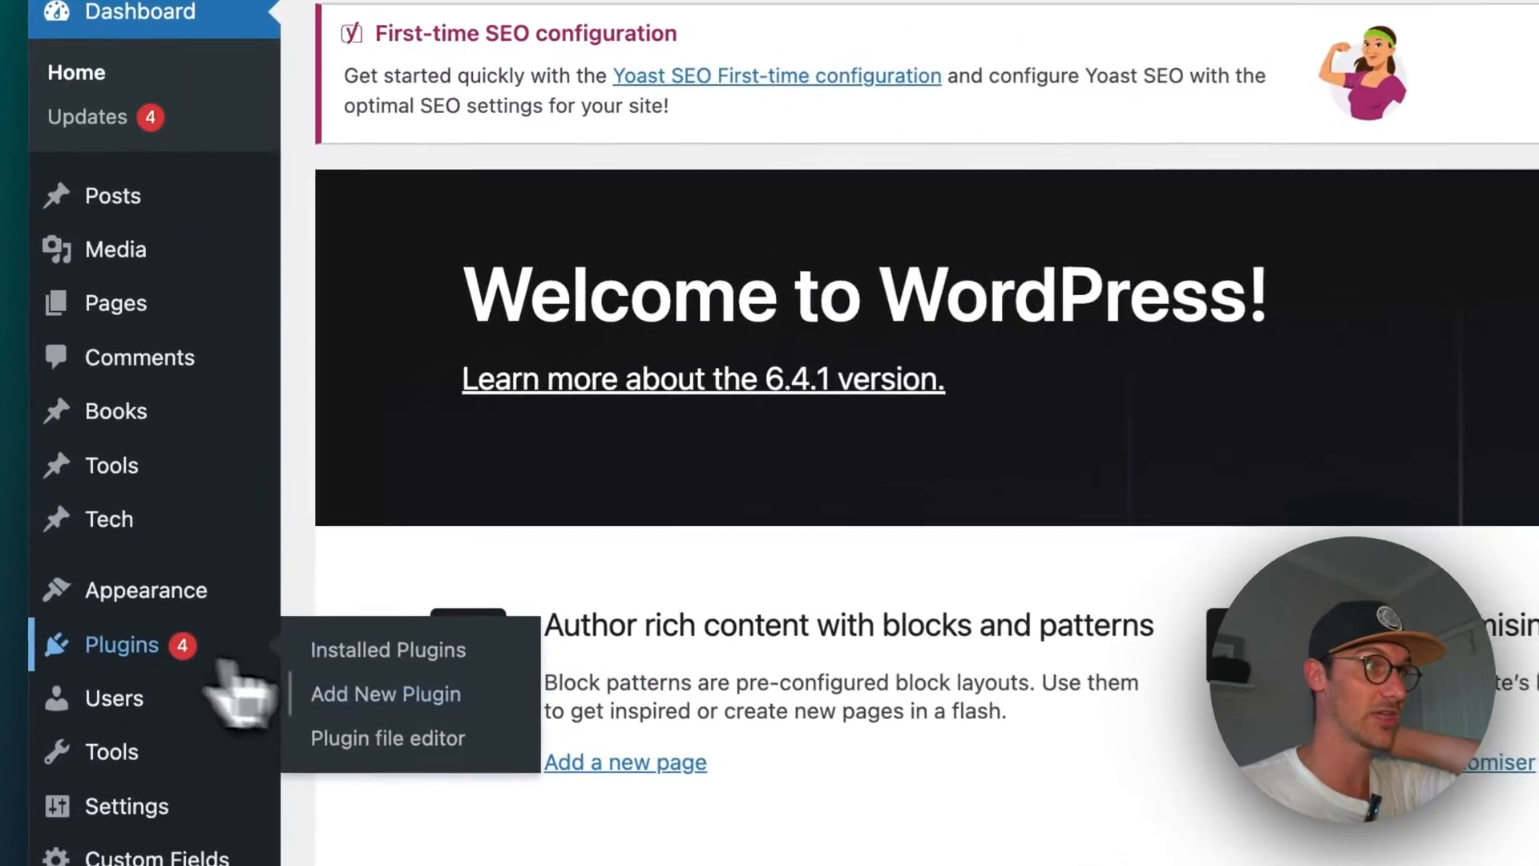
Step: Upload and install the pinegrow.1.0.16.zip plugin in WordPress
left_click(386, 649)
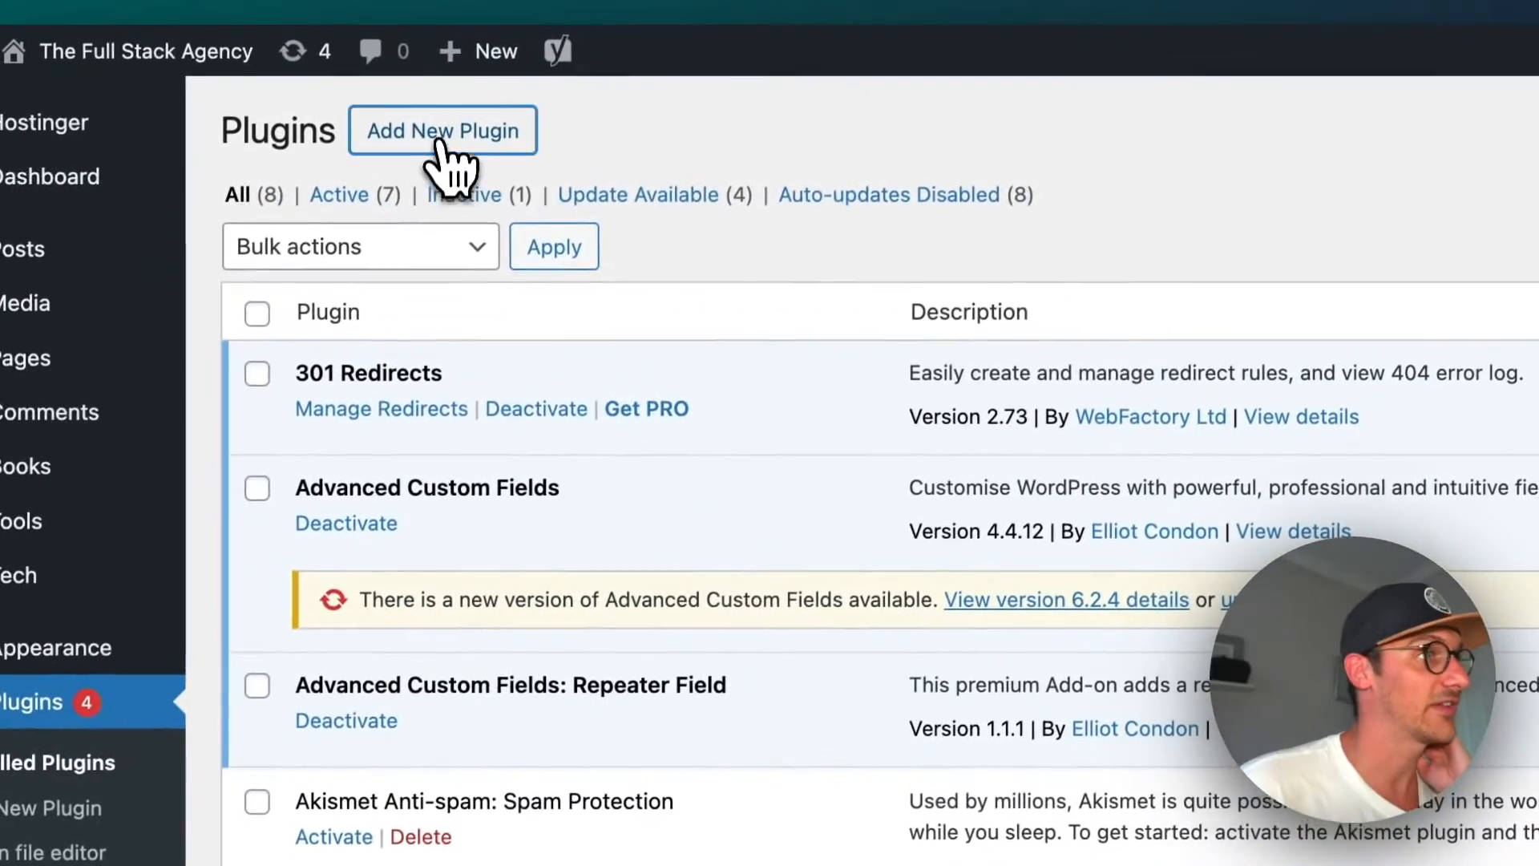
left_click(441, 130)
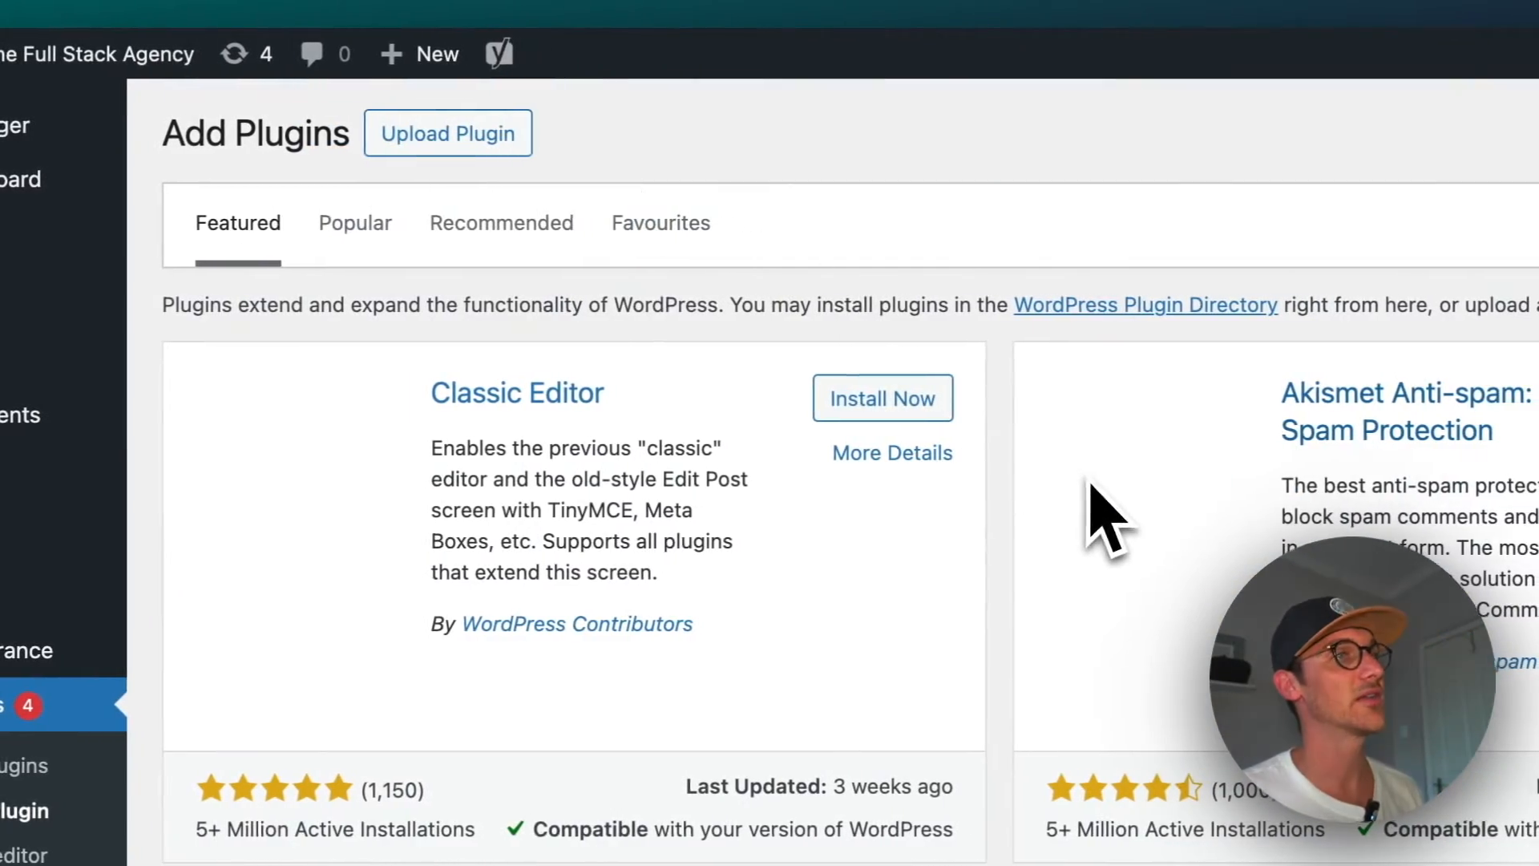
left_click(448, 133)
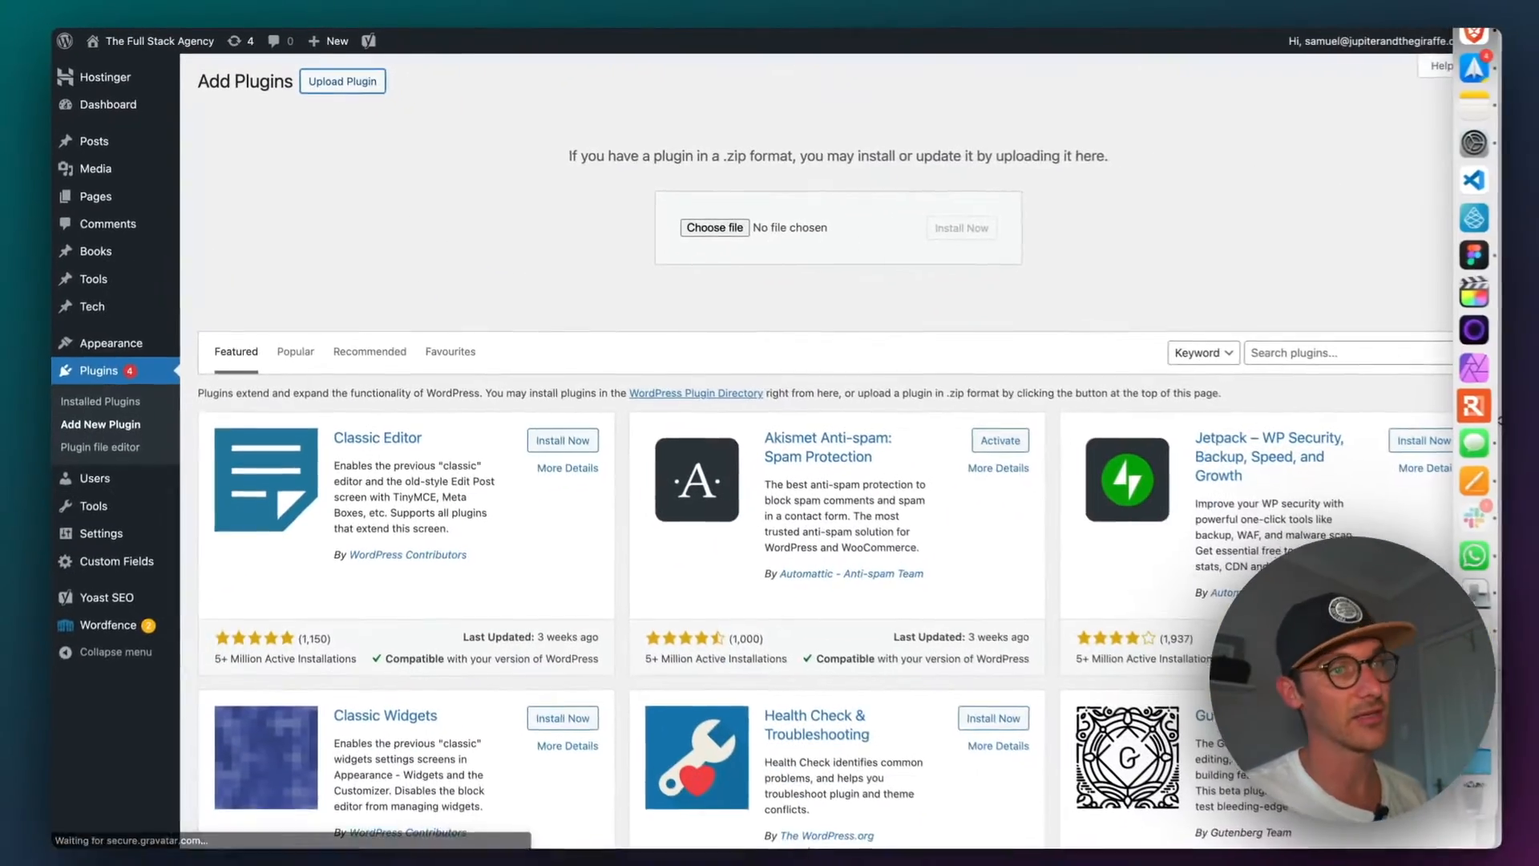
left_click(714, 227)
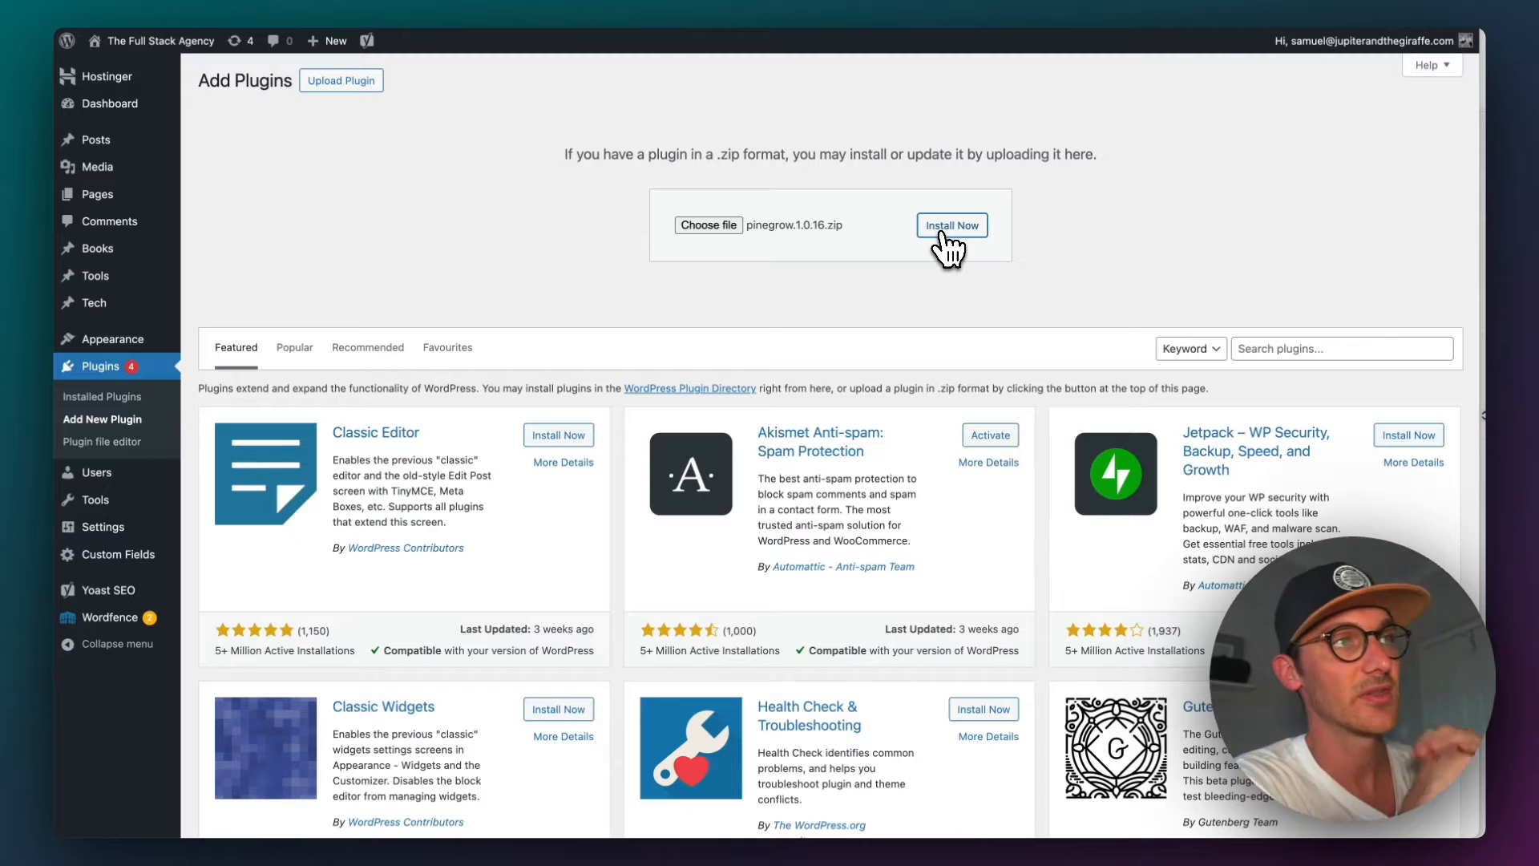
left_click(950, 224)
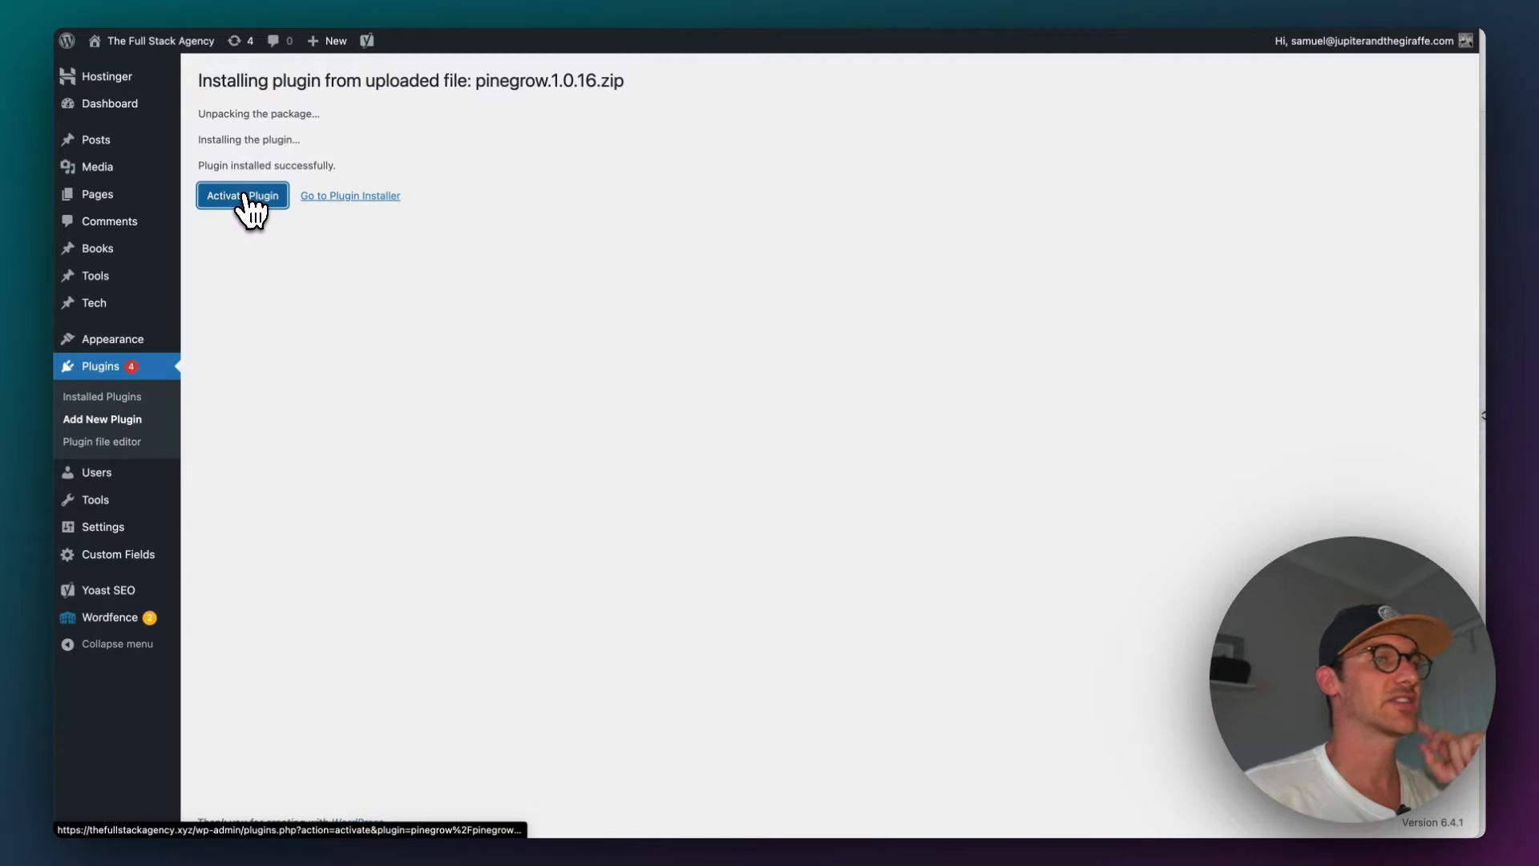
Step: Activate the Pinegrow plugin and its Pro license, then go to Projects
left_click(241, 196)
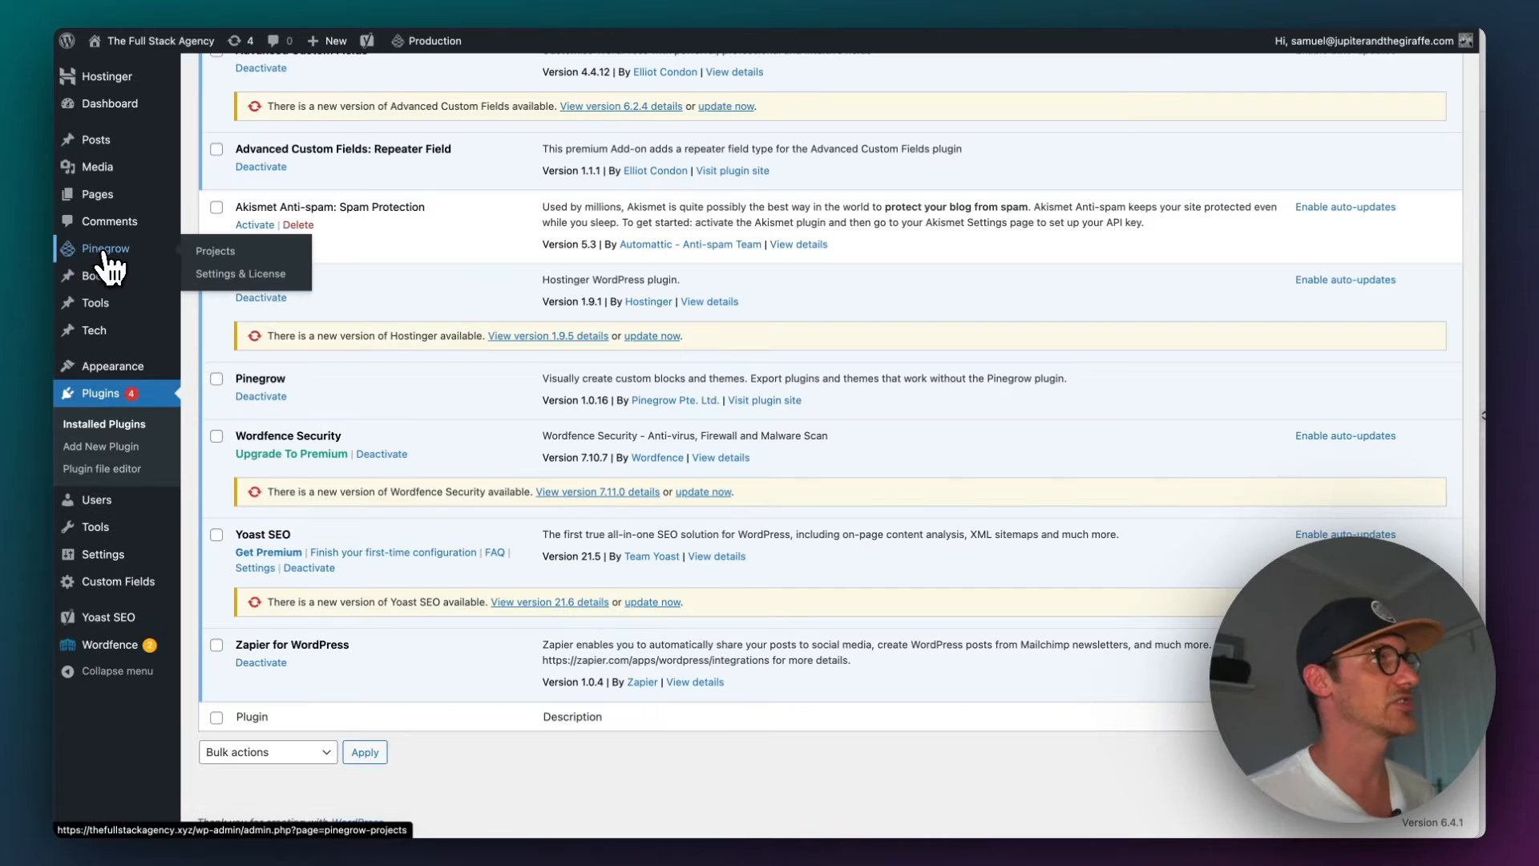
left_click(242, 273)
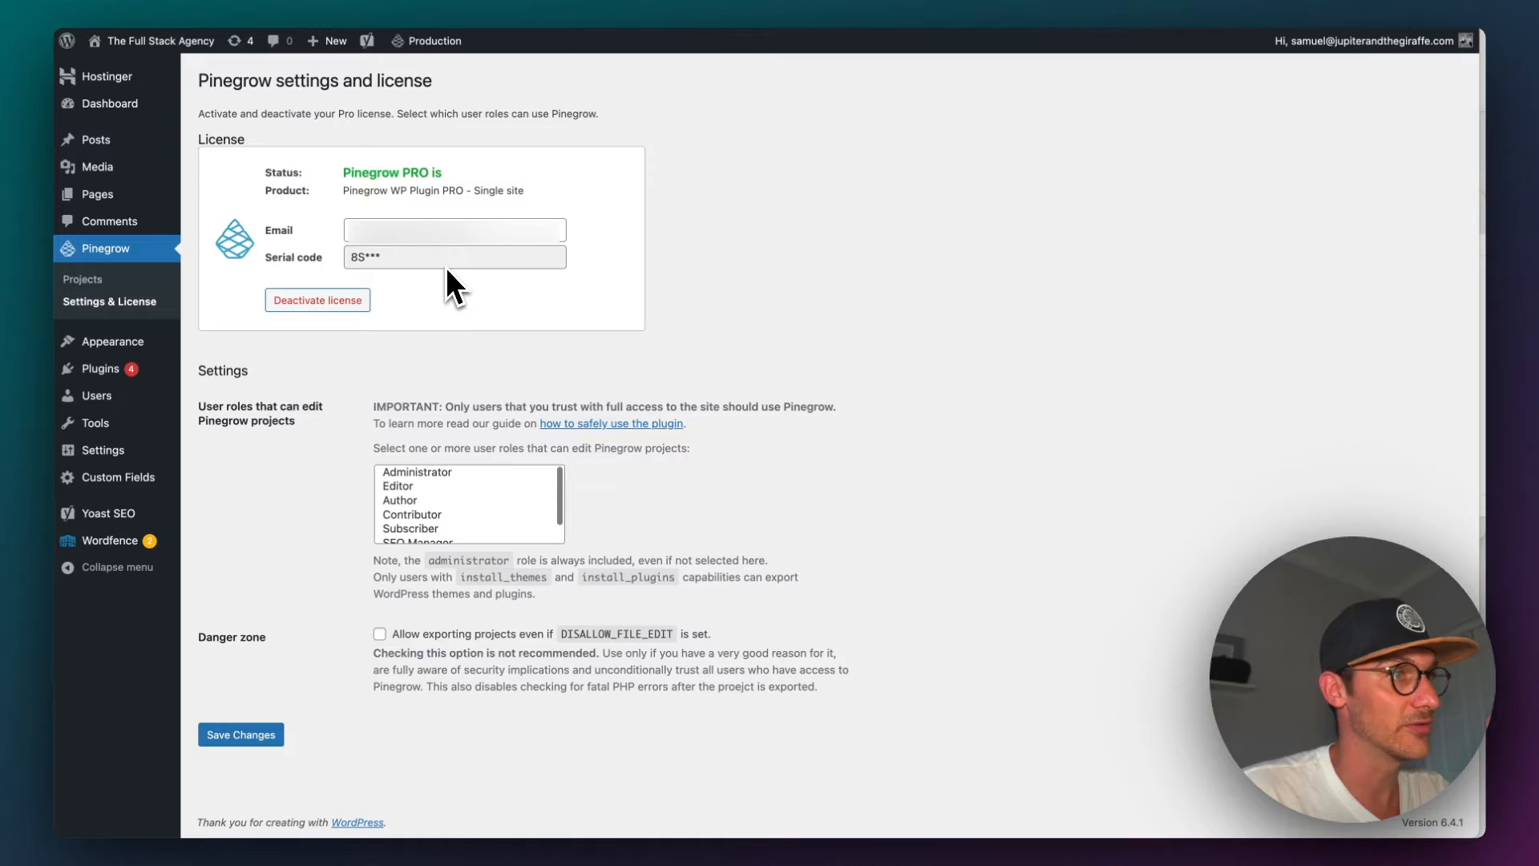
mouse_move(440, 285)
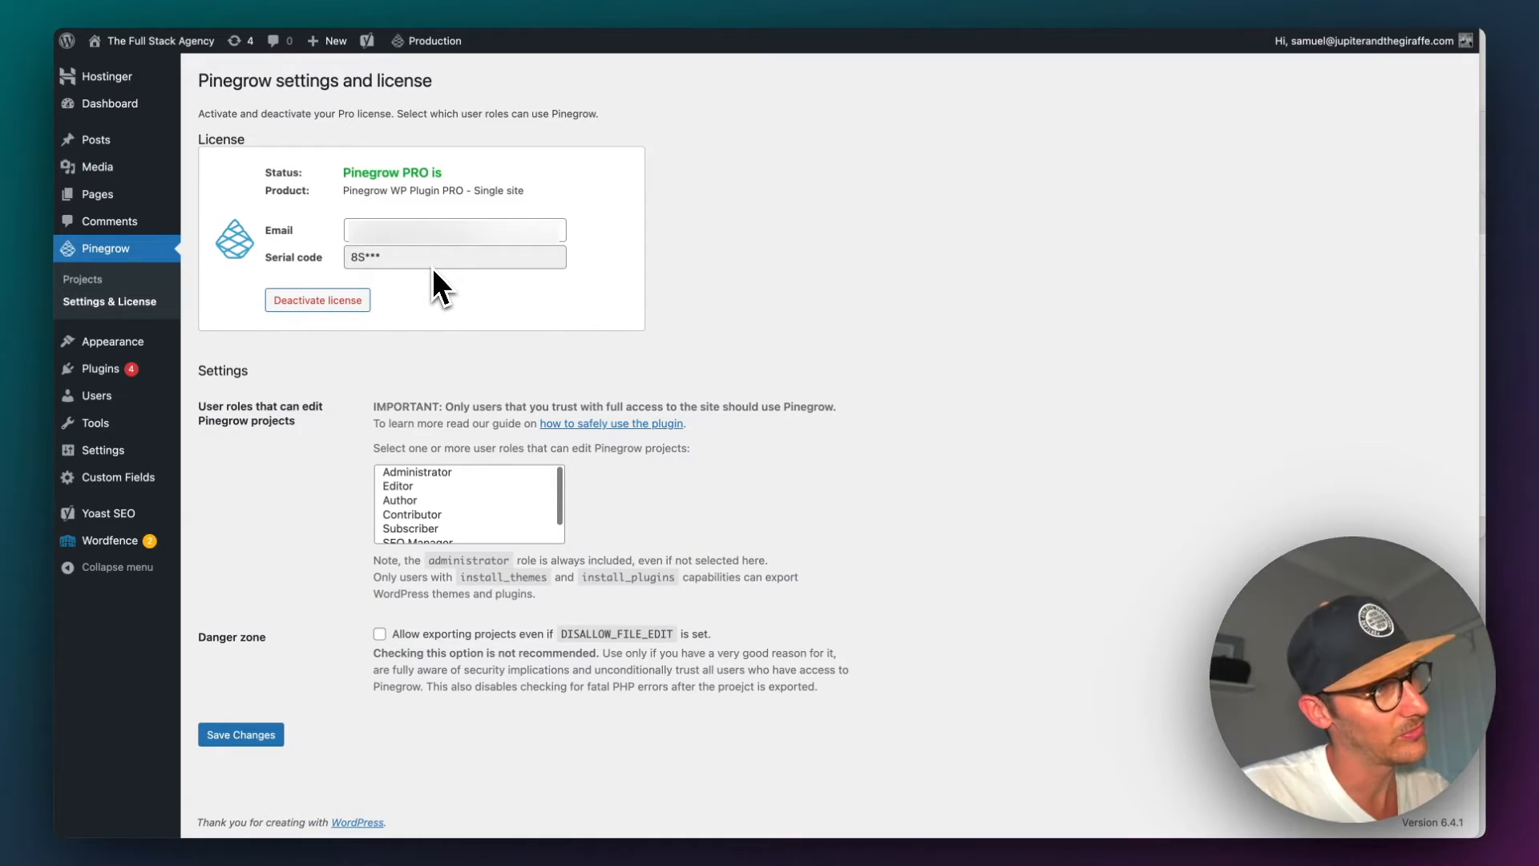
mouse_move(368, 333)
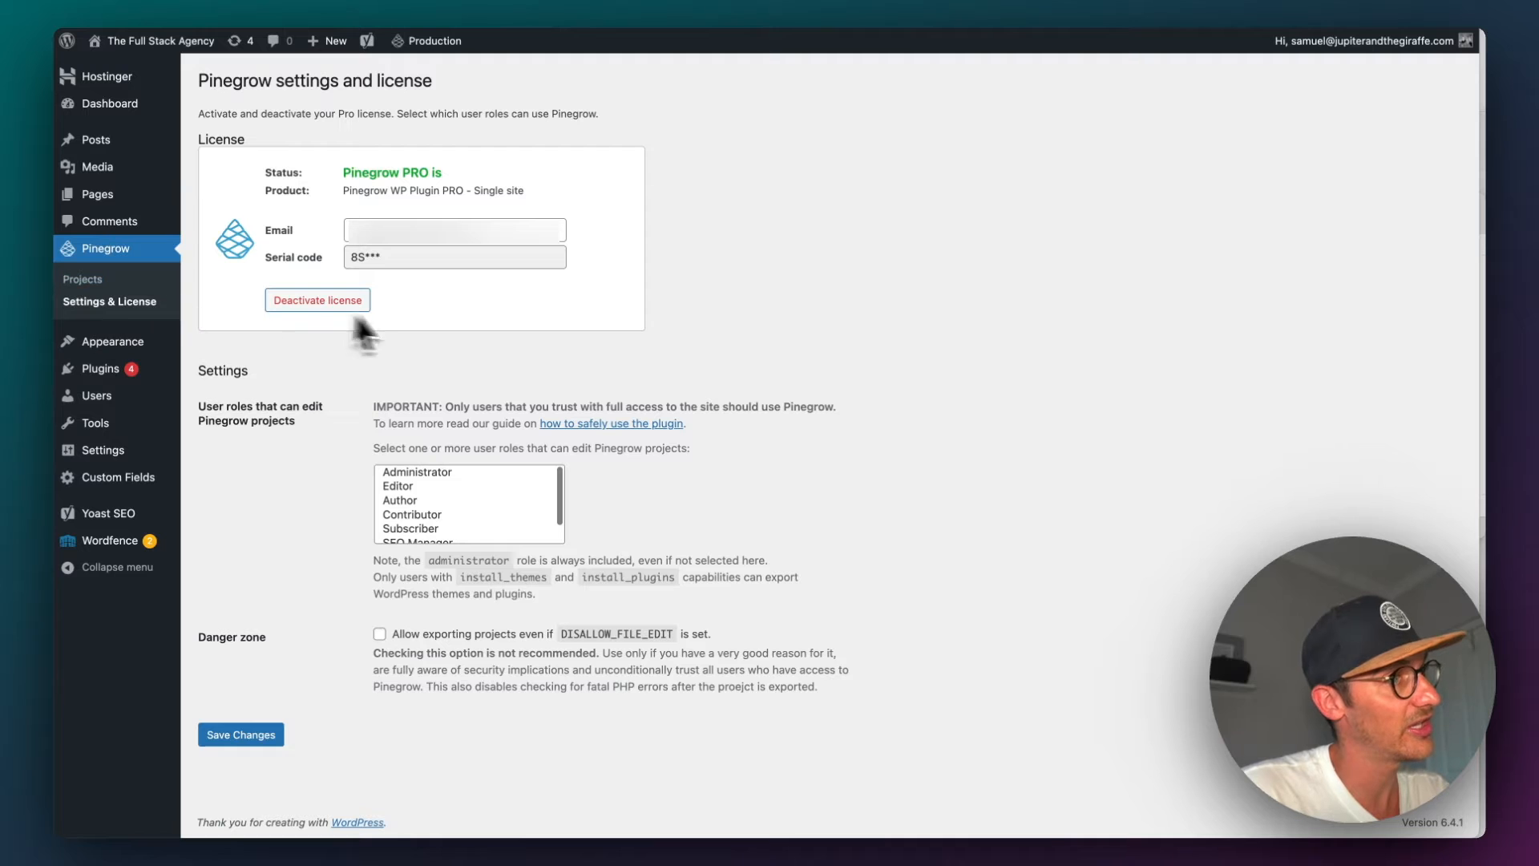
left_click(82, 279)
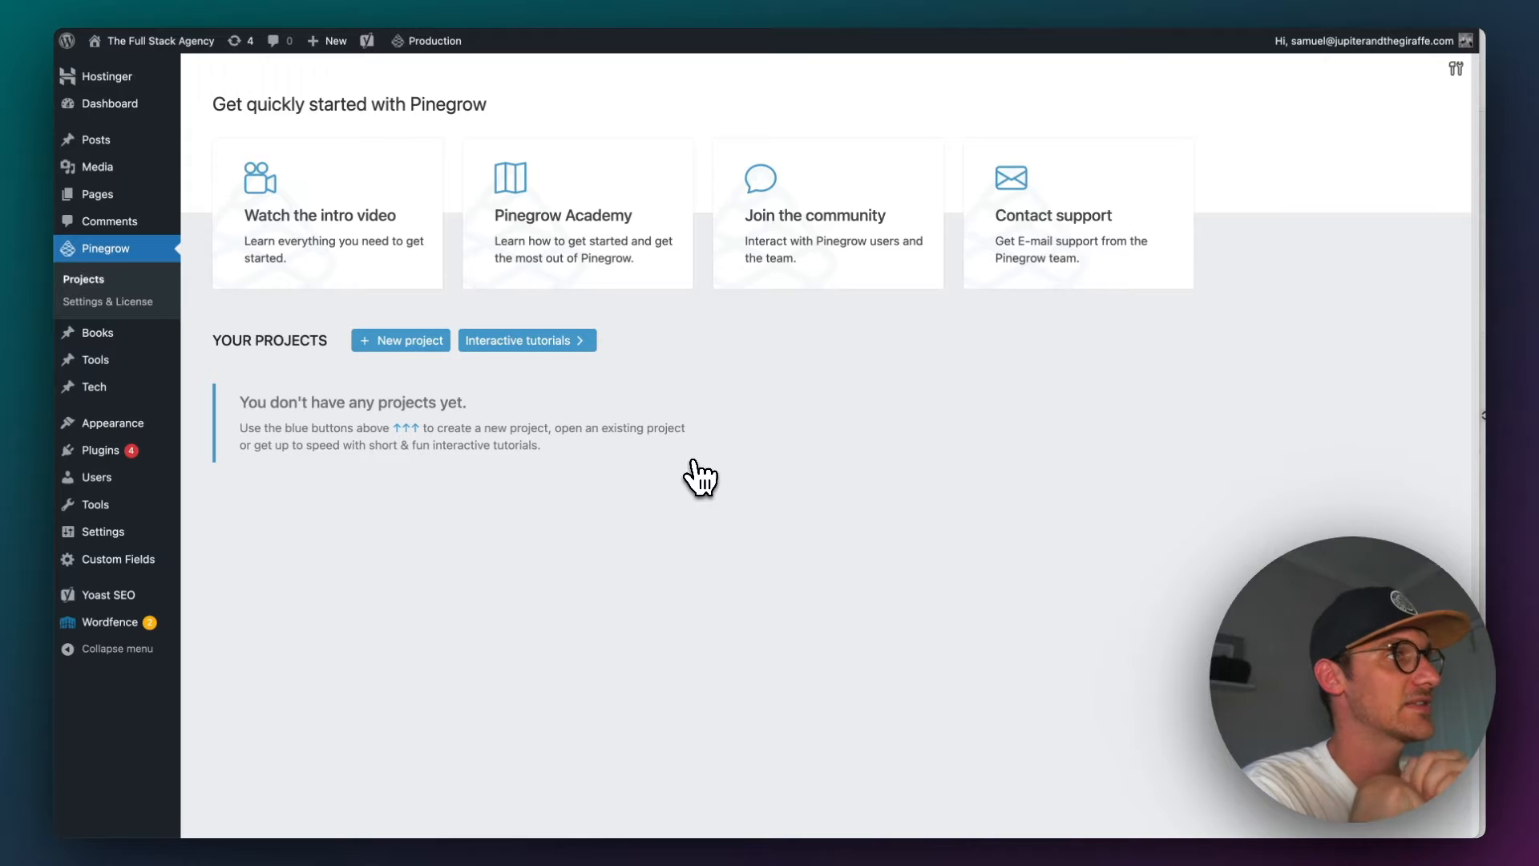
mouse_move(485, 383)
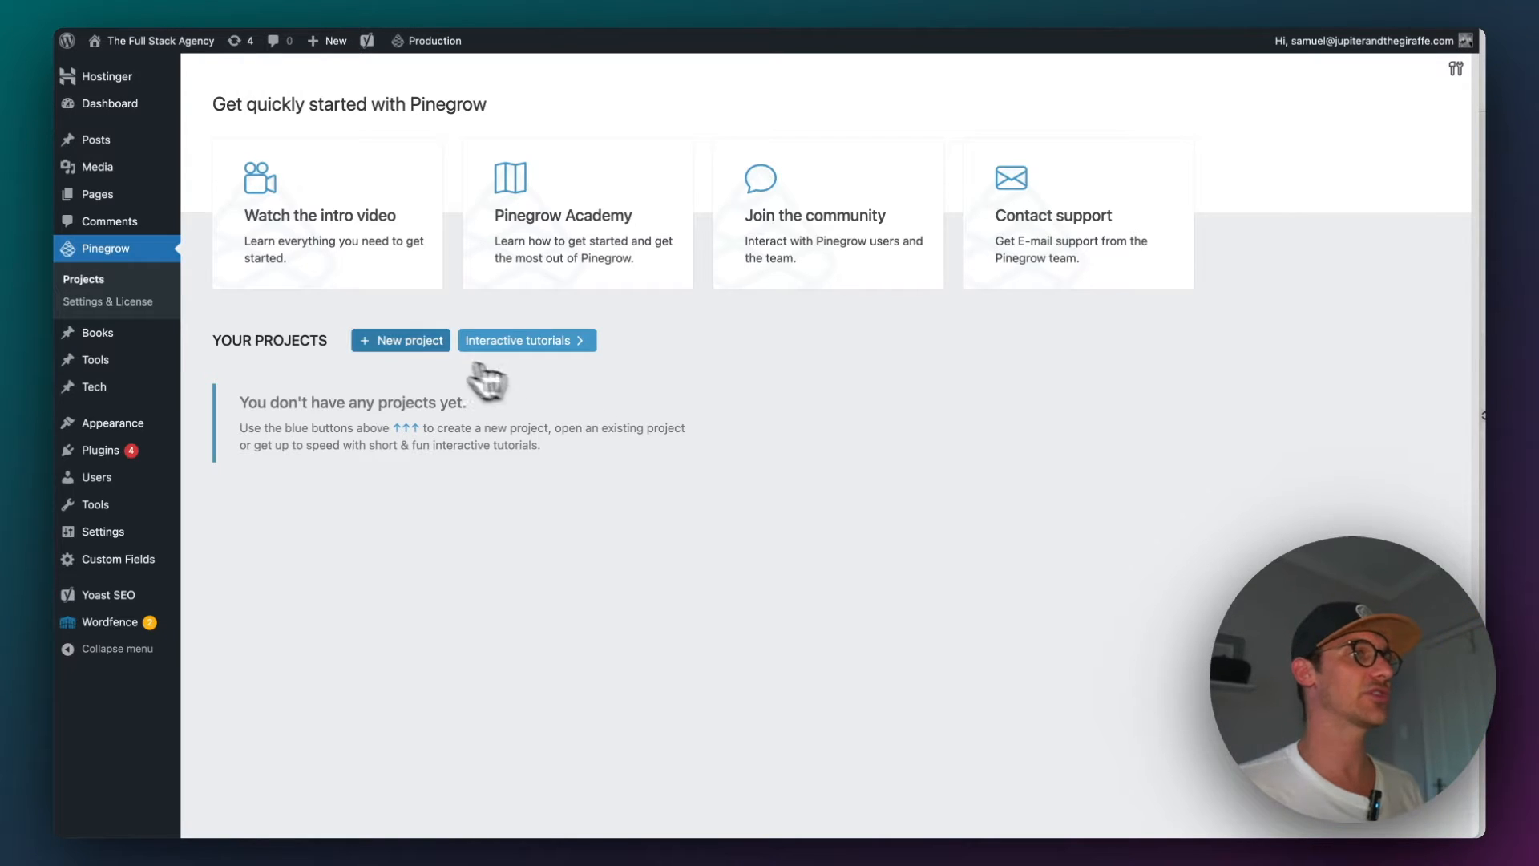
Step: Start a new Pinegrow project and choose to import it from a ZIP file
left_click(399, 340)
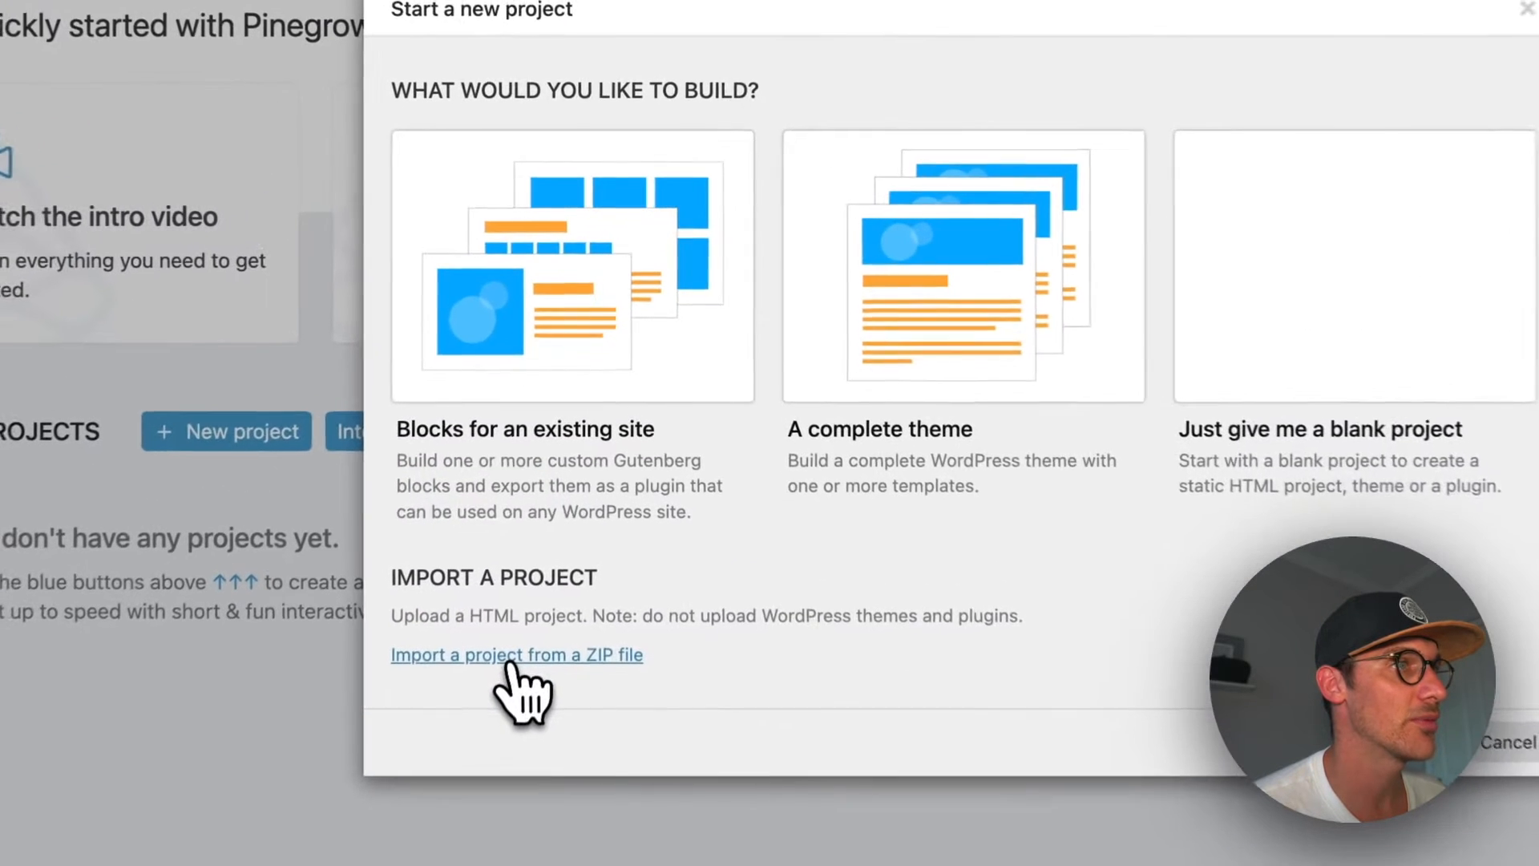
left_click(517, 655)
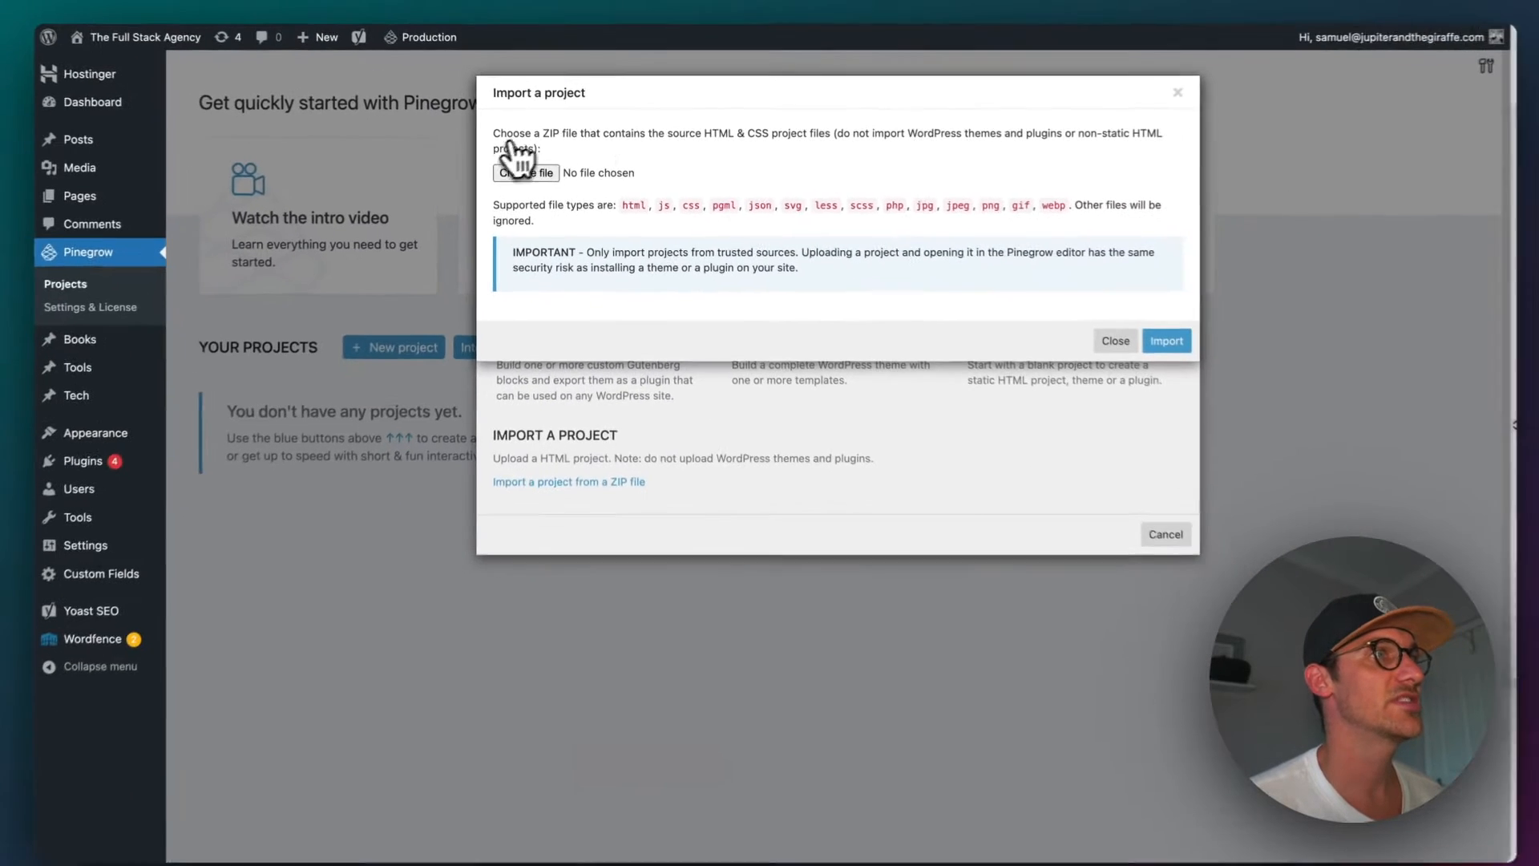
mouse_move(743, 174)
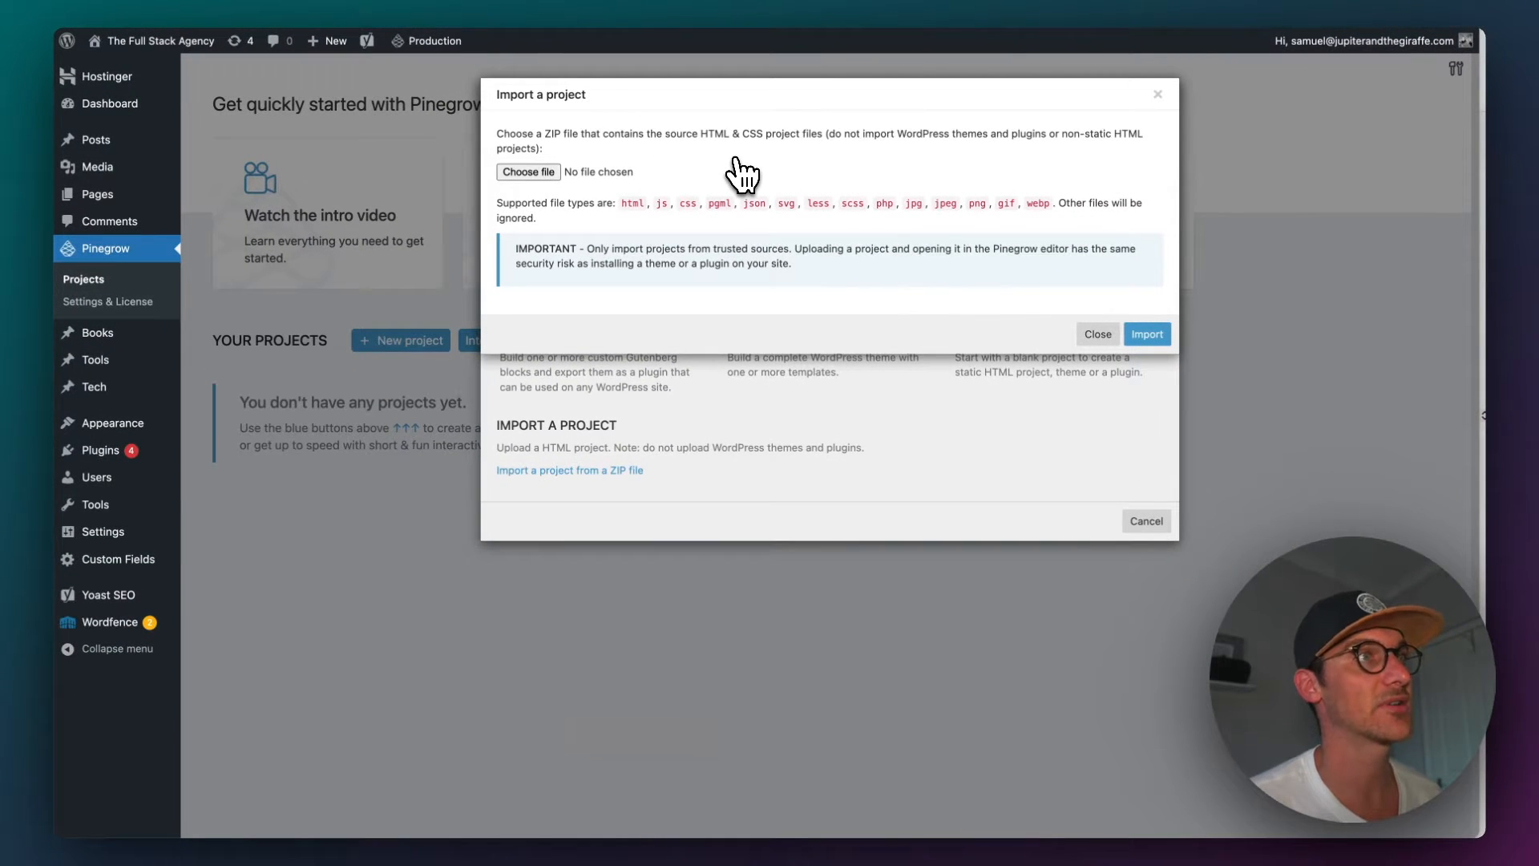
mouse_move(856, 162)
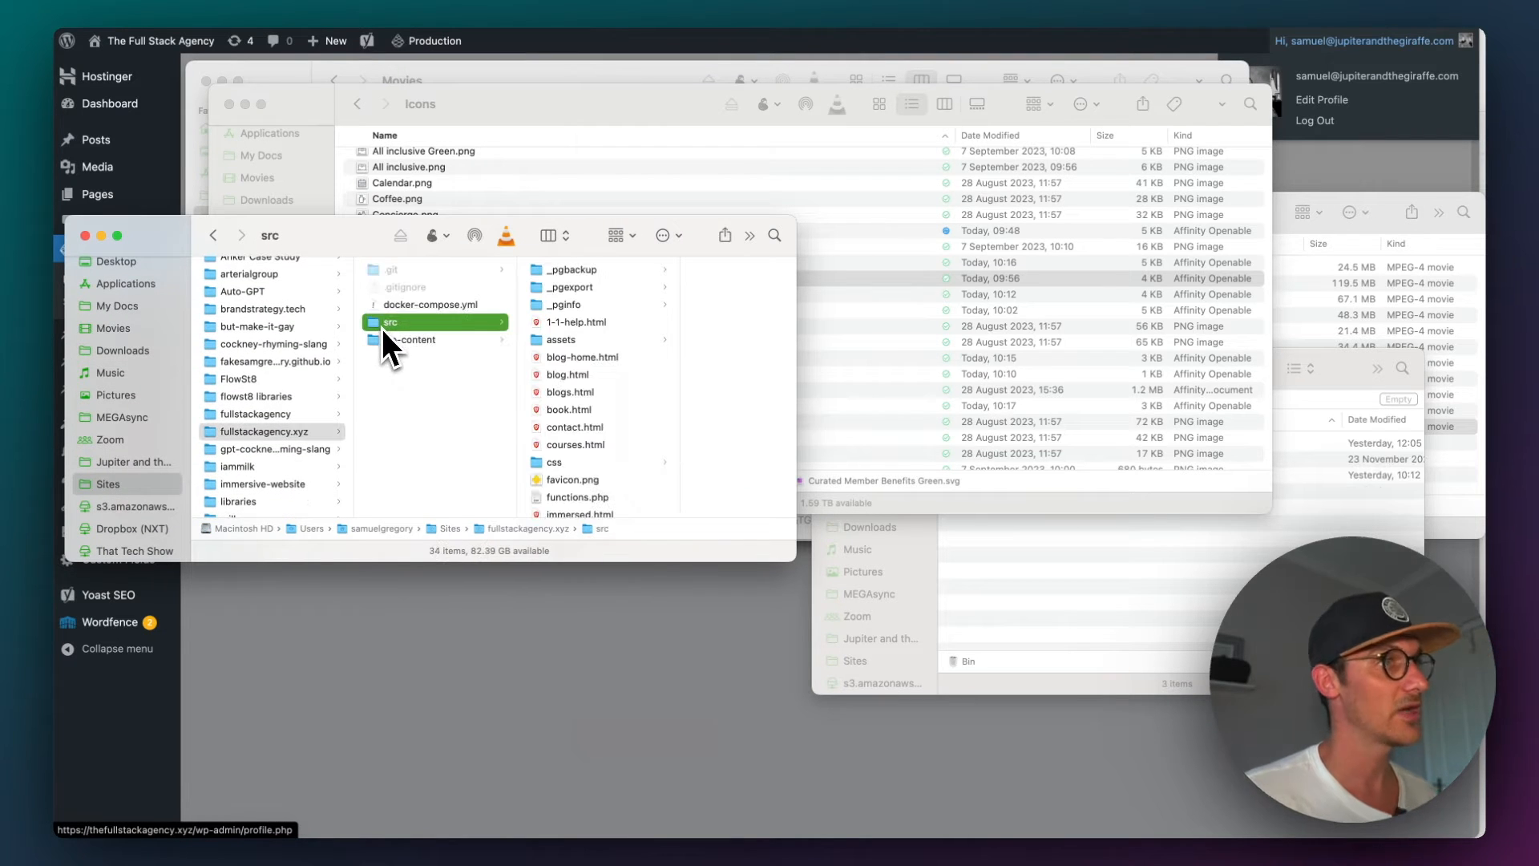
Step: Compress the src folder in Finder into src.zip
right_click(390, 323)
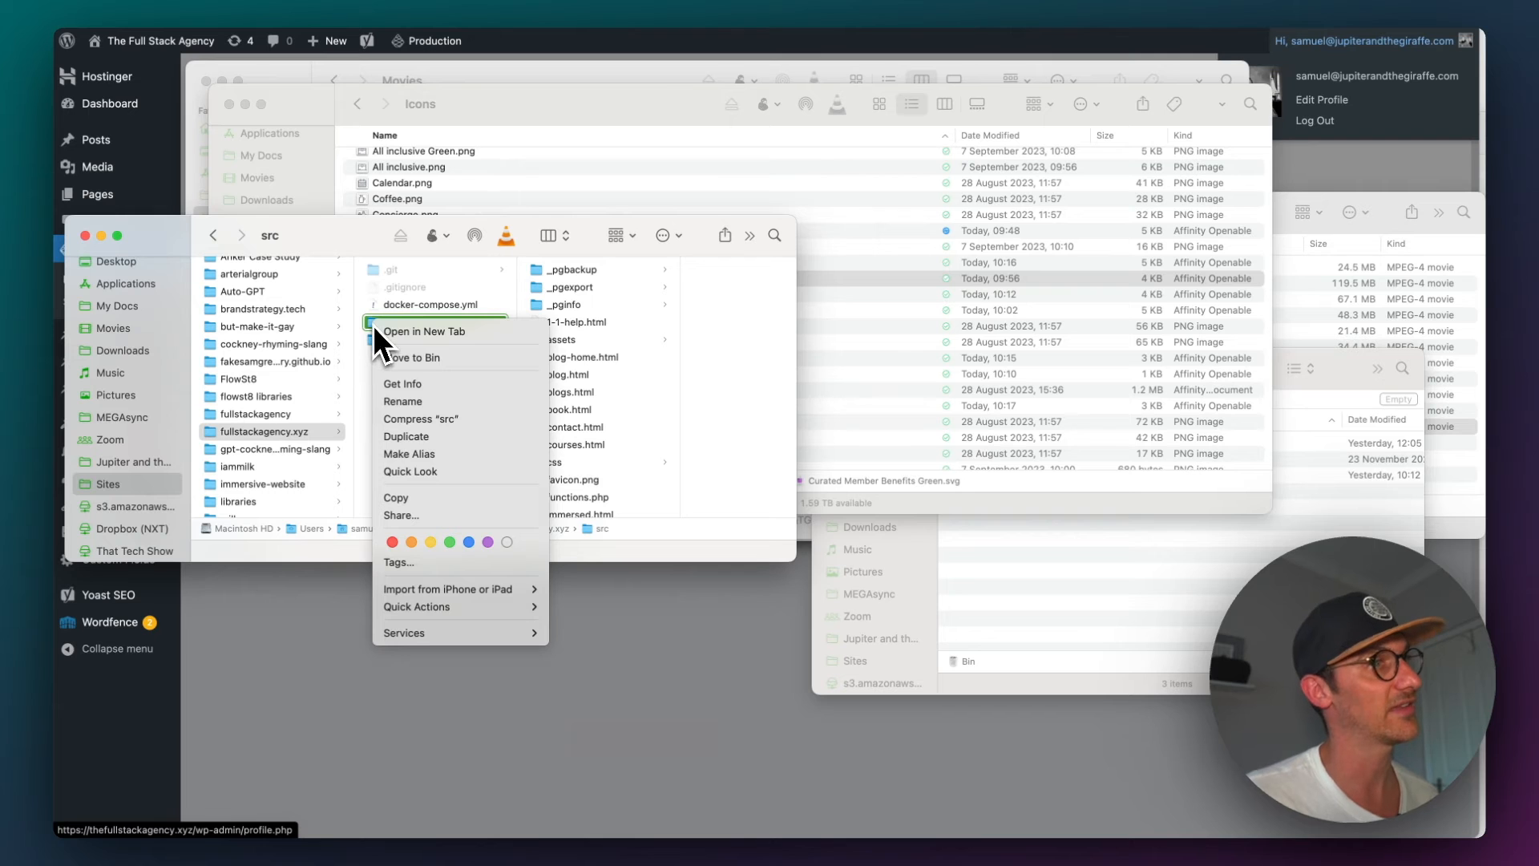
left_click(421, 420)
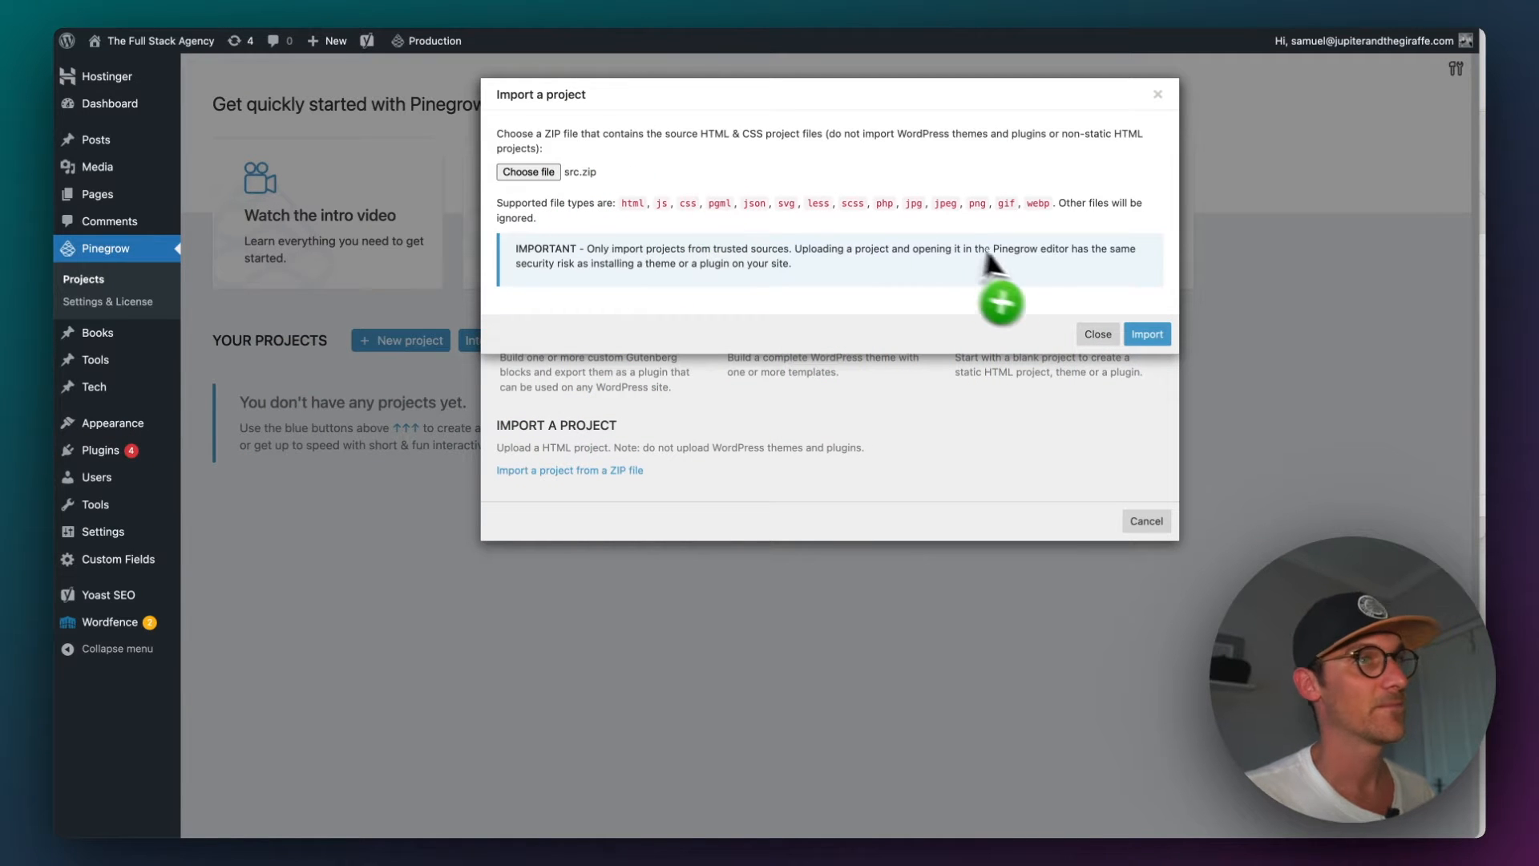
Step: Import src.zip, review the ignored files such as webfonts, and dismiss the notice
left_click(1147, 333)
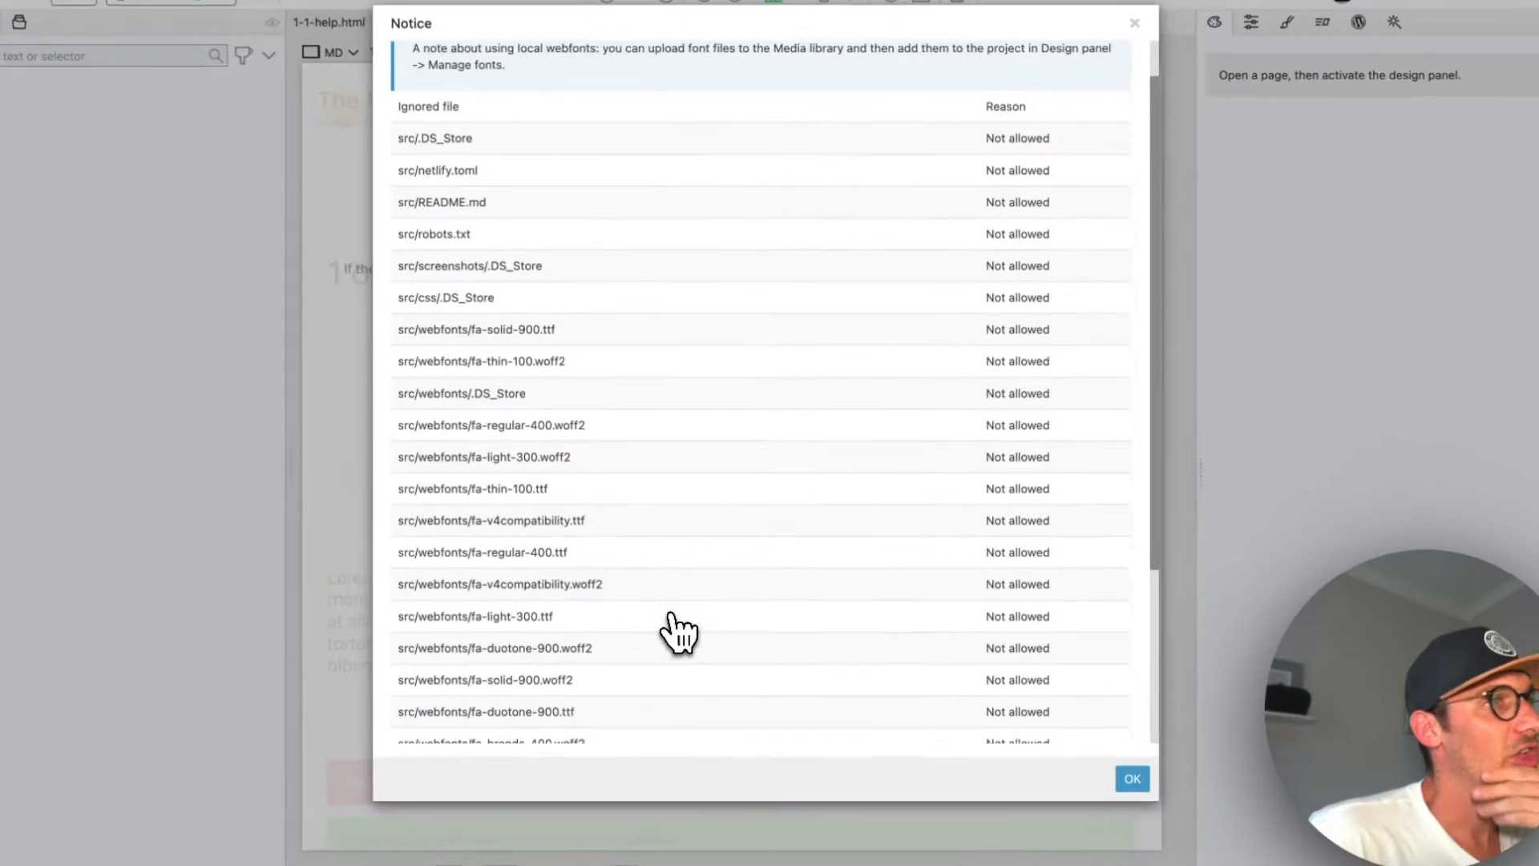
scroll("down", 3)
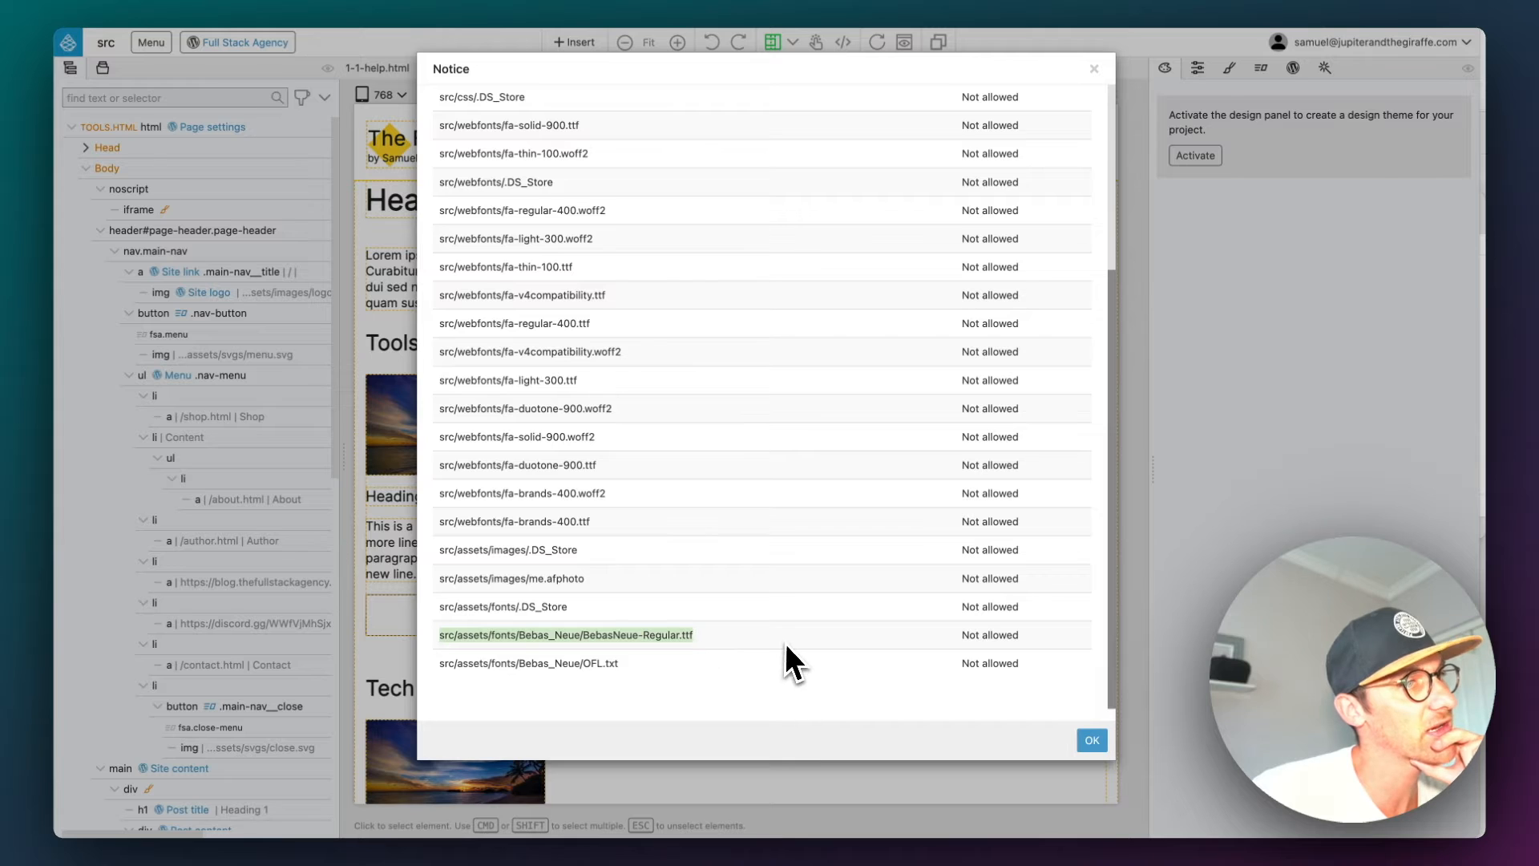
scroll("up", 3)
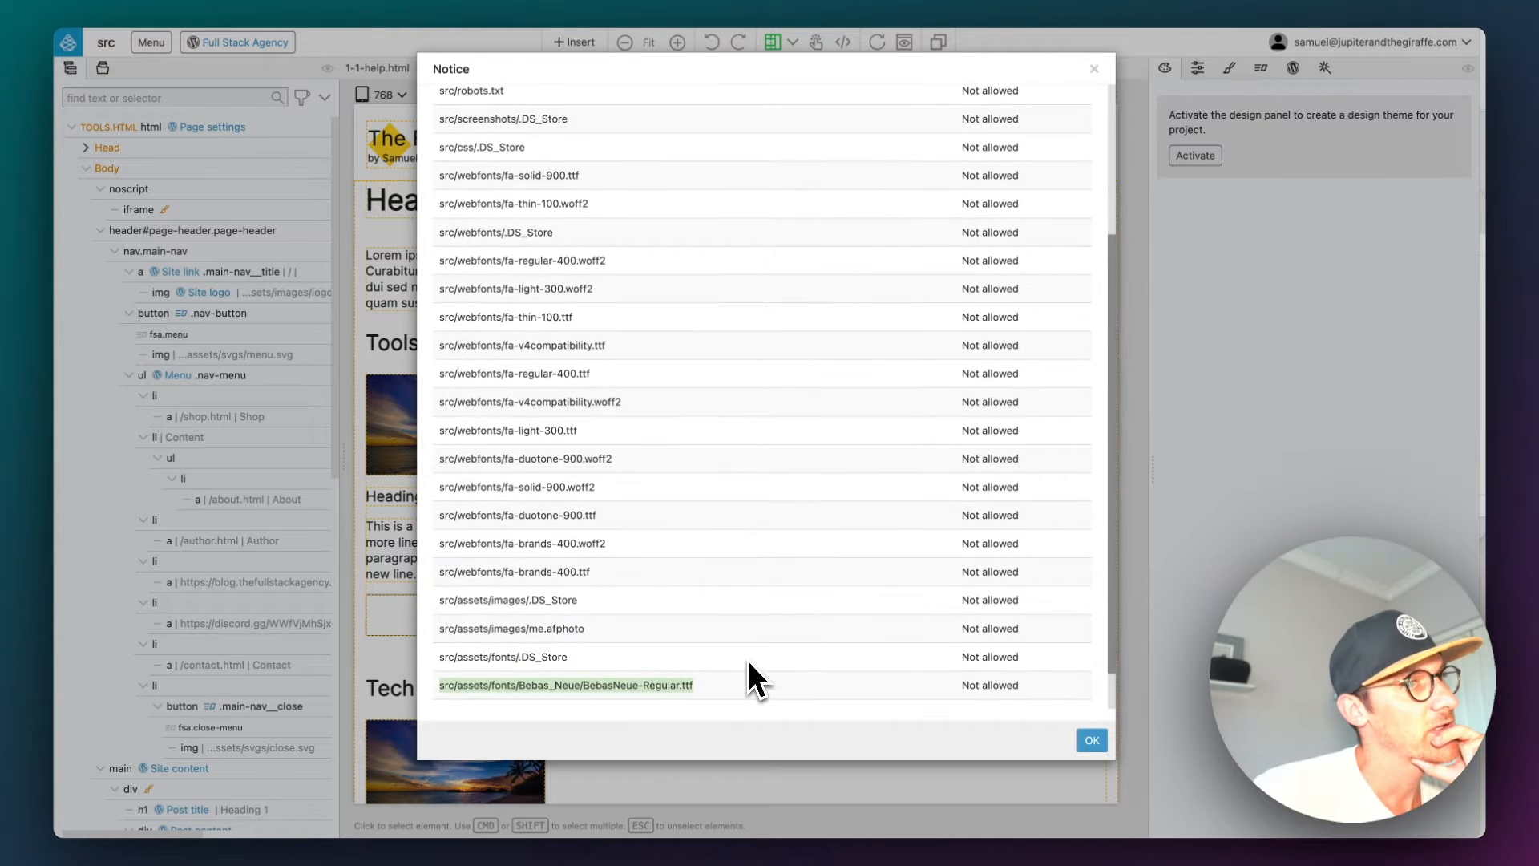
scroll("up", 3)
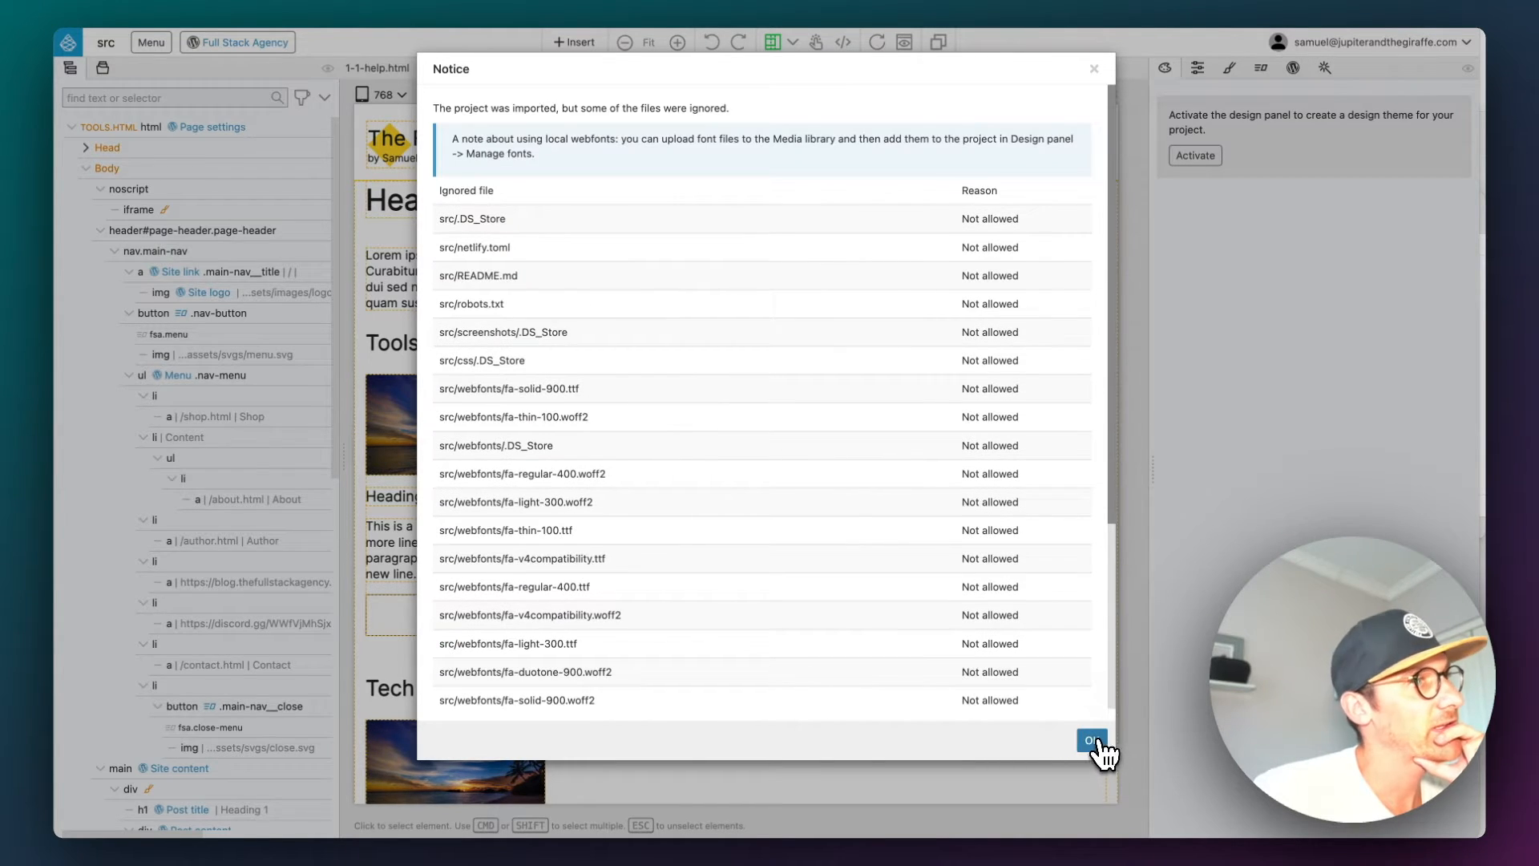
left_click(1093, 740)
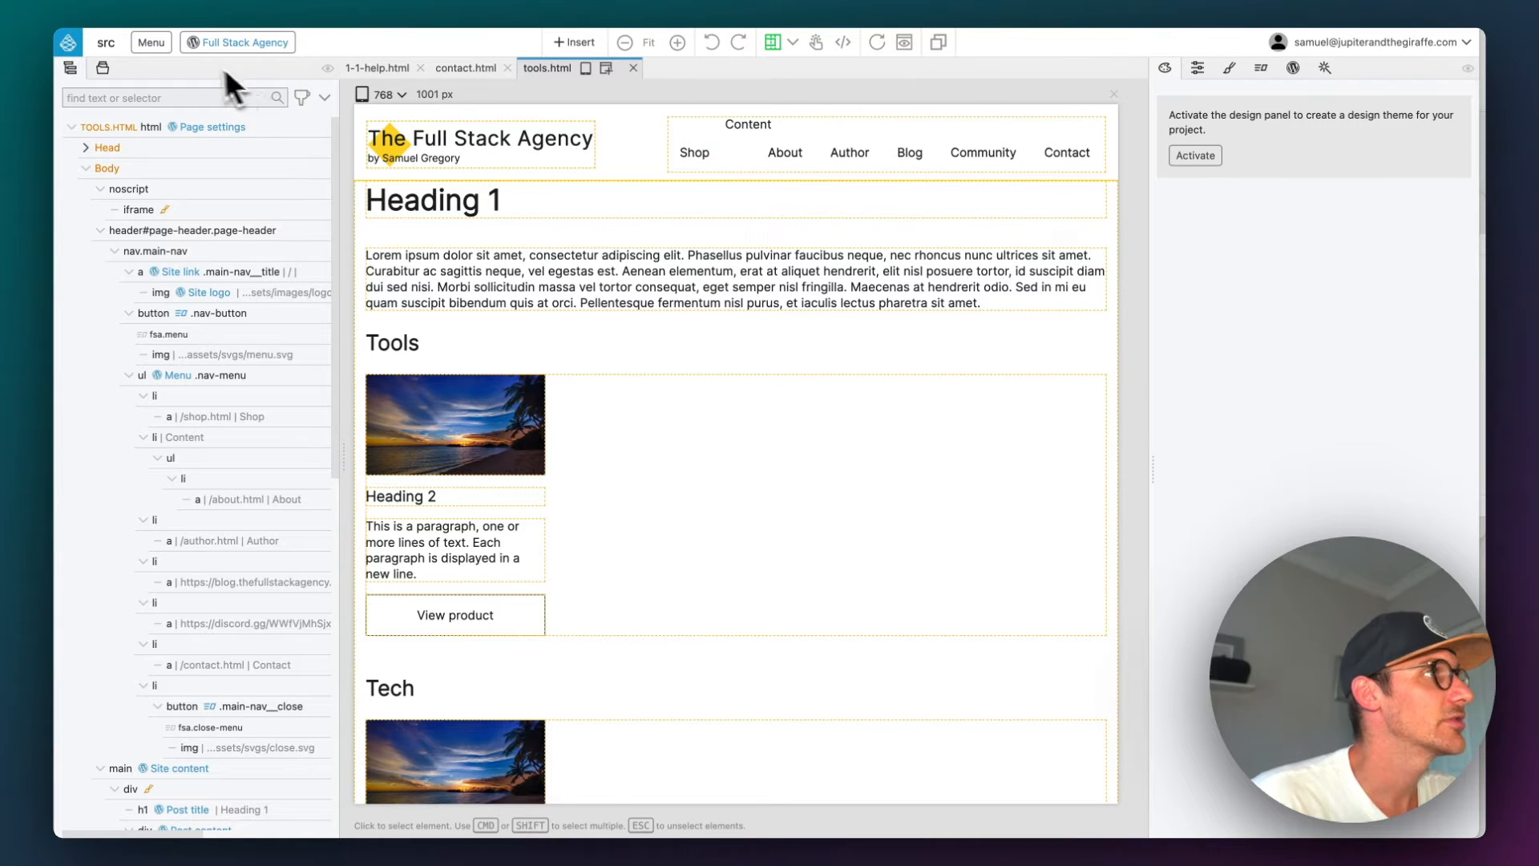
Step: Download the imported project as a ZIP file from Menu > Download
left_click(149, 43)
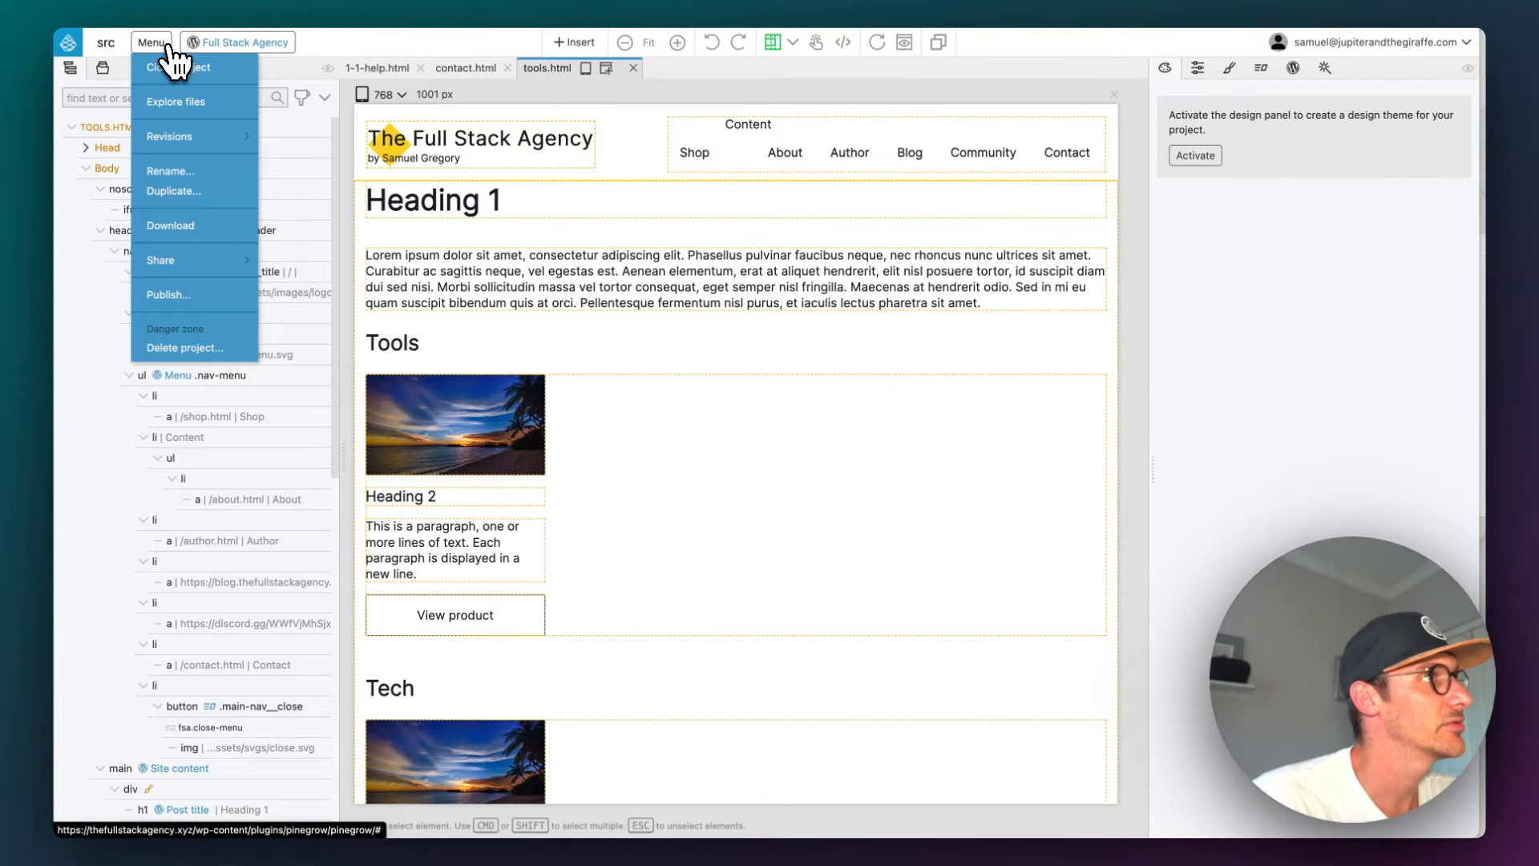
mouse_move(169, 105)
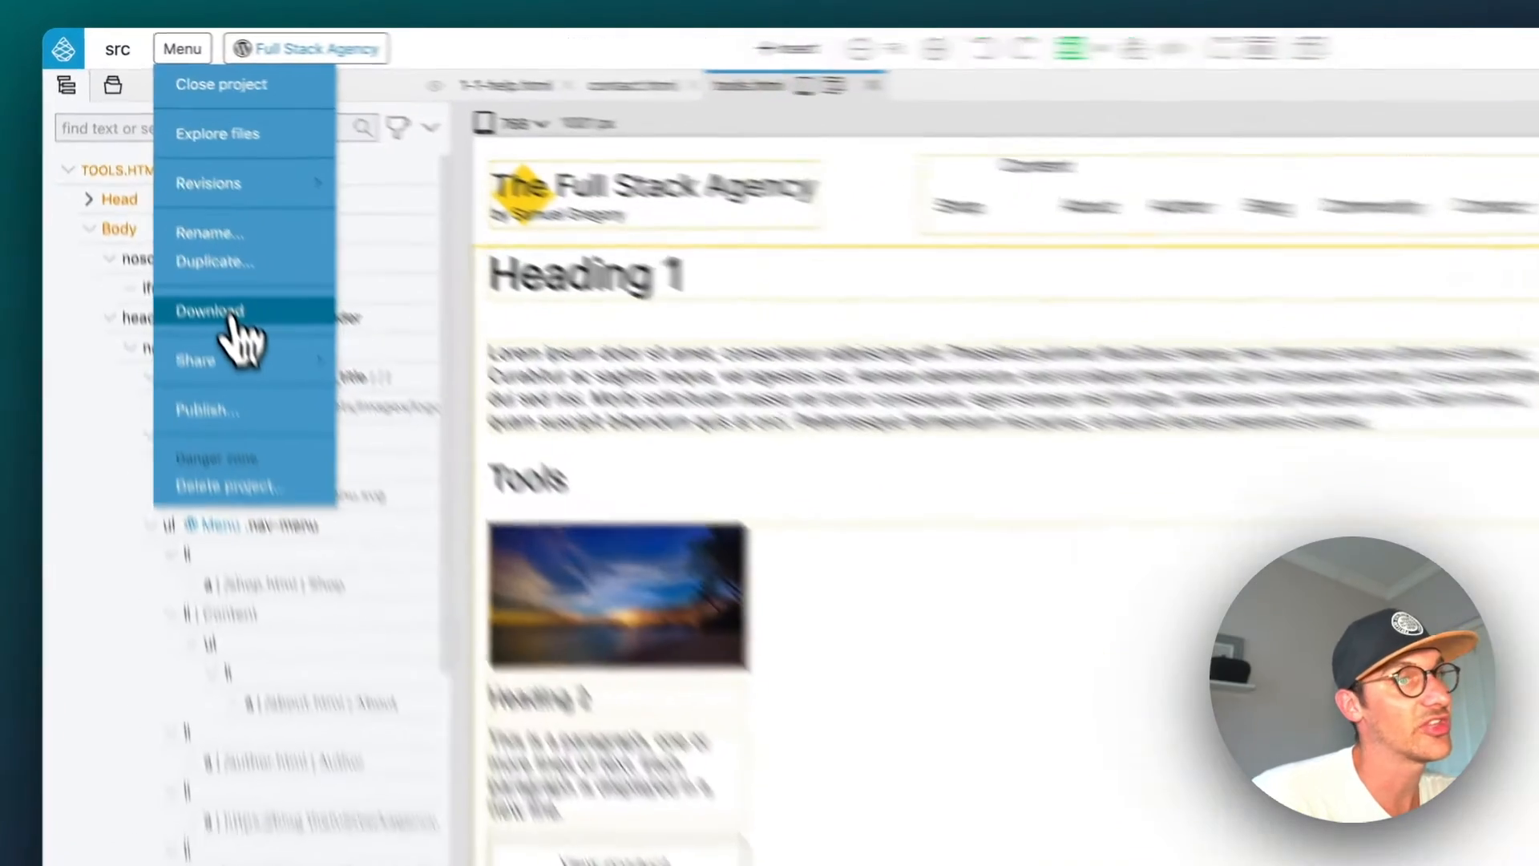
left_click(209, 310)
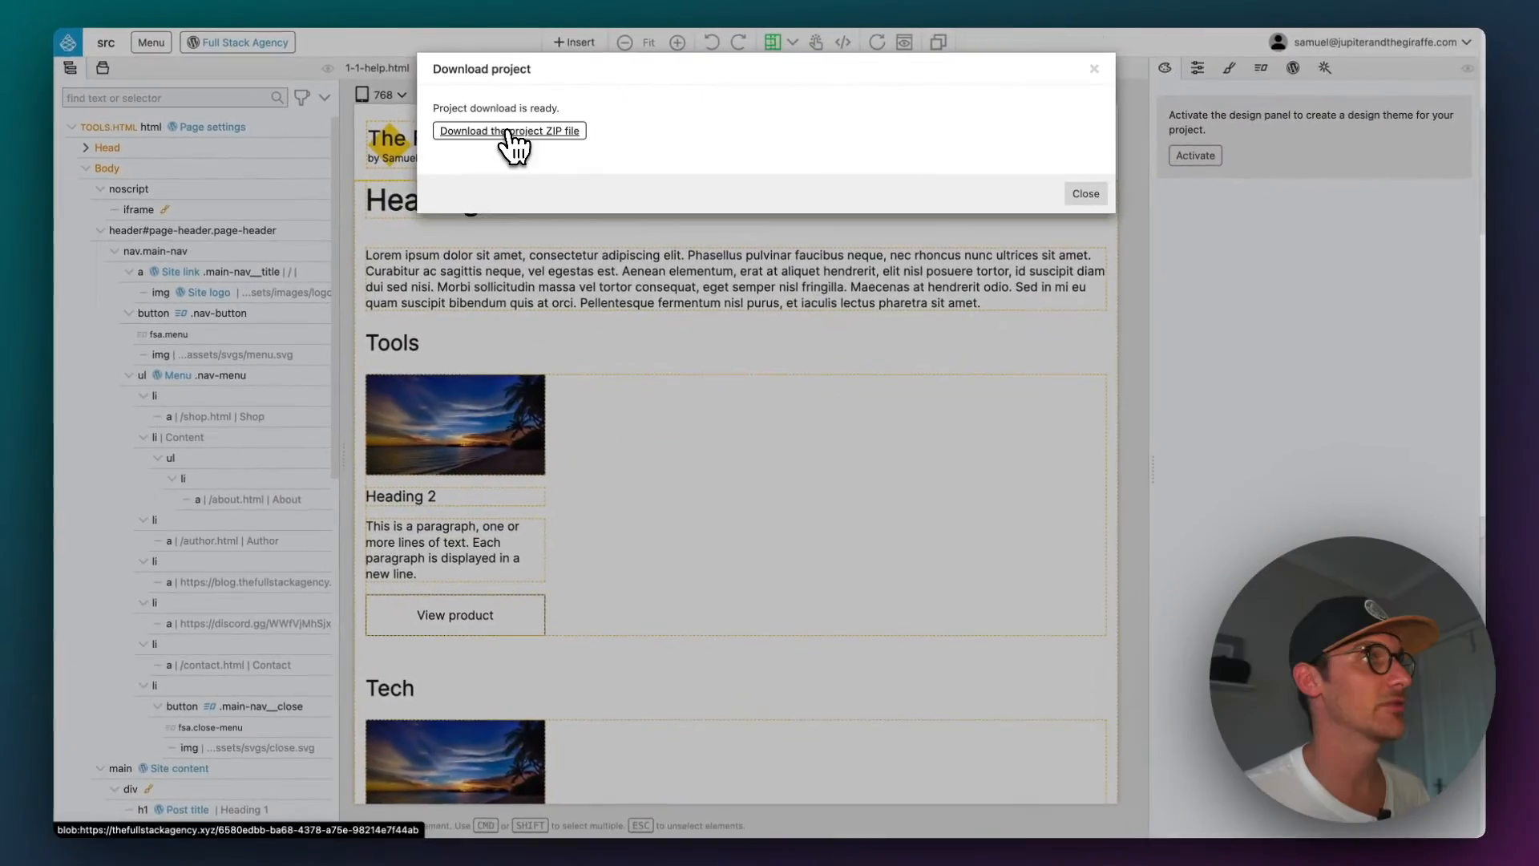
left_click(510, 130)
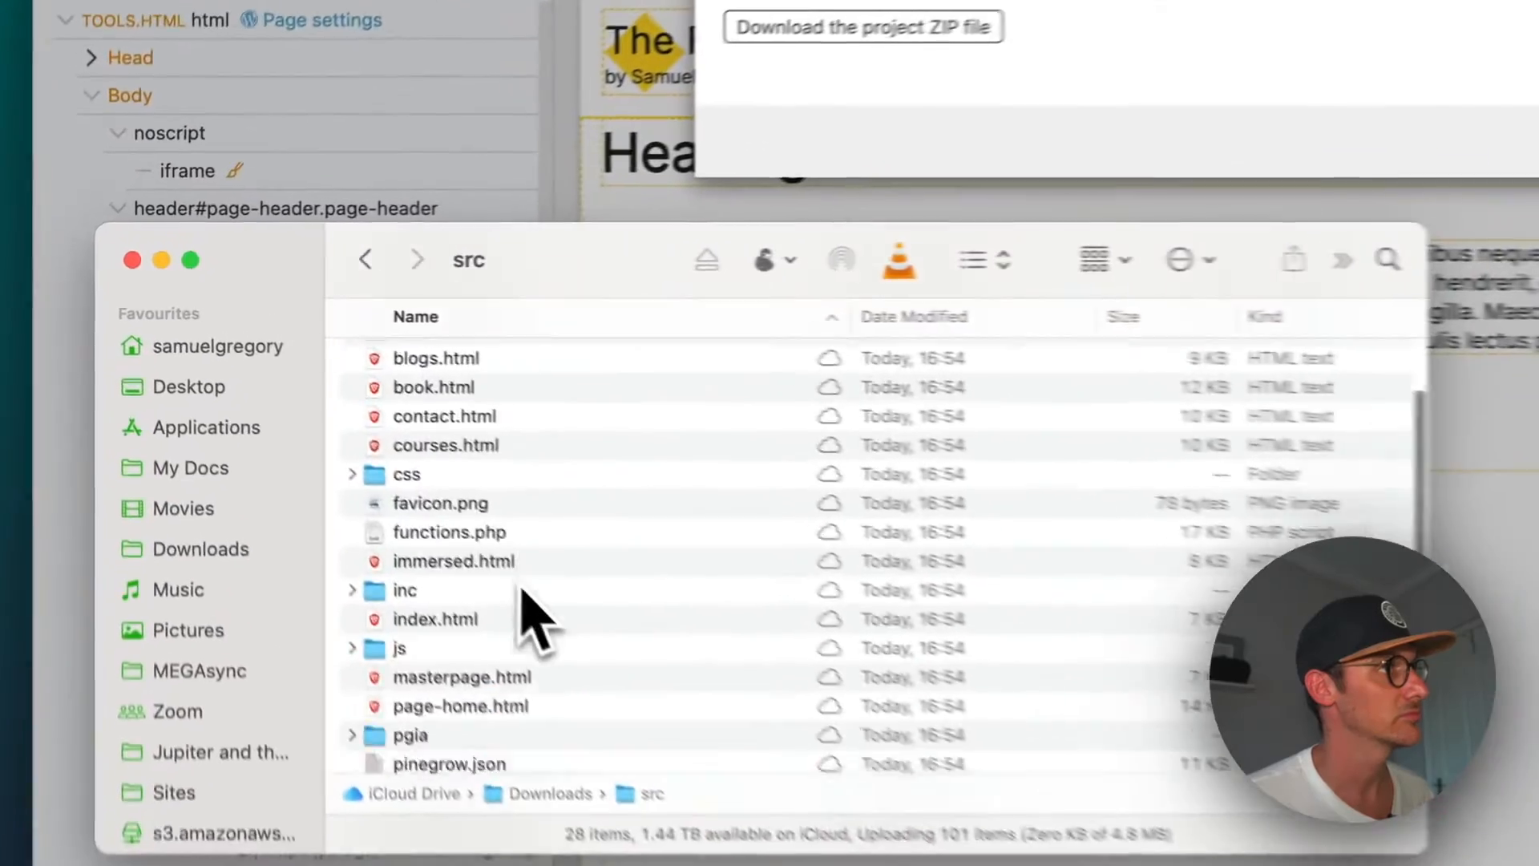
scroll("down", 3)
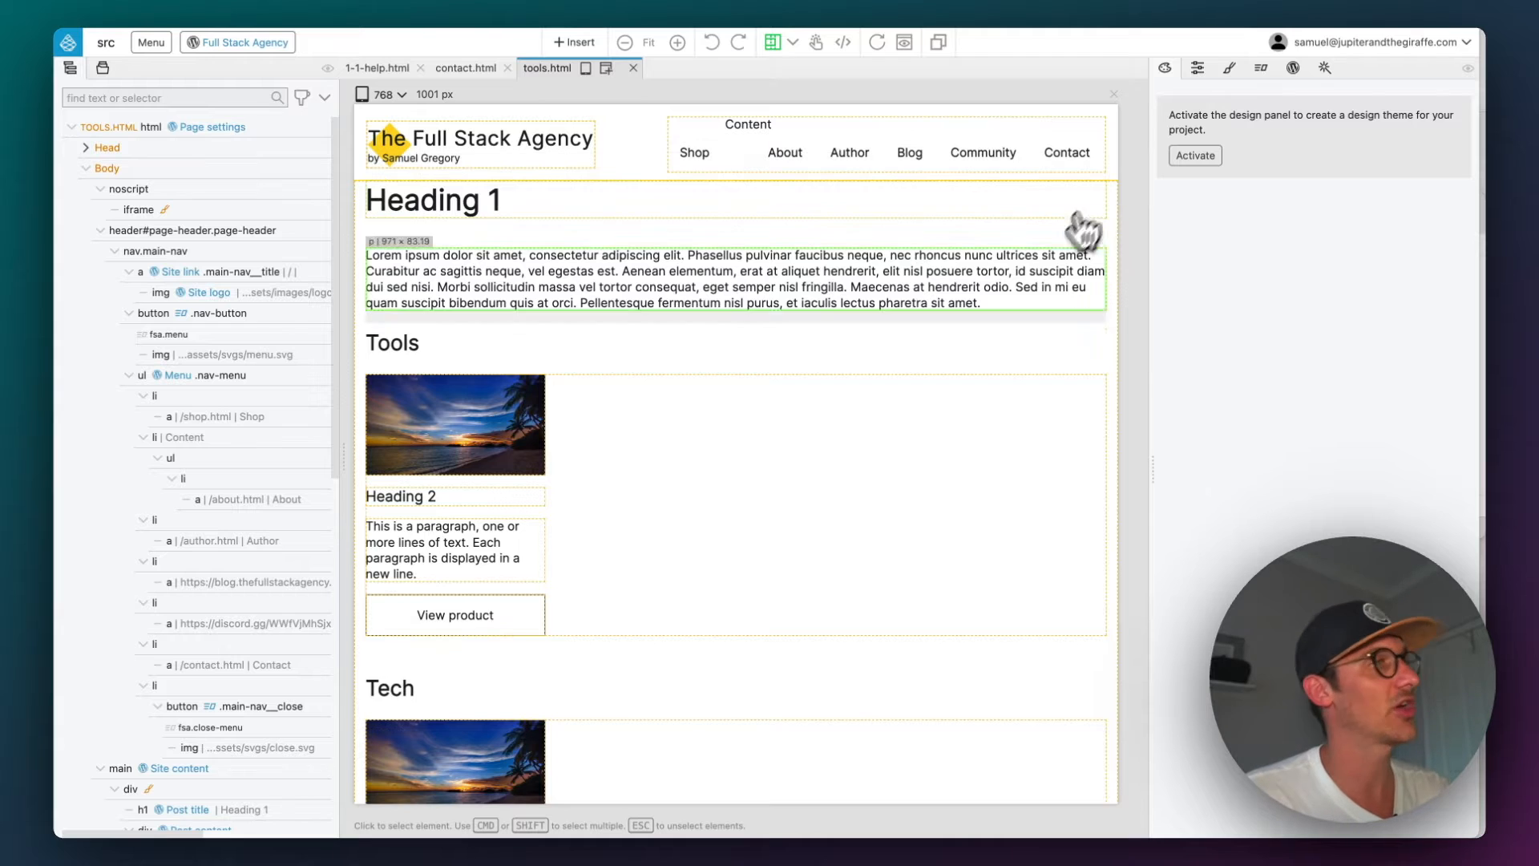
Step: Inspect the Tools product grid on tools.html, then close the page tab
left_click(940, 407)
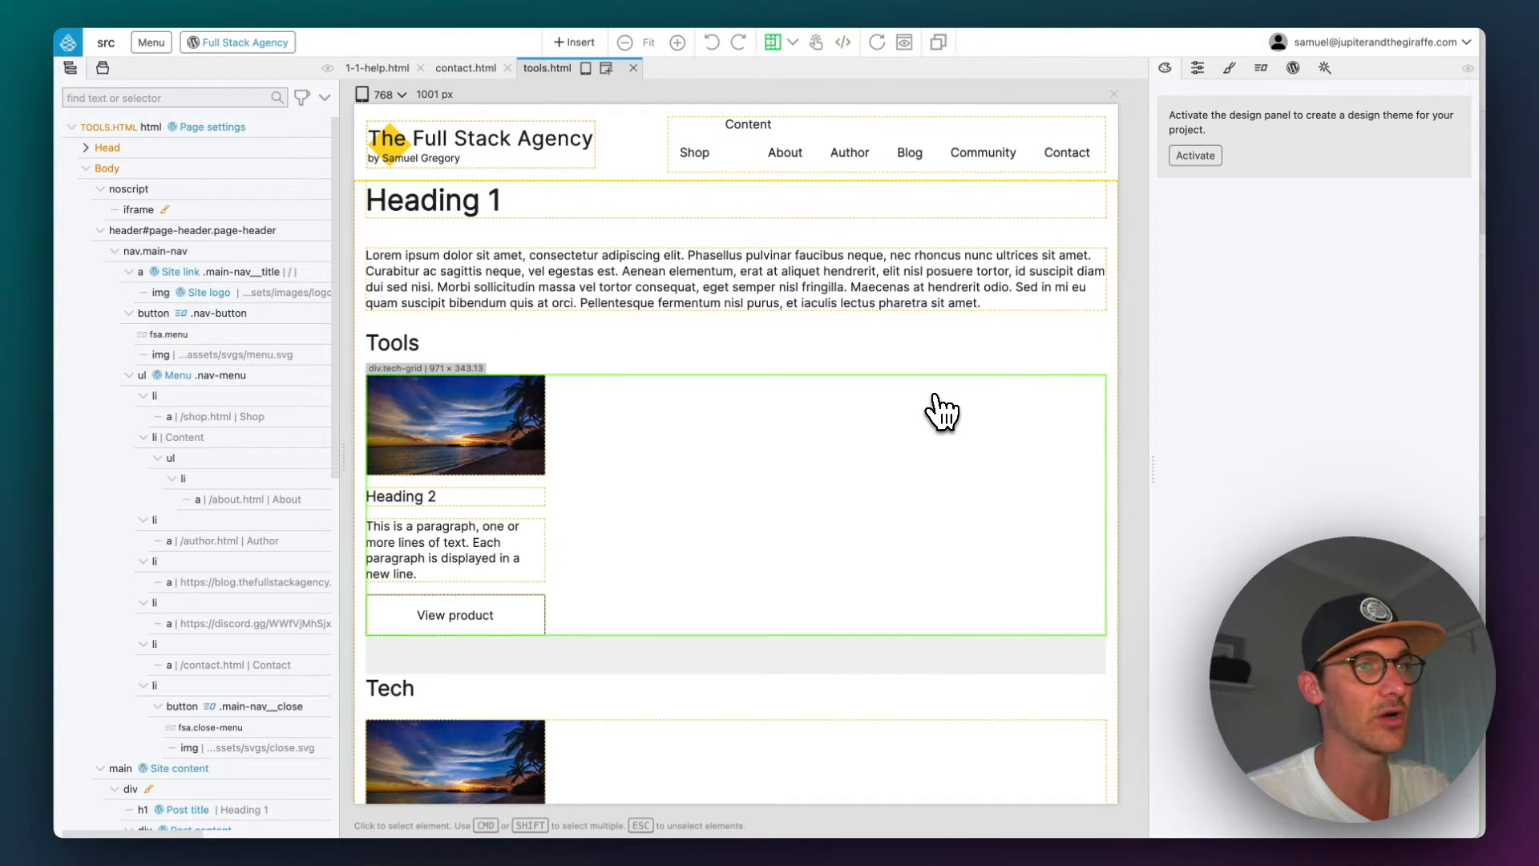
mouse_move(940, 420)
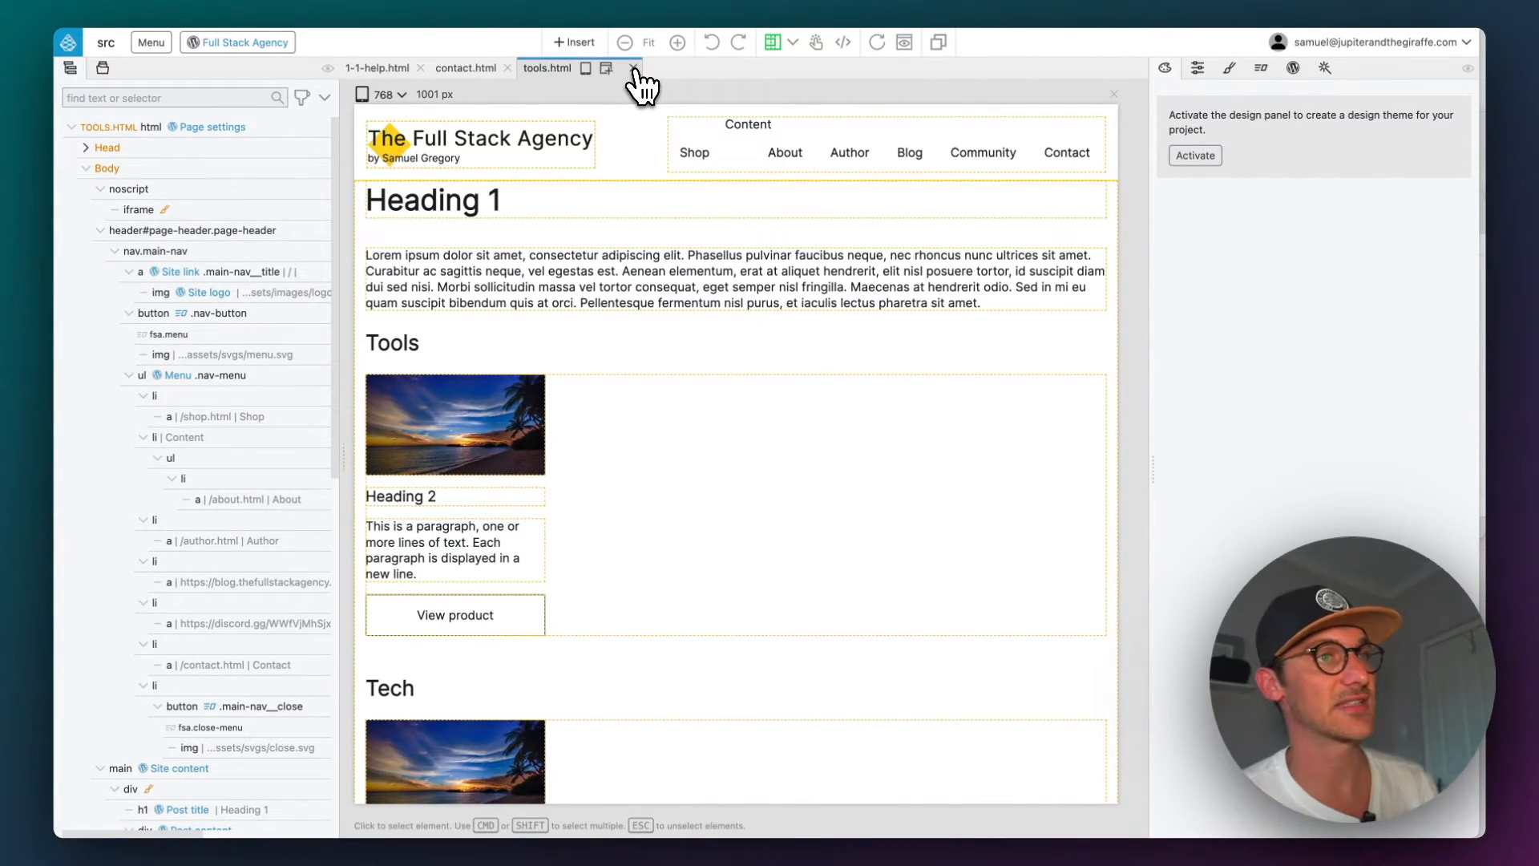
left_click(467, 67)
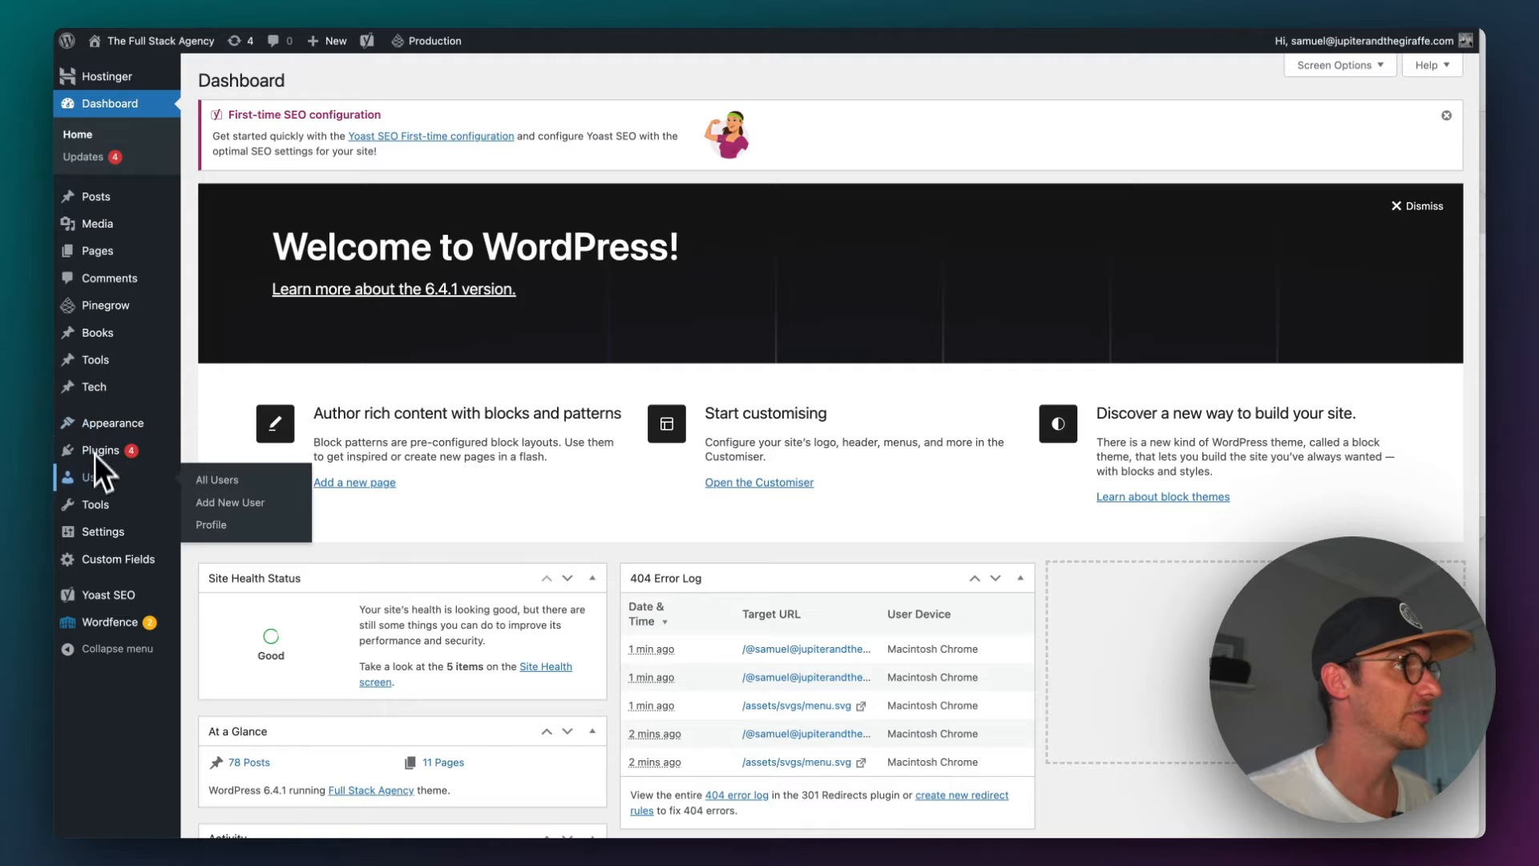
mouse_move(102, 305)
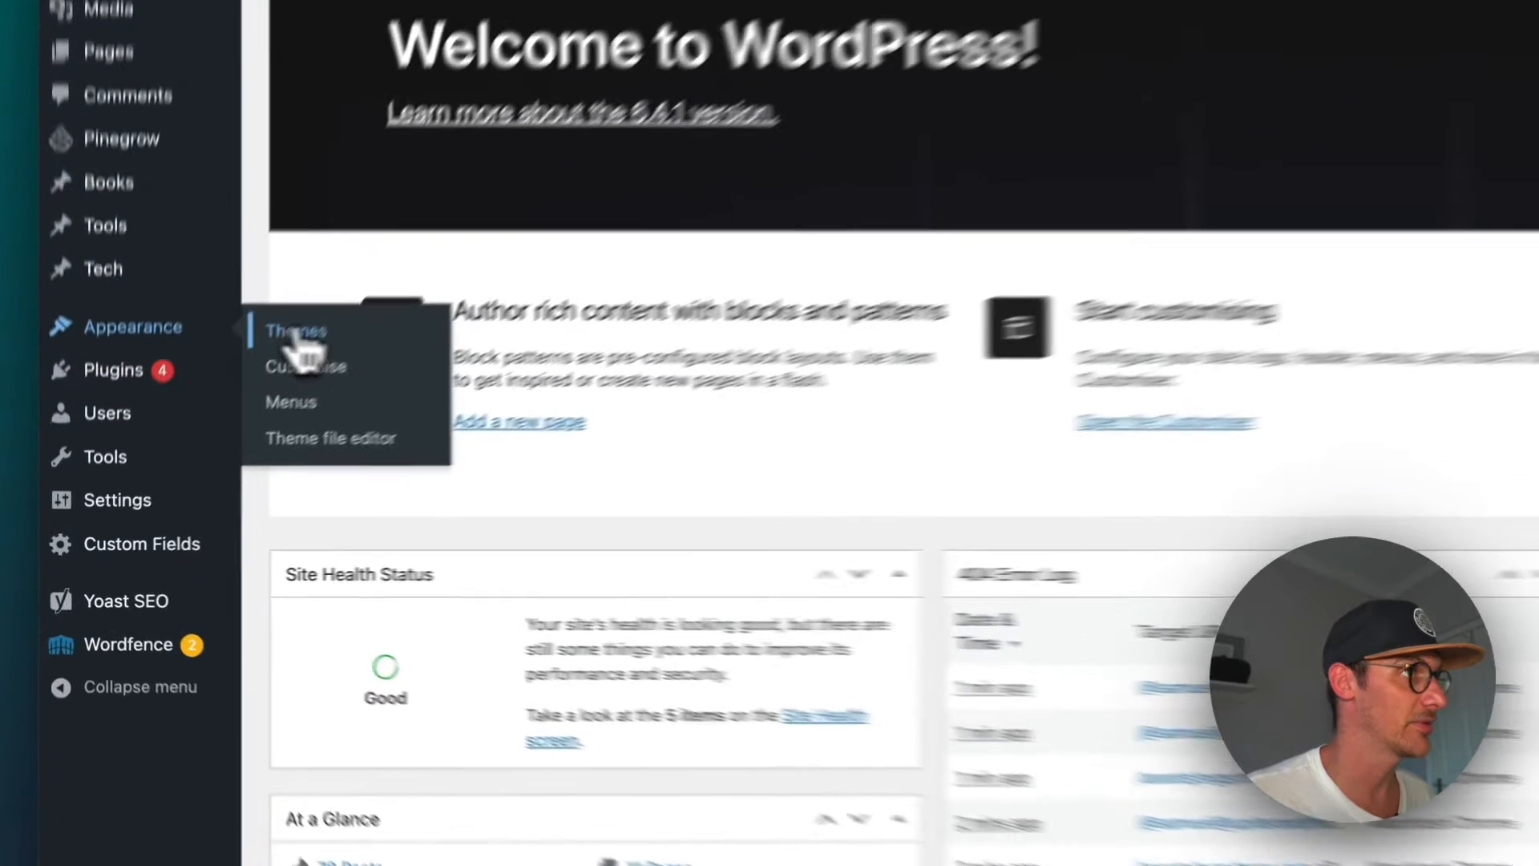
Step: Activate the Full Stack Agency theme under Appearance > Themes
left_click(296, 331)
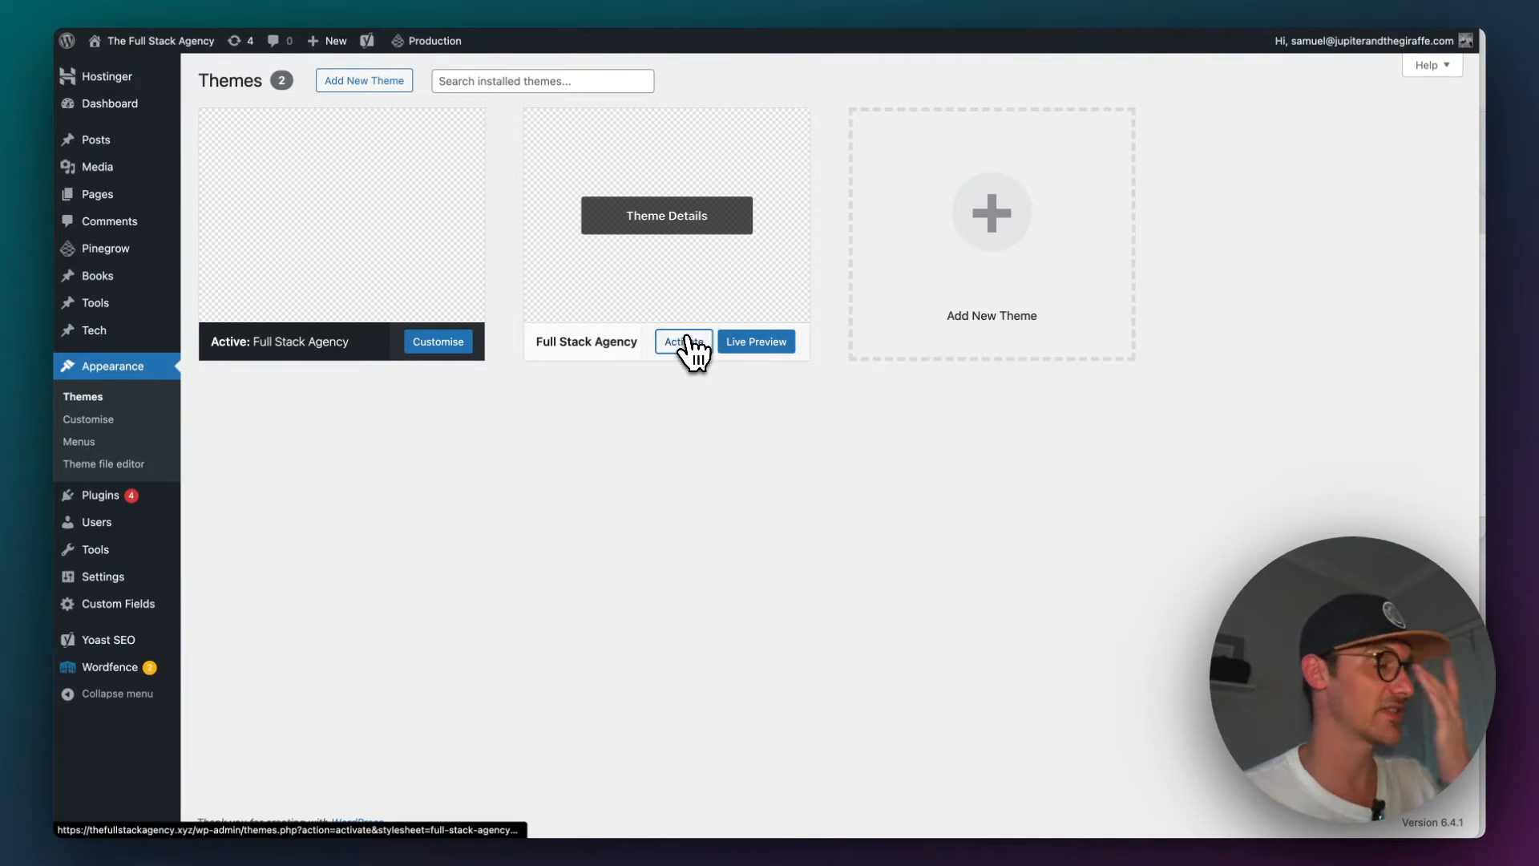
left_click(683, 342)
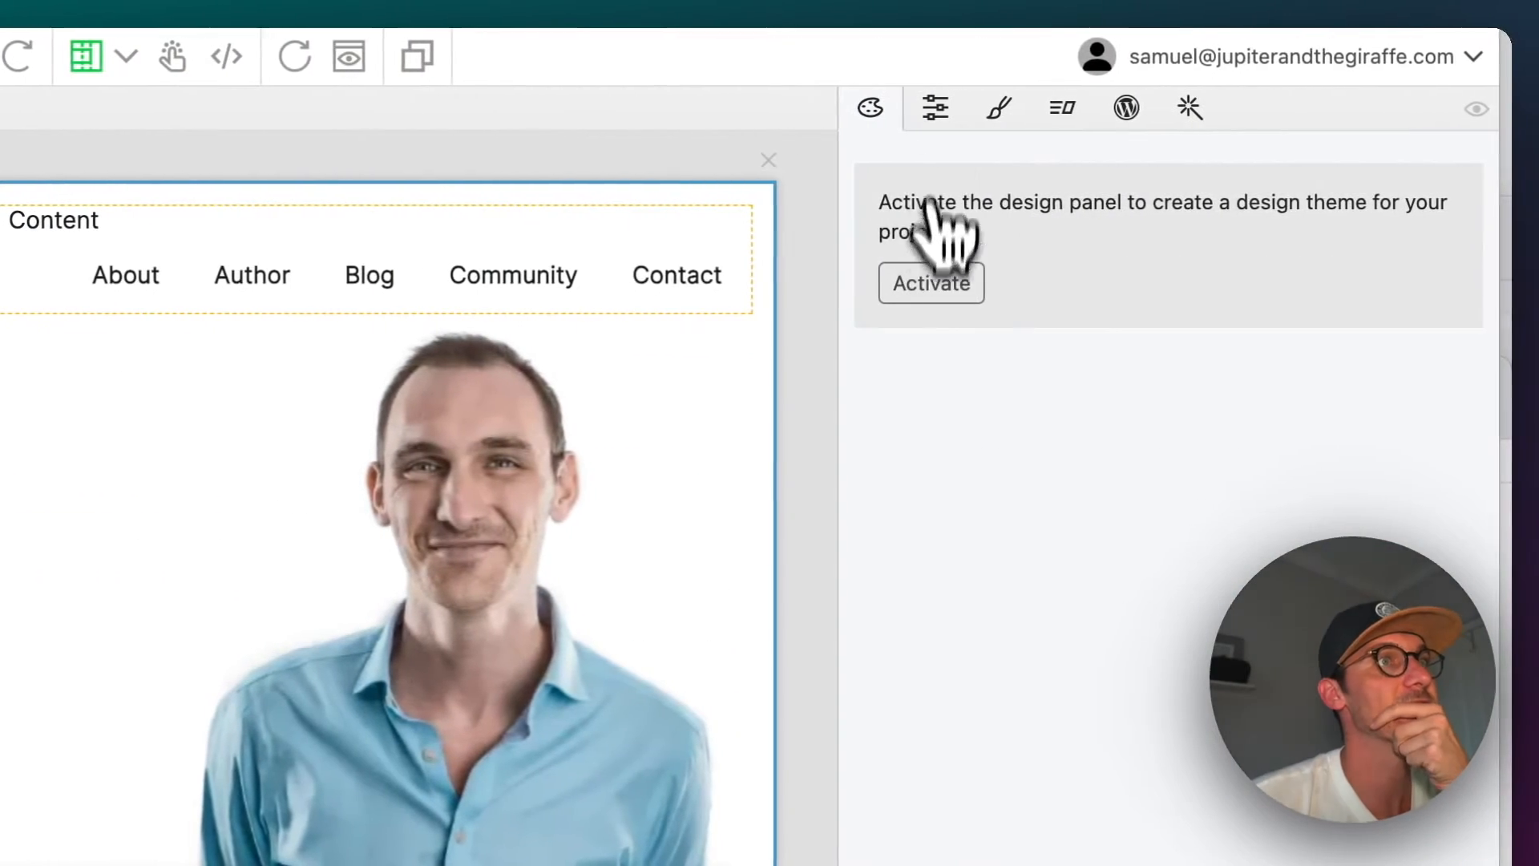
Step: Review the AI Assistant and Interactions panels, then close the current page tab
left_click(1186, 109)
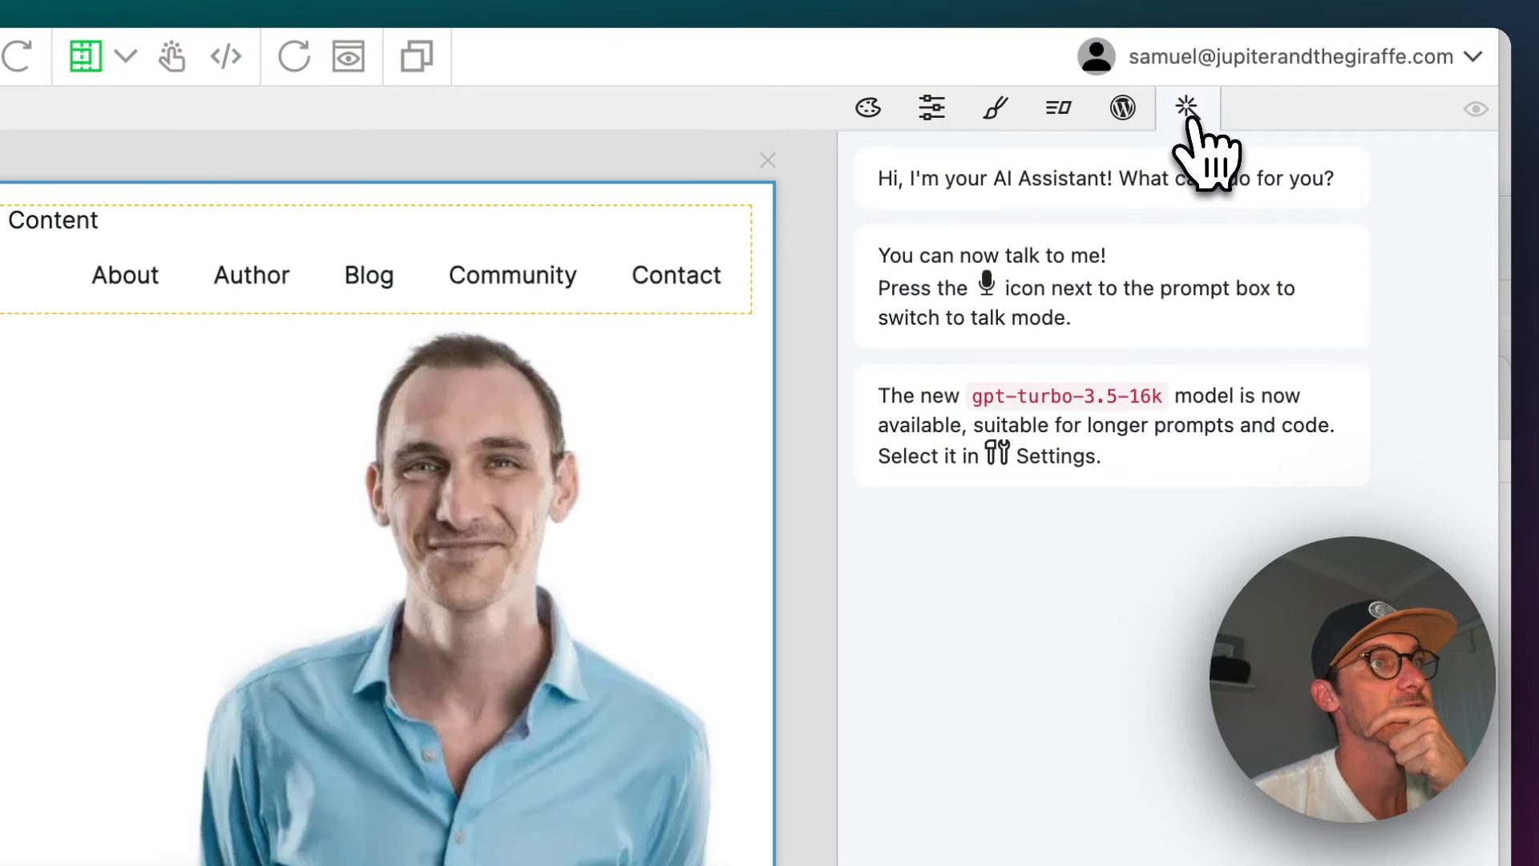
left_click(1123, 108)
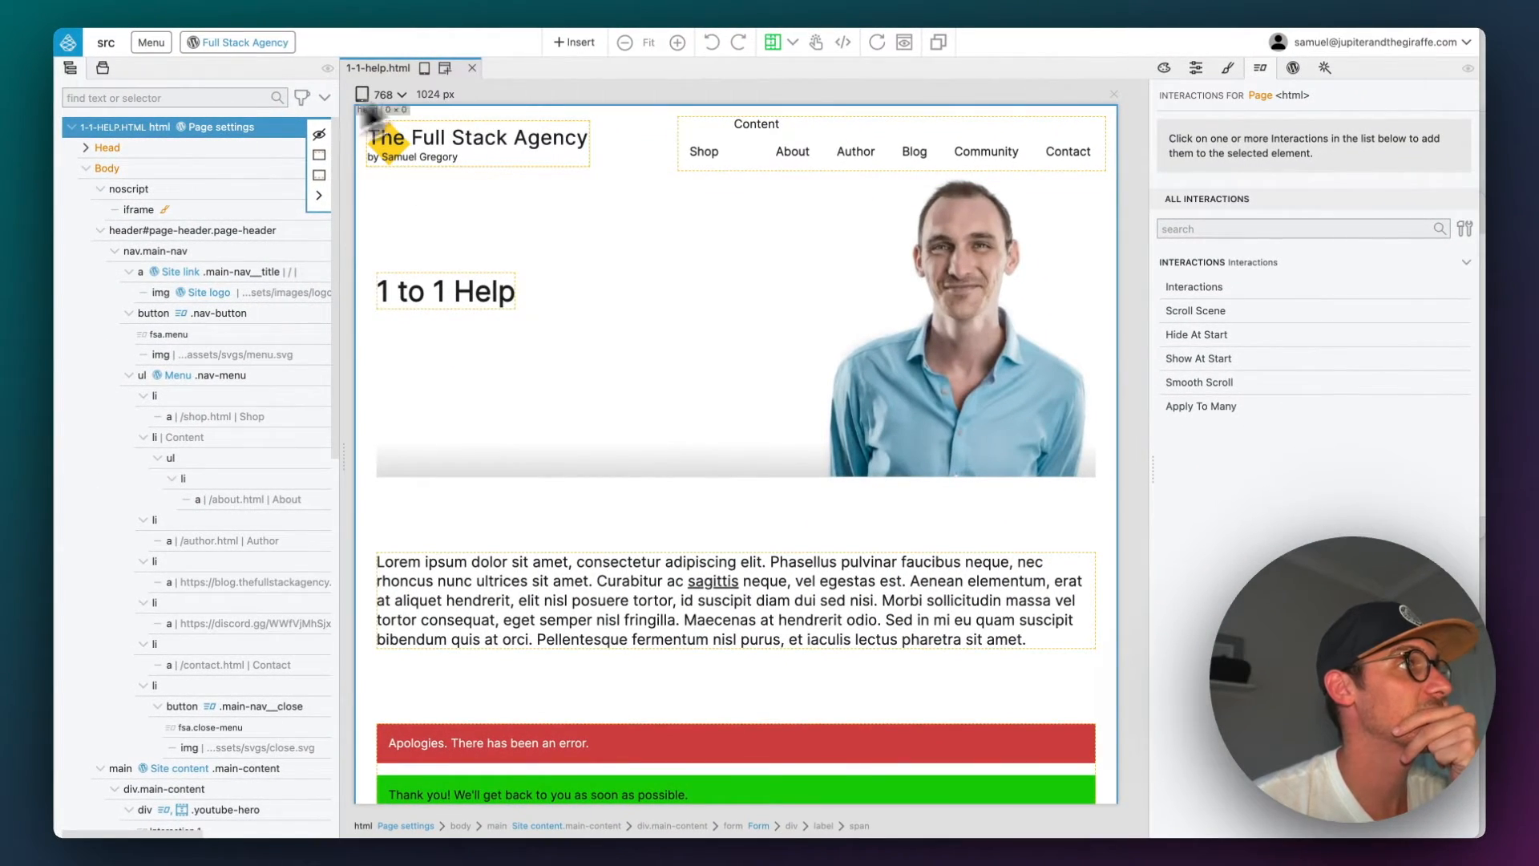
left_click(476, 67)
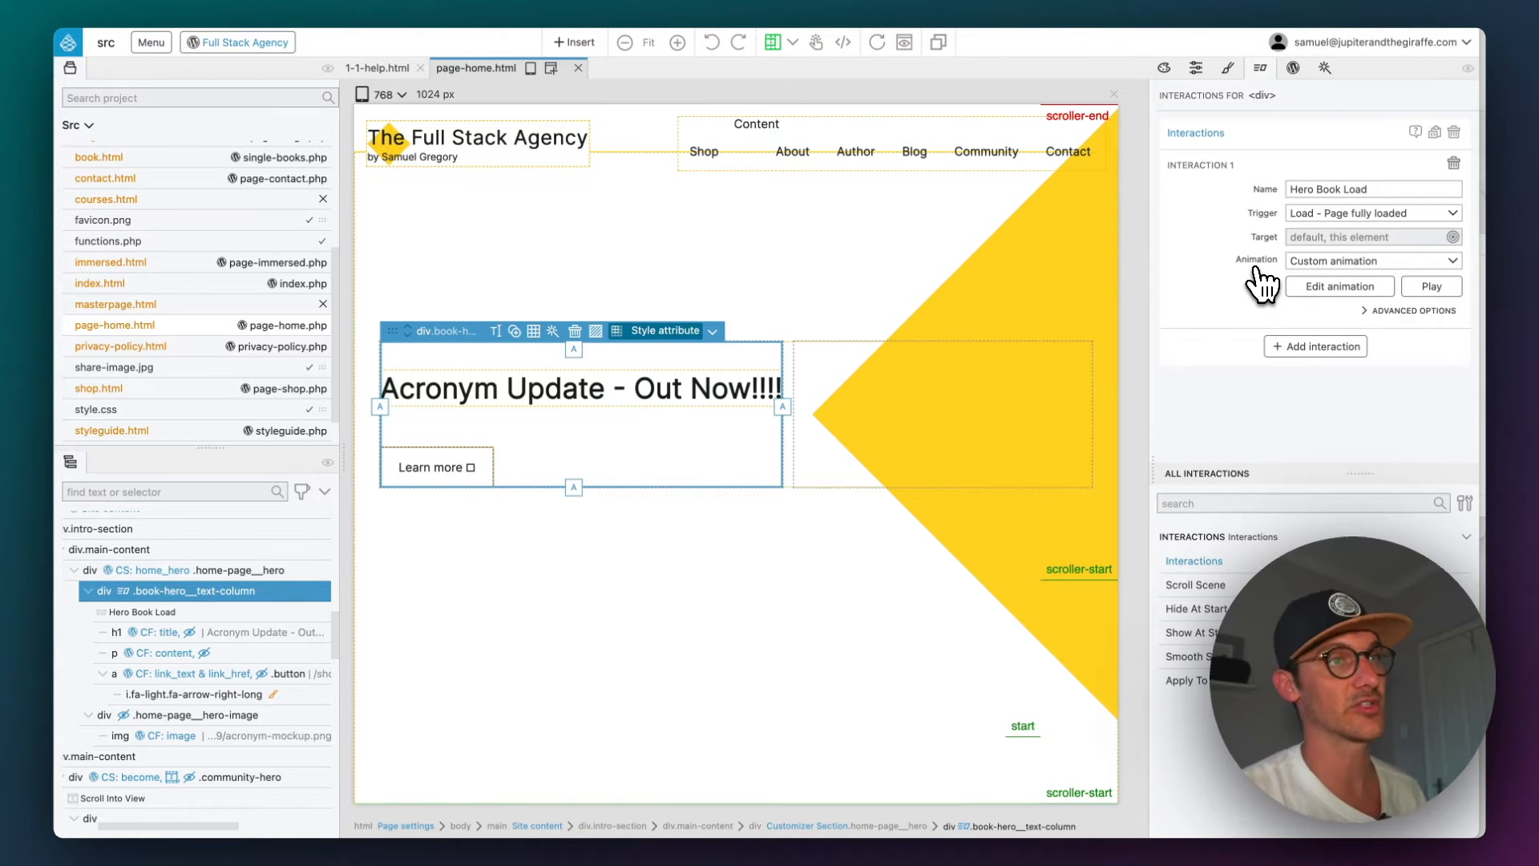
mouse_move(1335, 397)
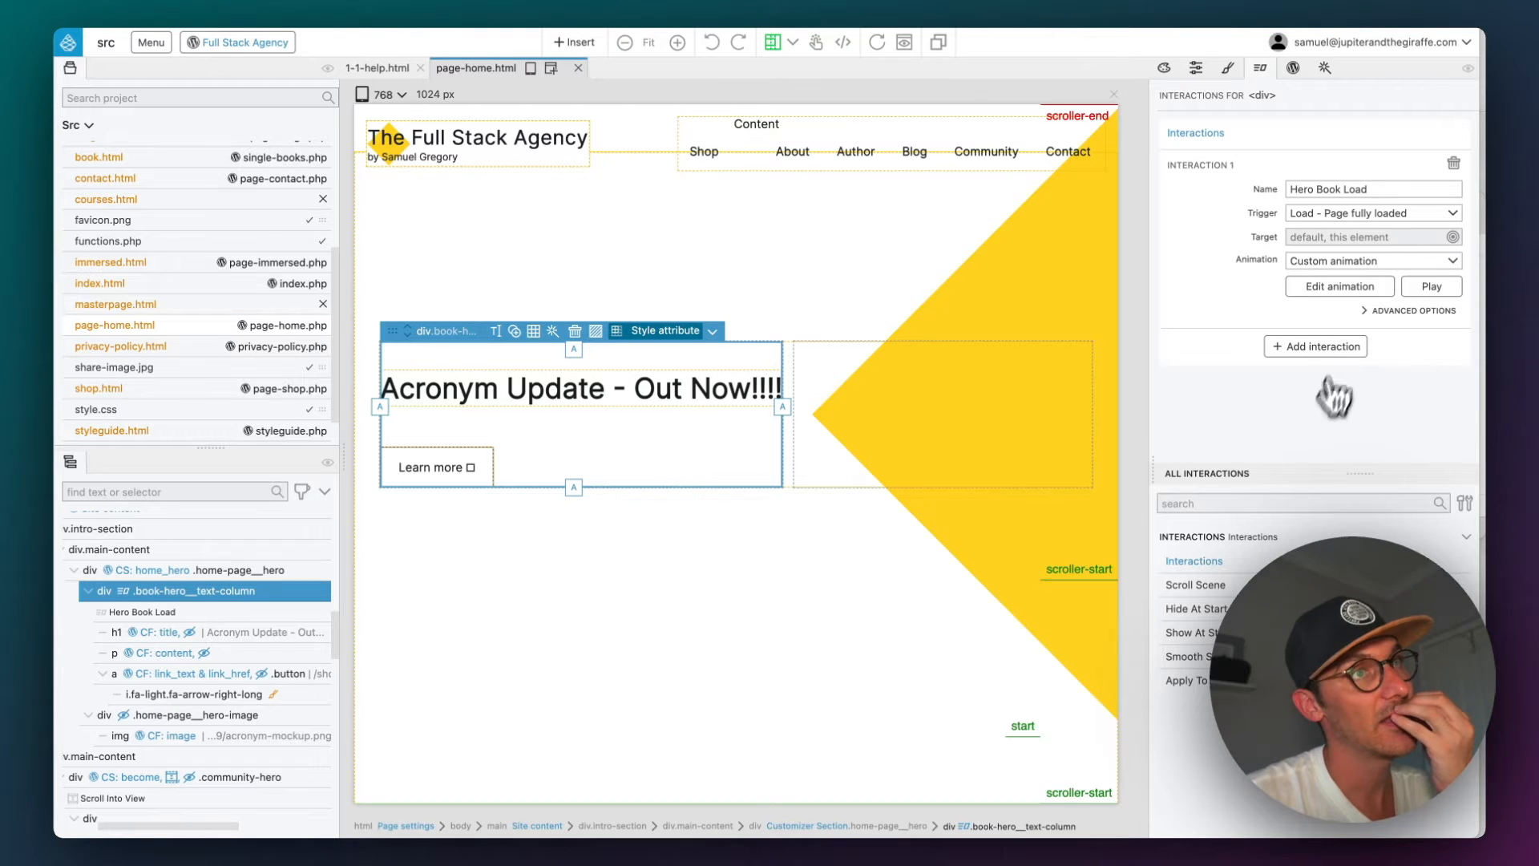
mouse_move(1181, 639)
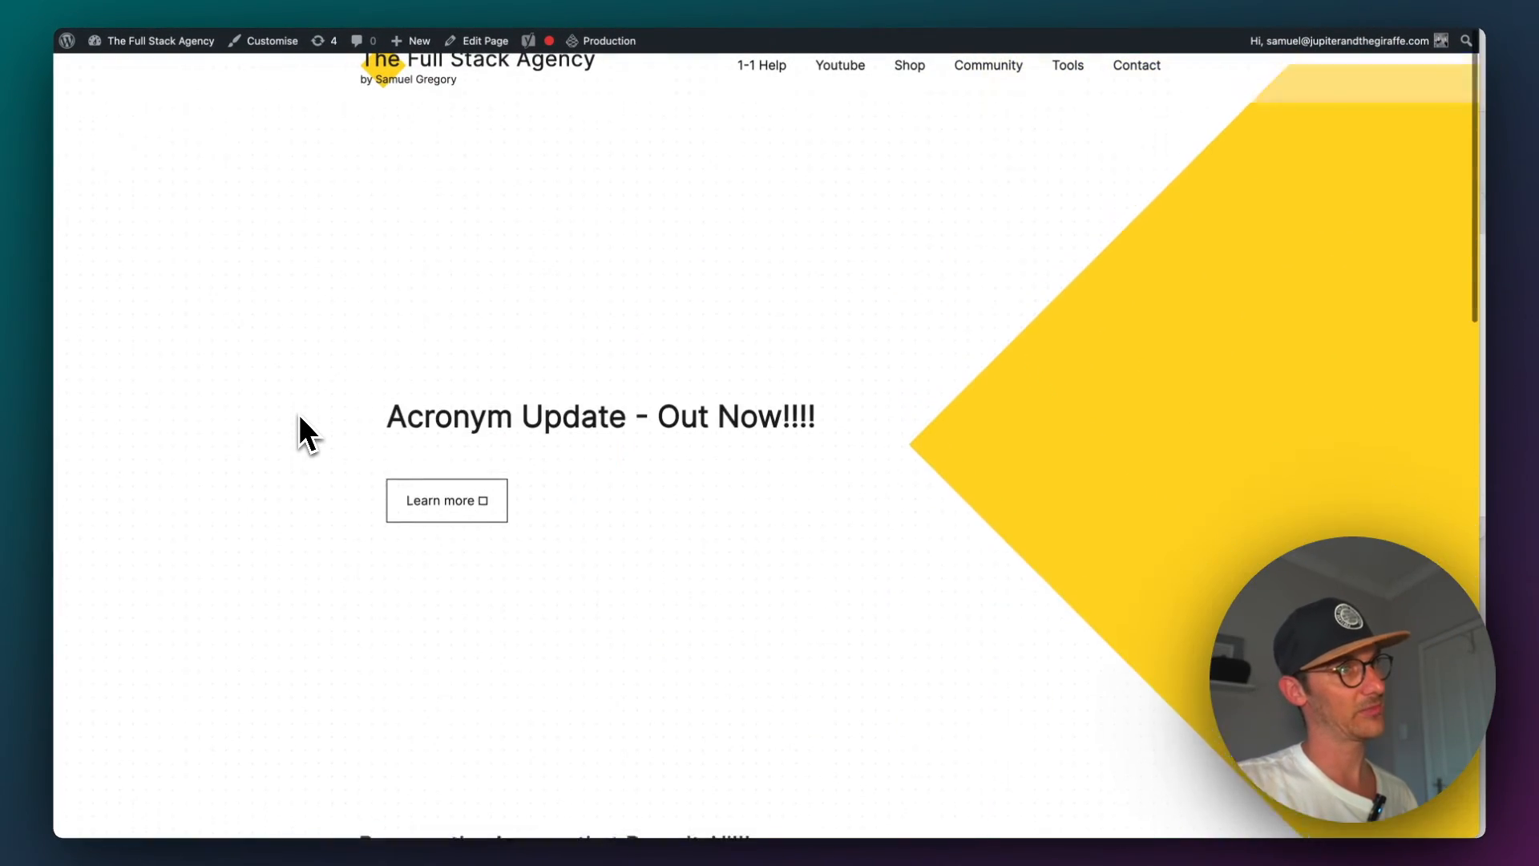
Step: Scroll through the 'Using custom fonts' guide's Design panel instructions
scroll("down", 3)
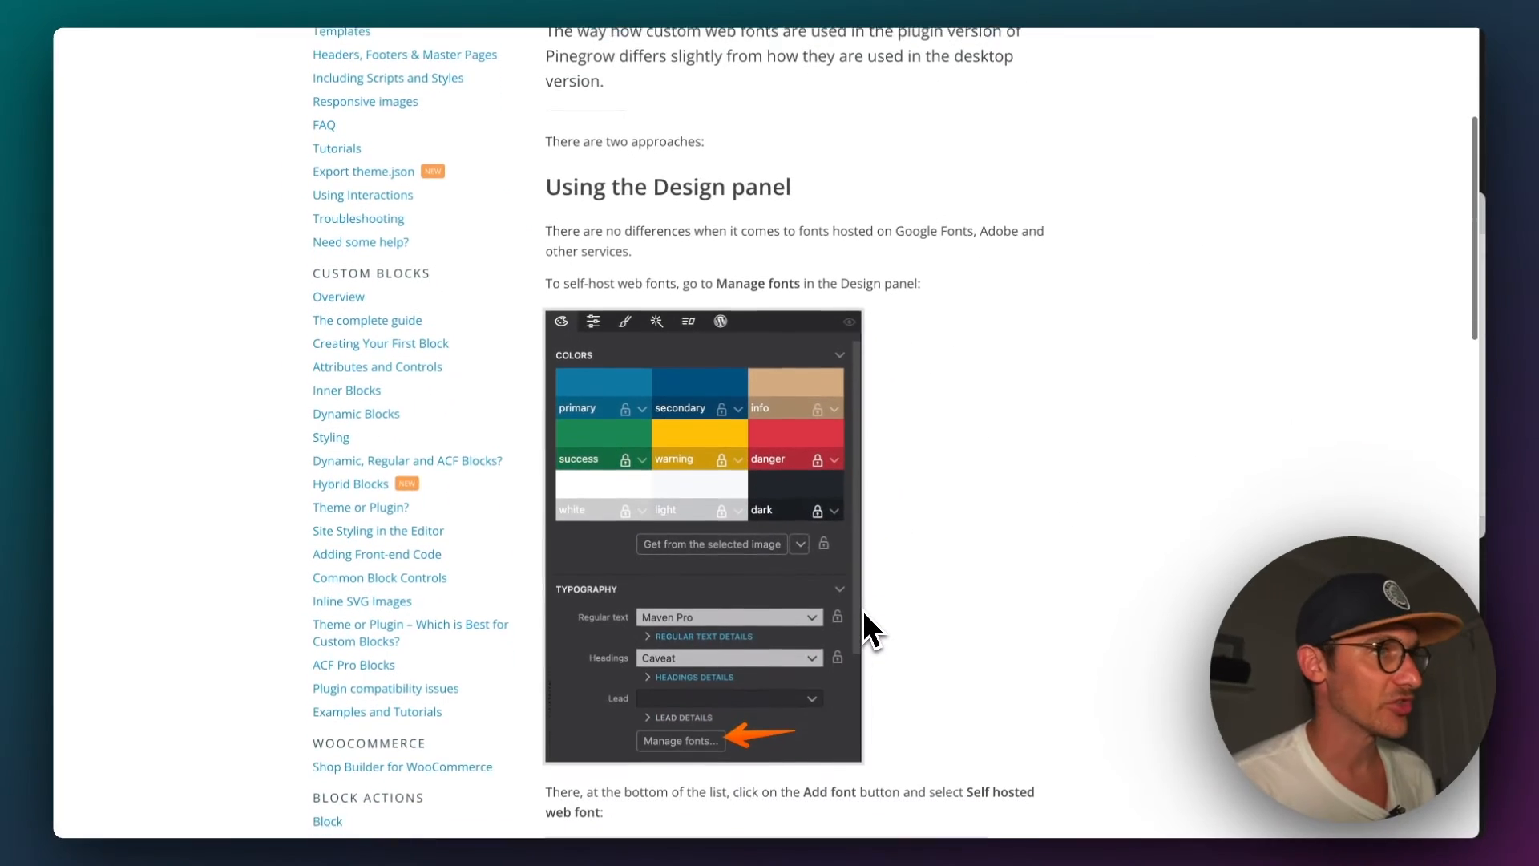
scroll("up", 3)
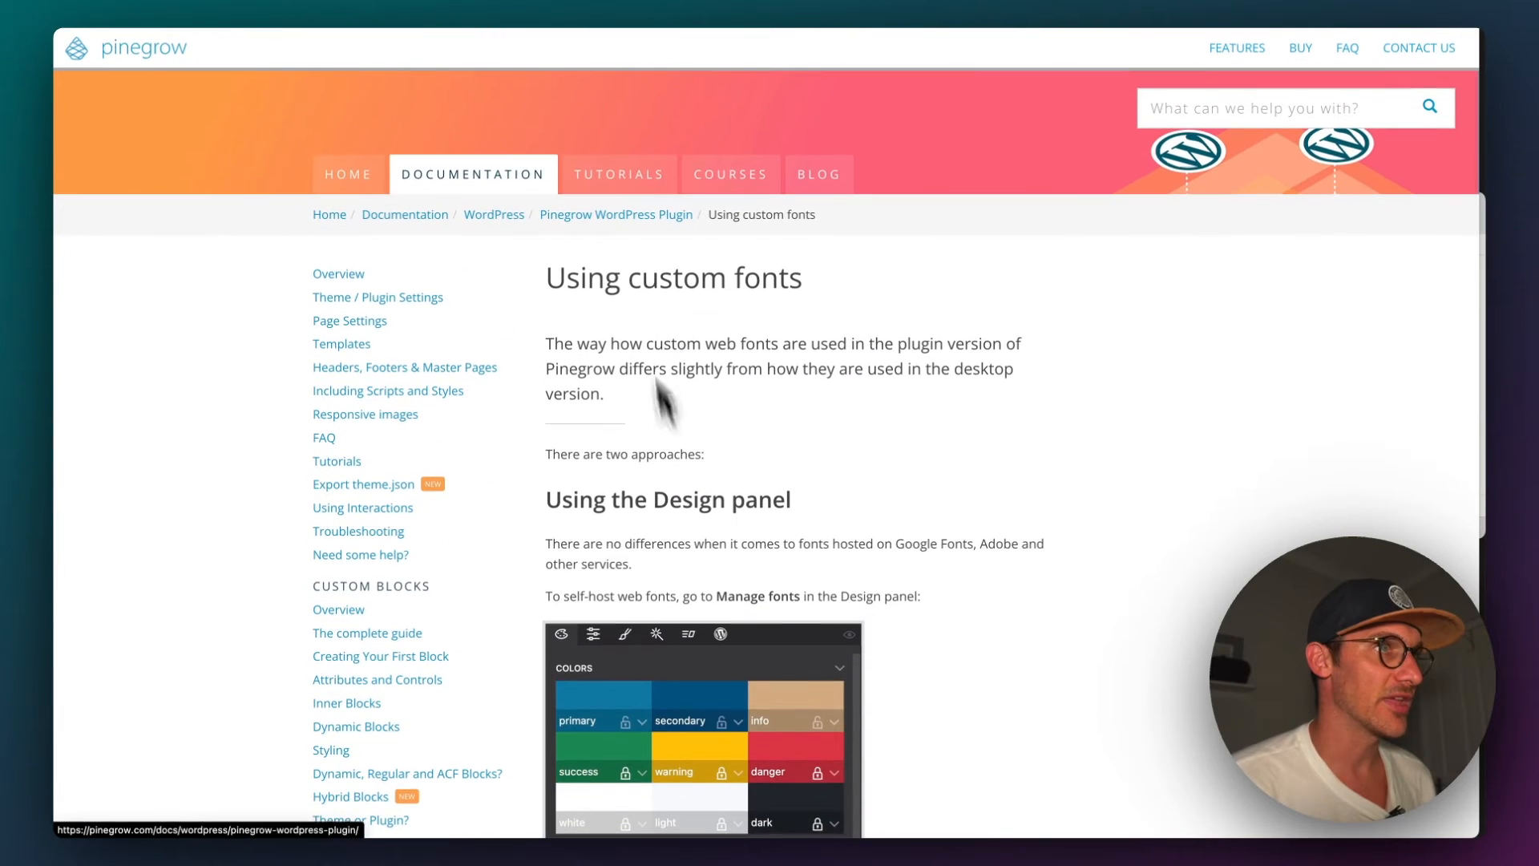
mouse_move(992, 211)
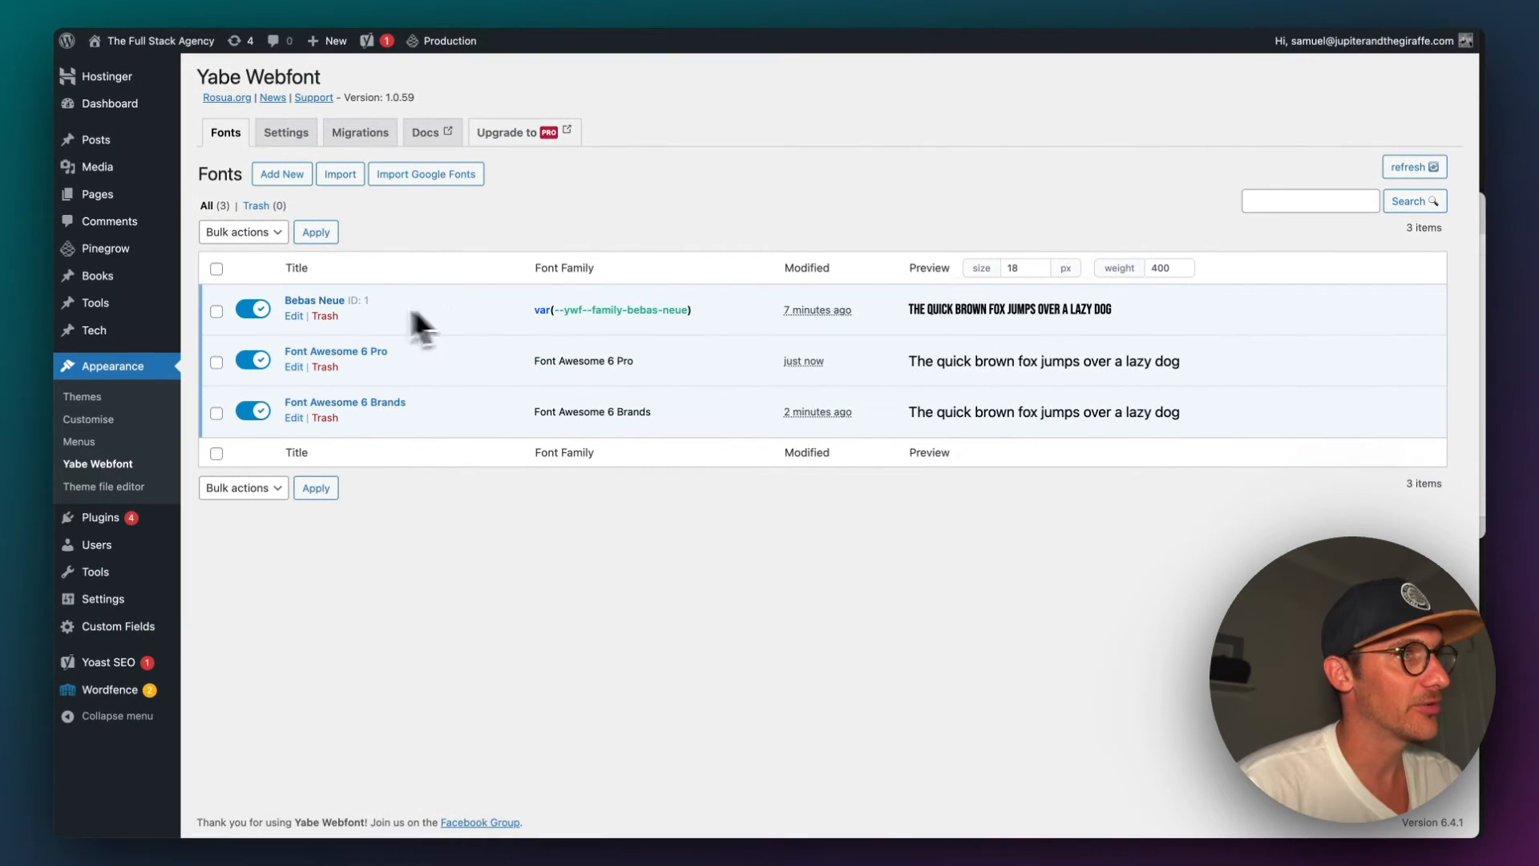
Step: Add font files to Font Awesome 6 Pro and Font Awesome 6 Brands in Yabe Webfont
left_click(293, 367)
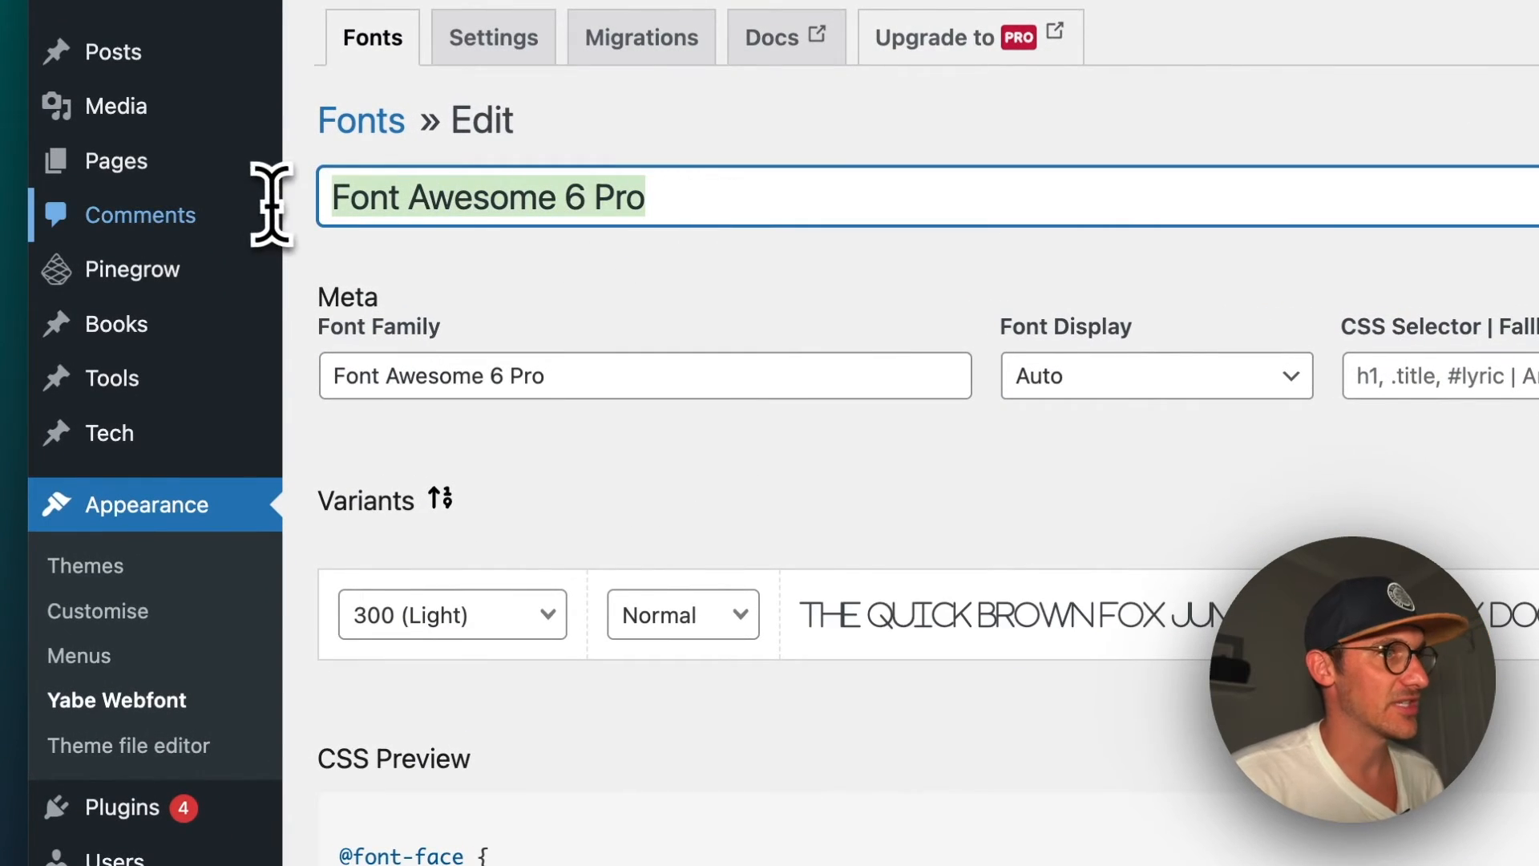
scroll("down", 3)
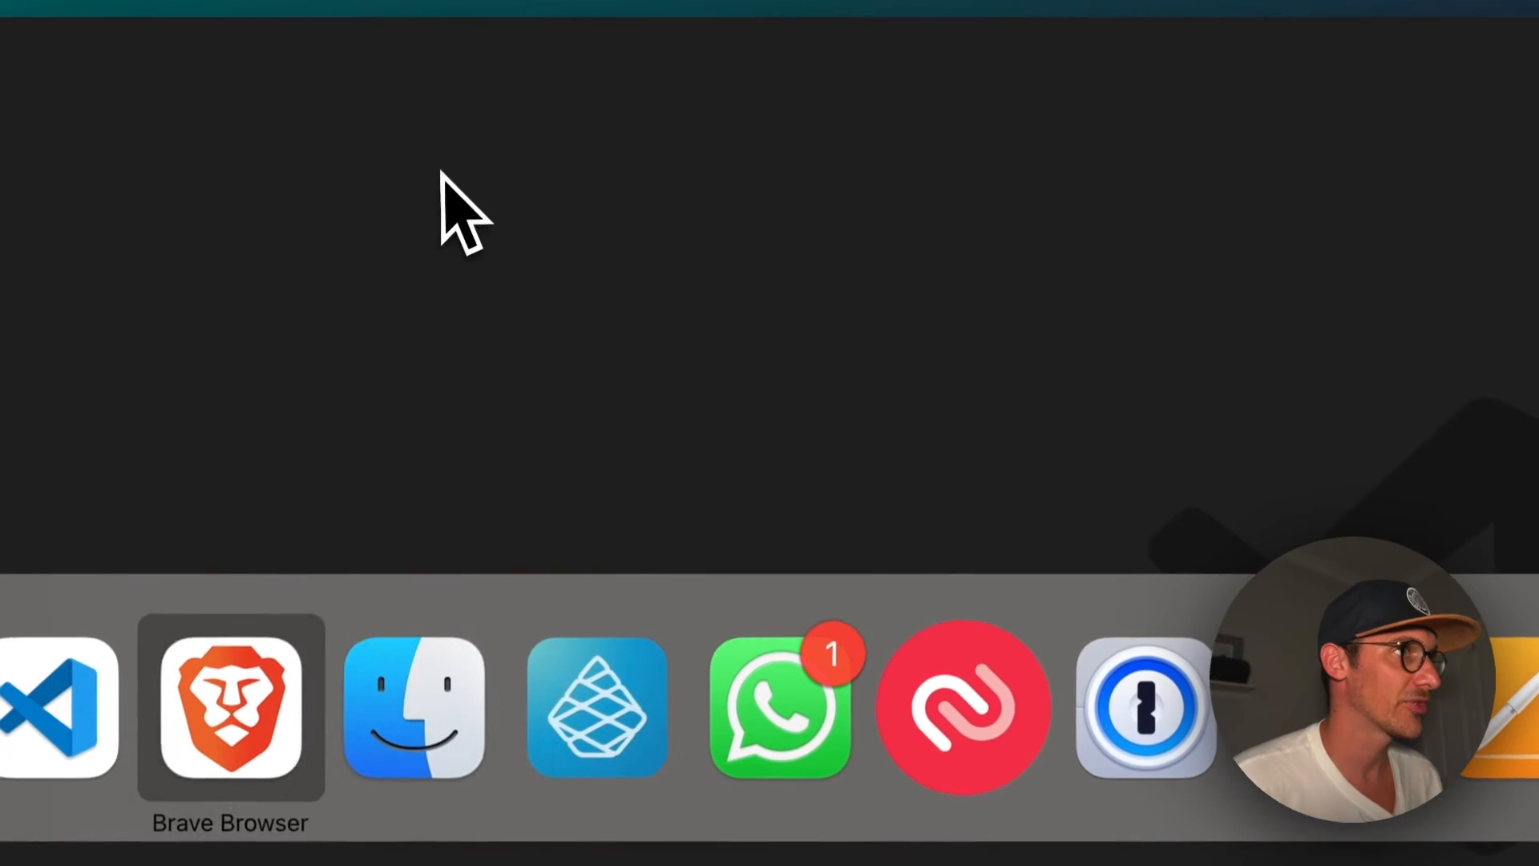
left_click(413, 707)
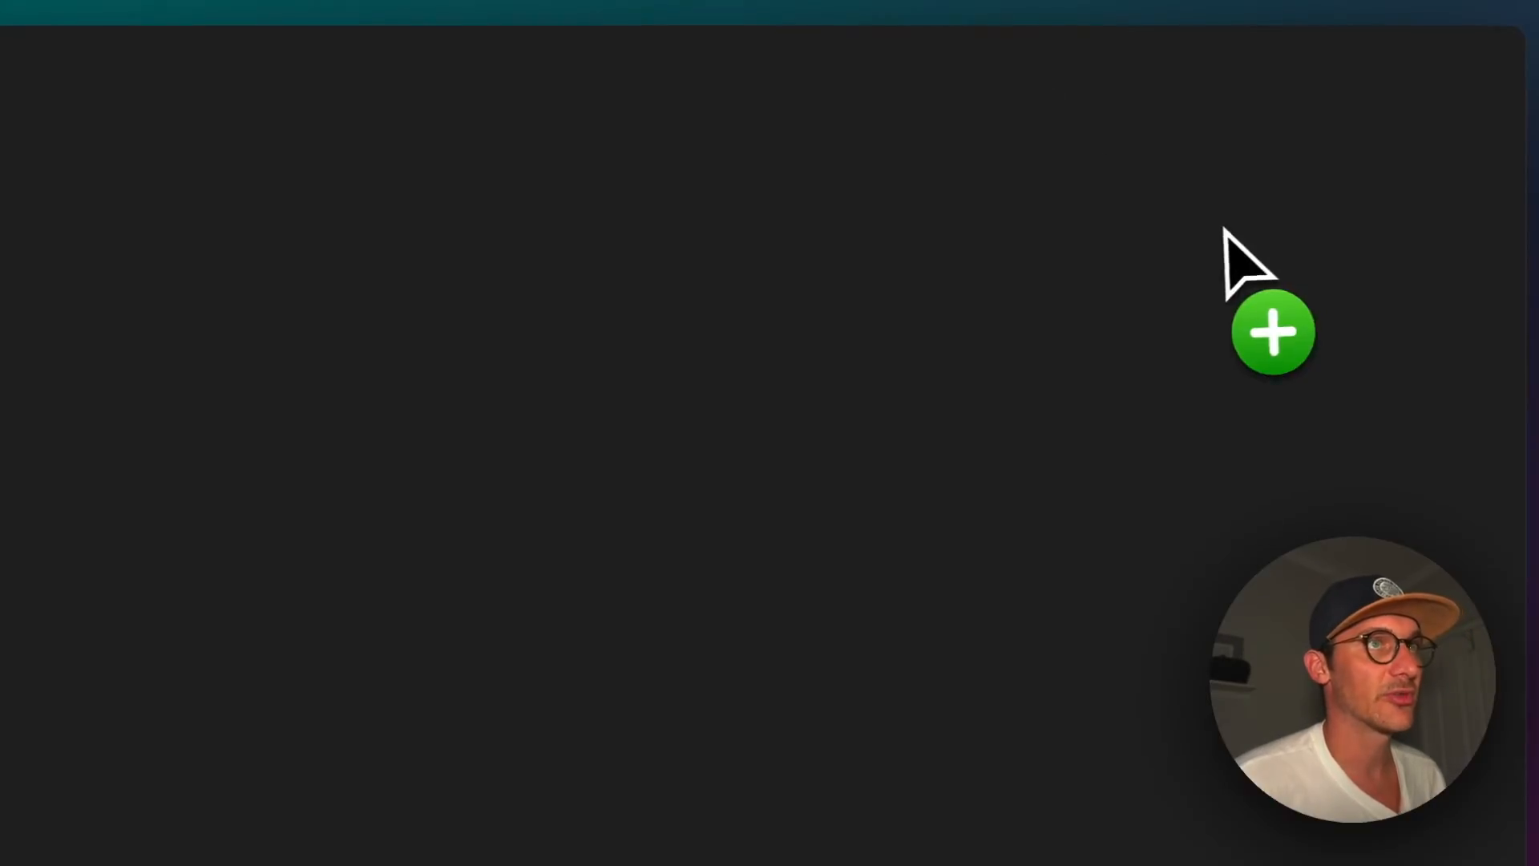
left_click(1273, 333)
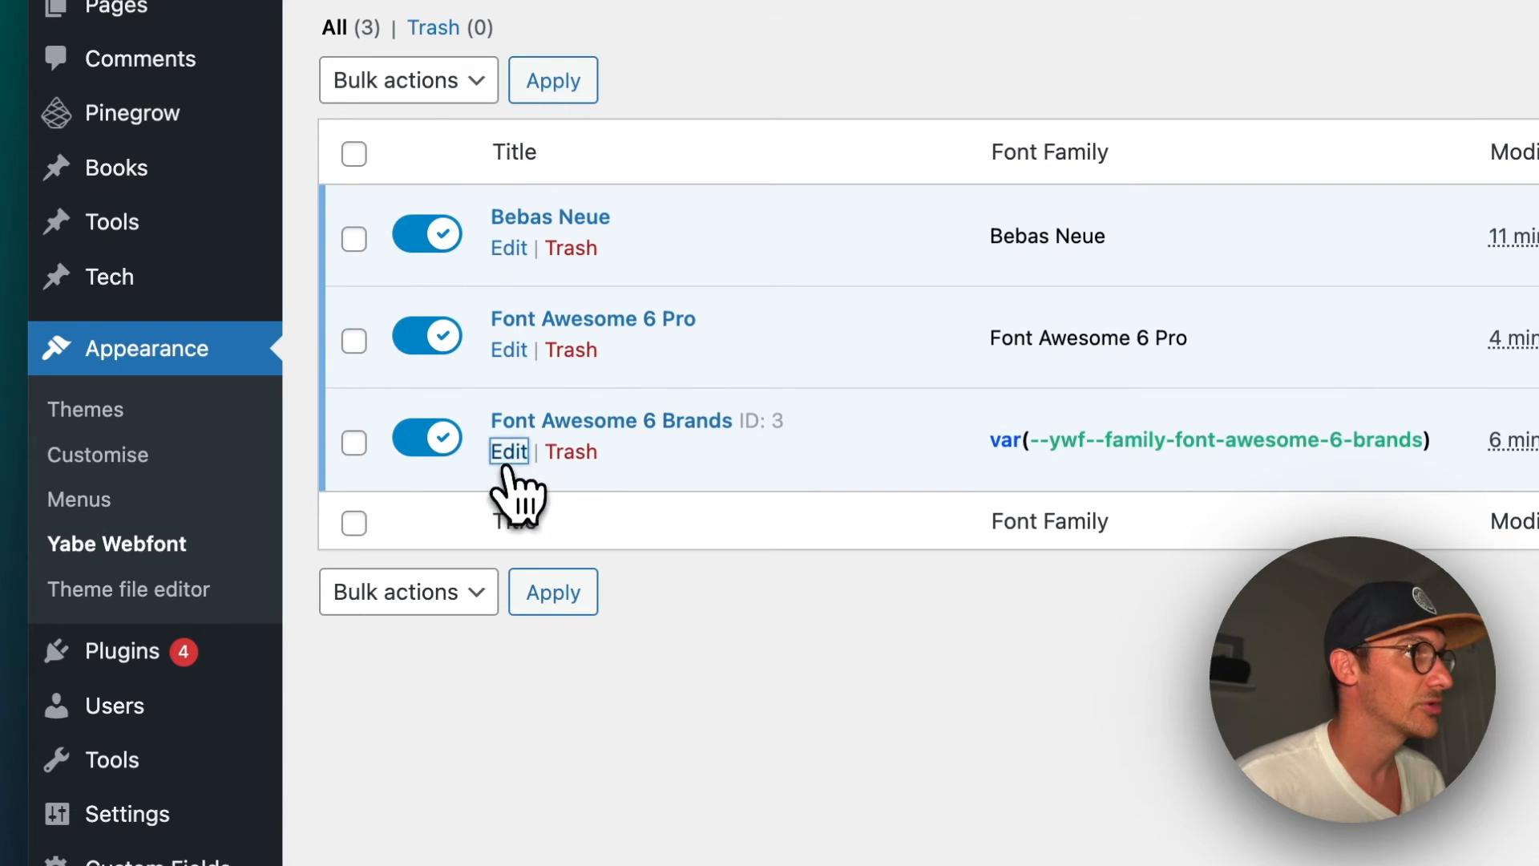
left_click(508, 451)
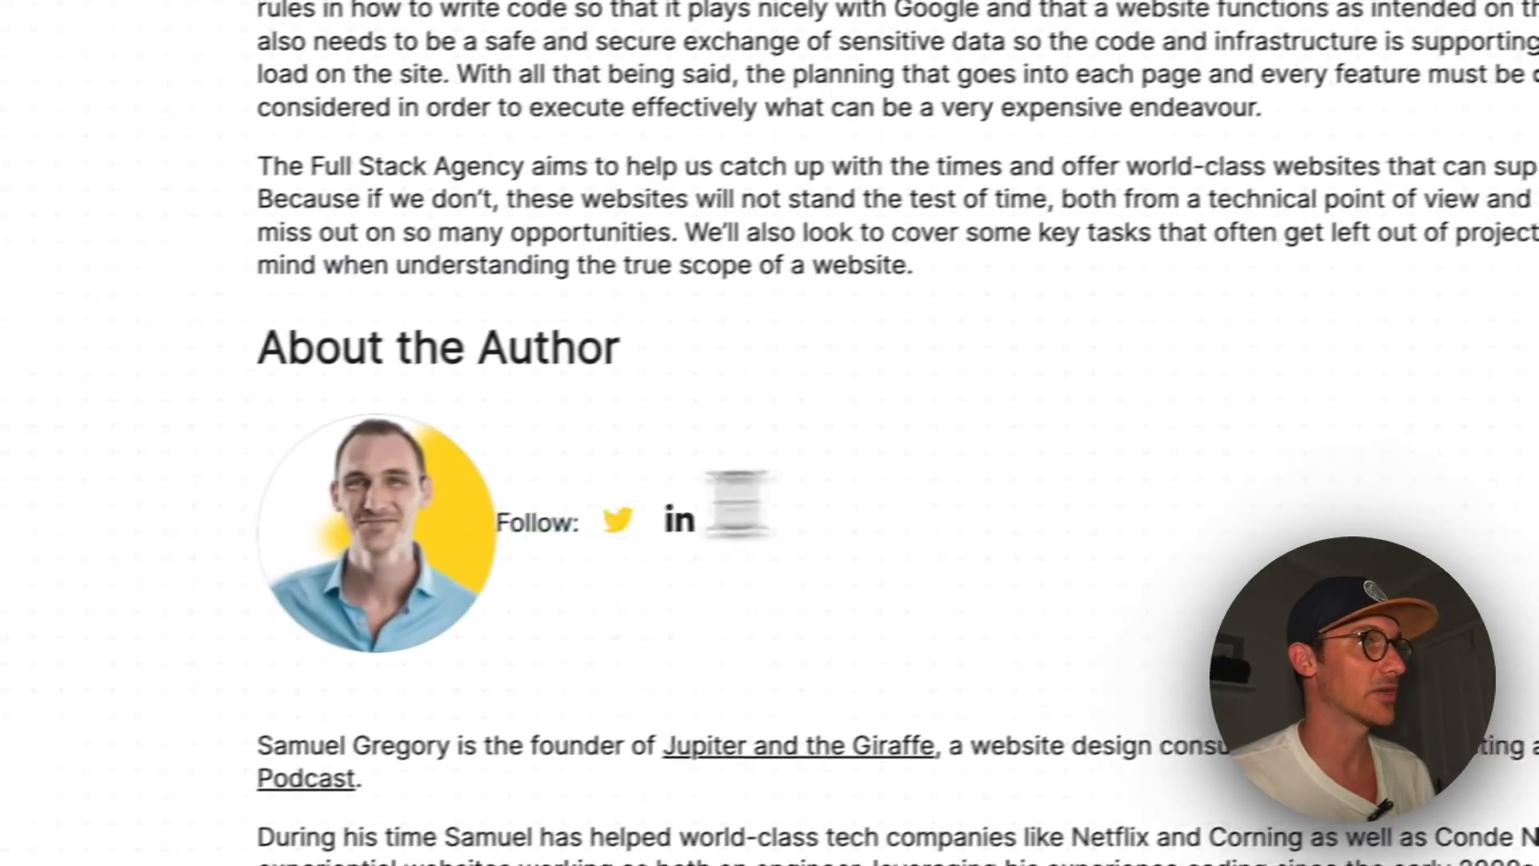
scroll("up", 3)
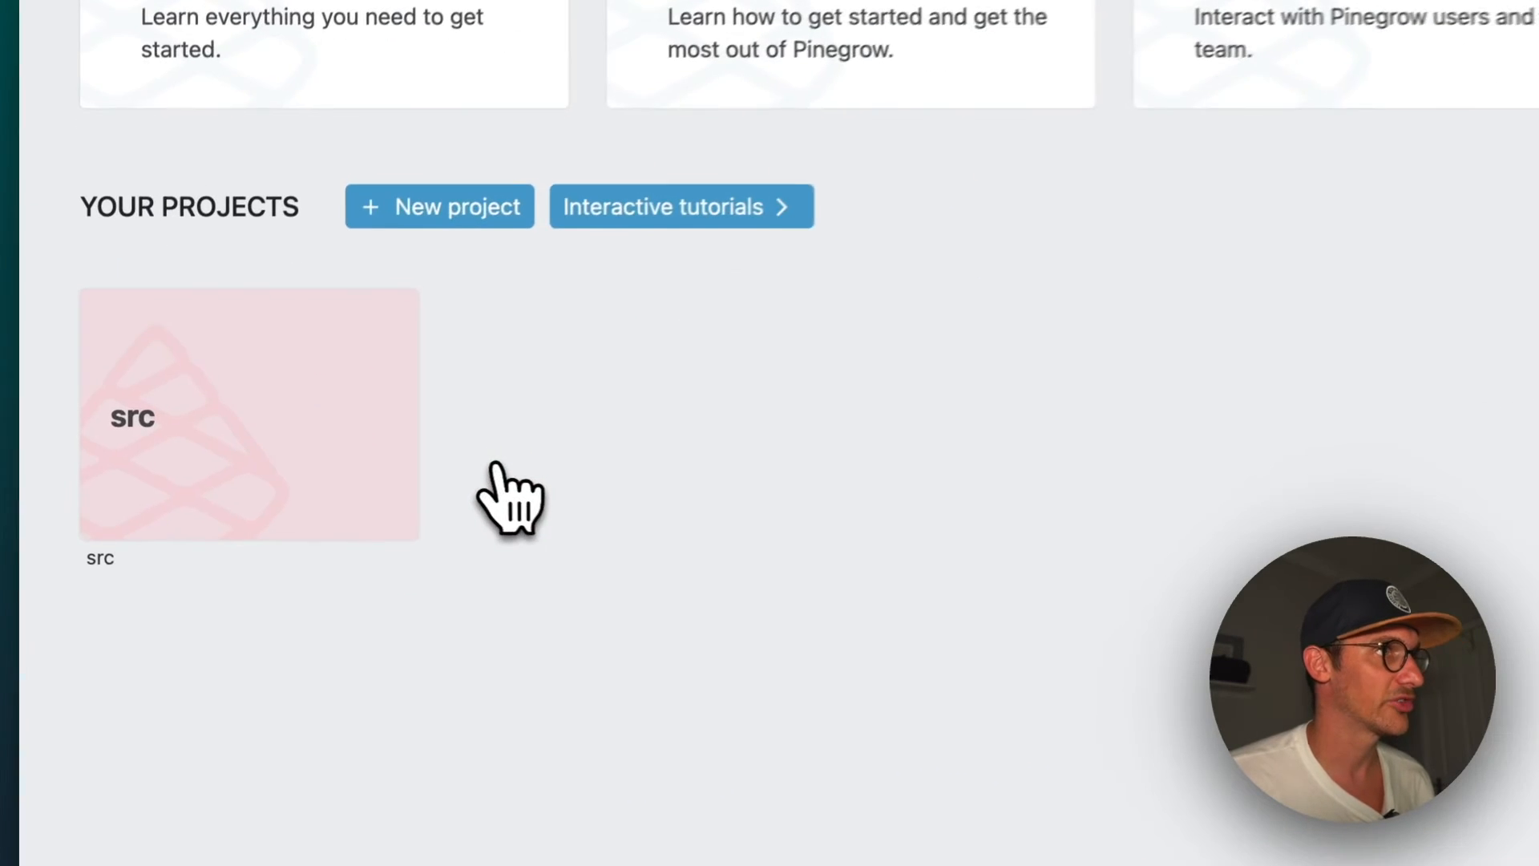
Step: Open the src project and list Typography font families, including Bebas Neue and Font Awesome 6
left_click(249, 414)
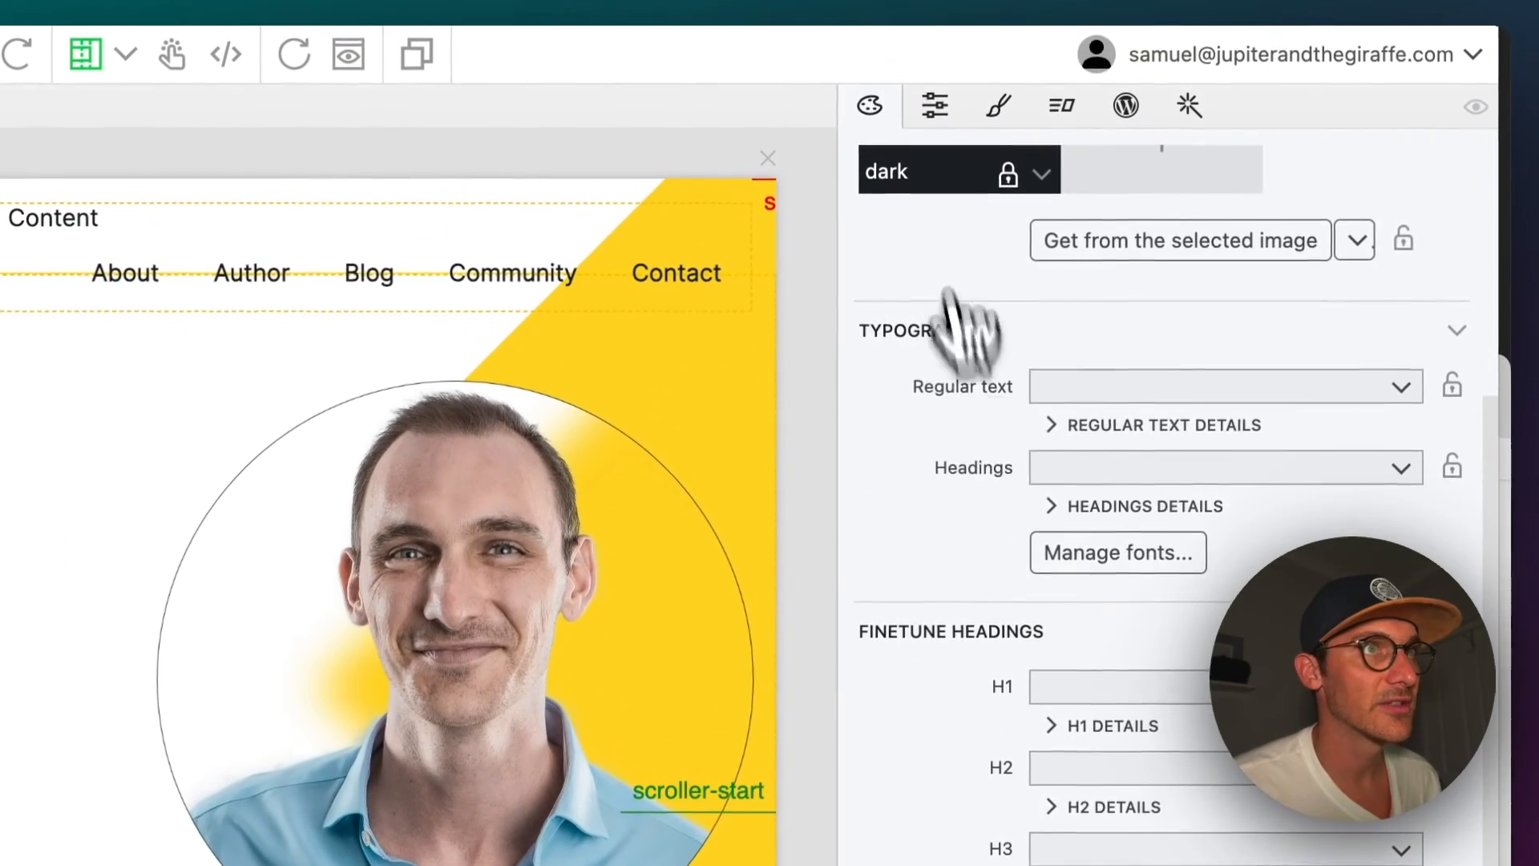
left_click(1424, 397)
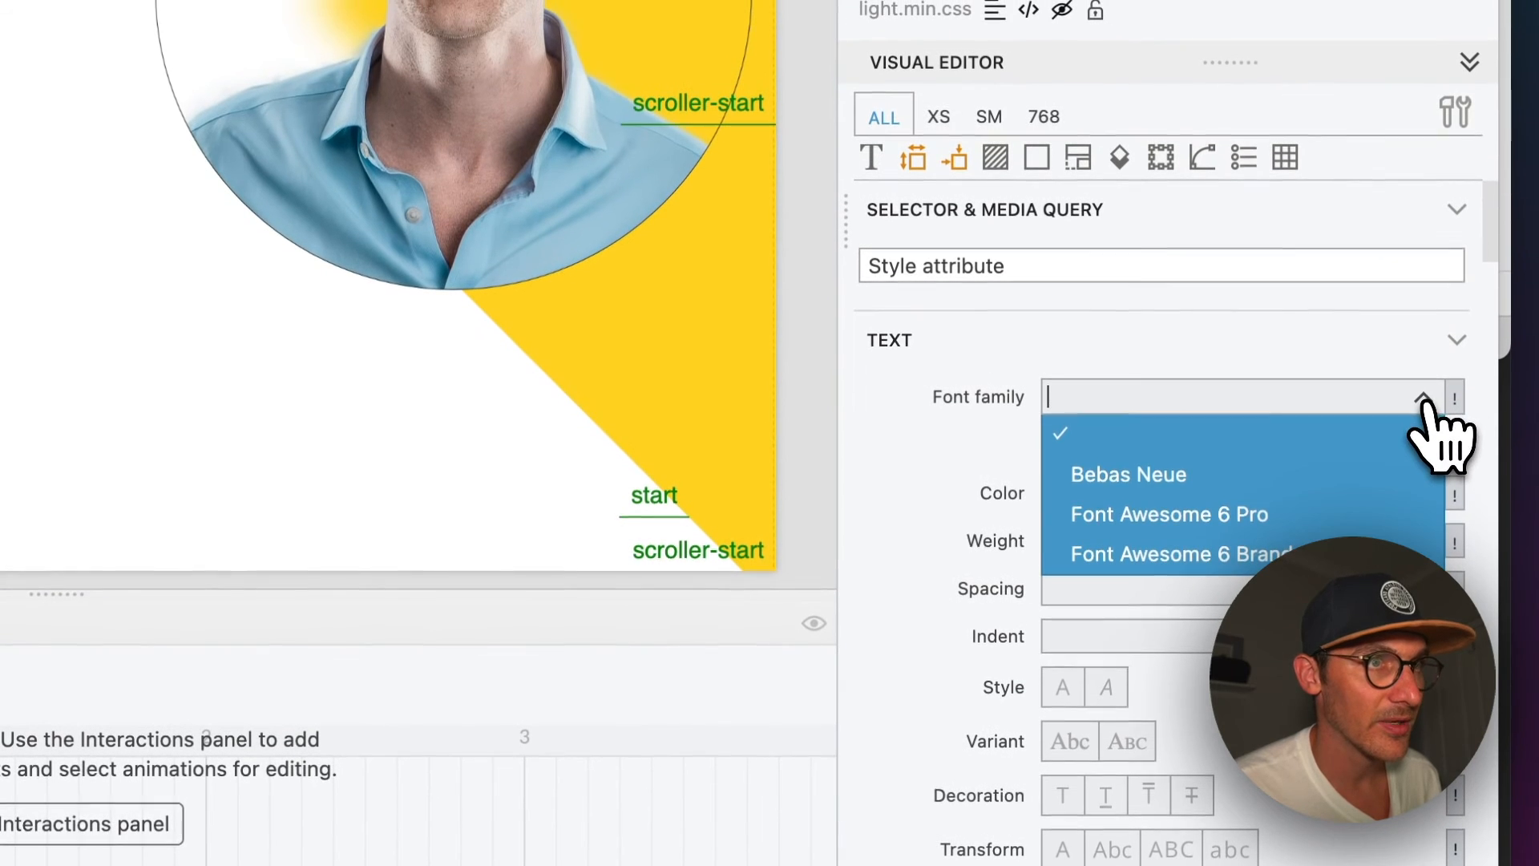
left_click(1168, 515)
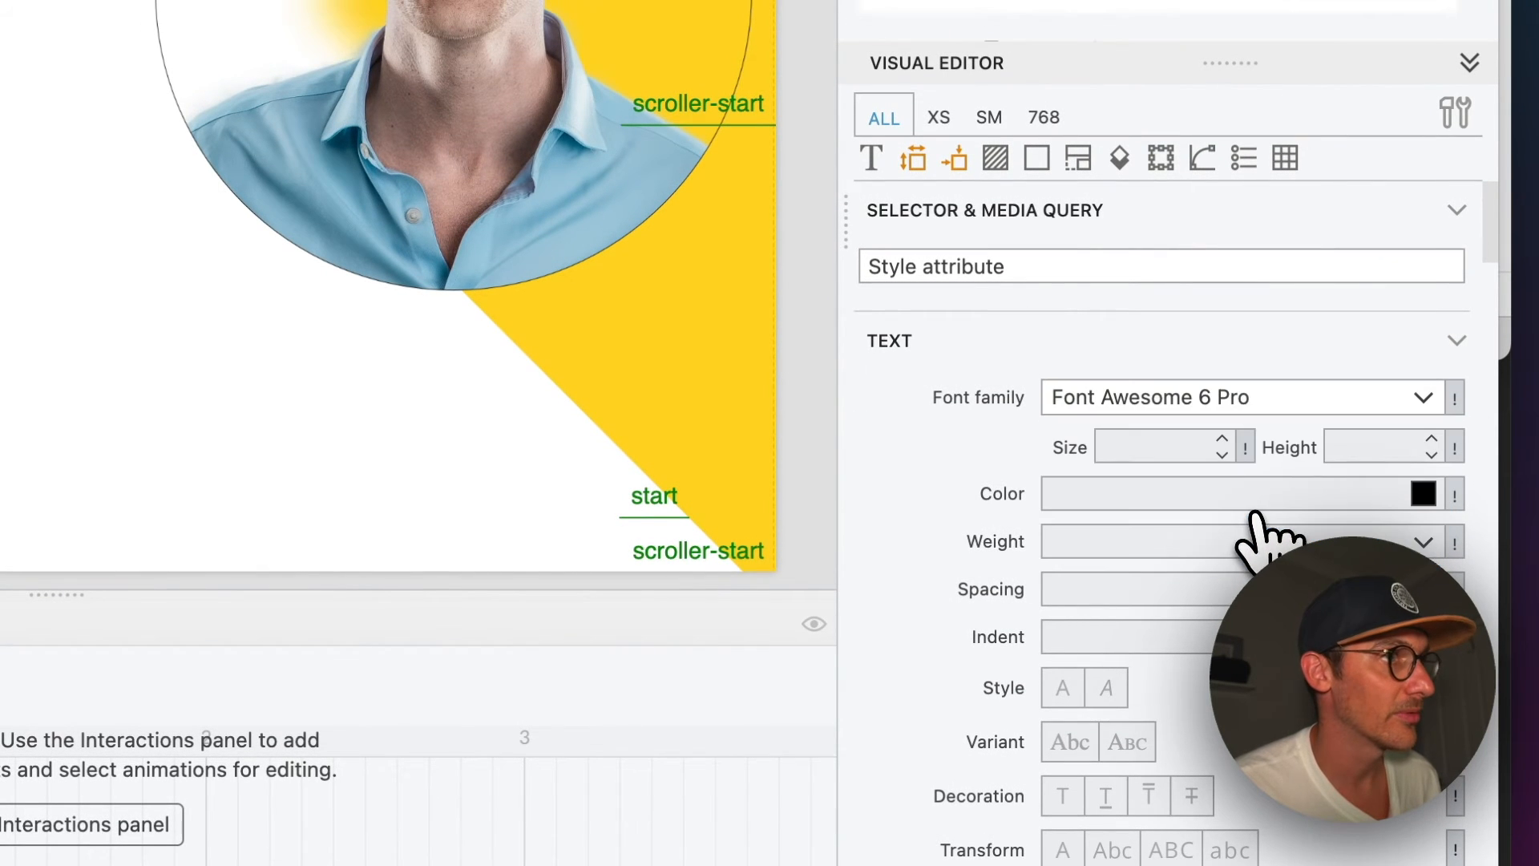
mouse_move(1035, 353)
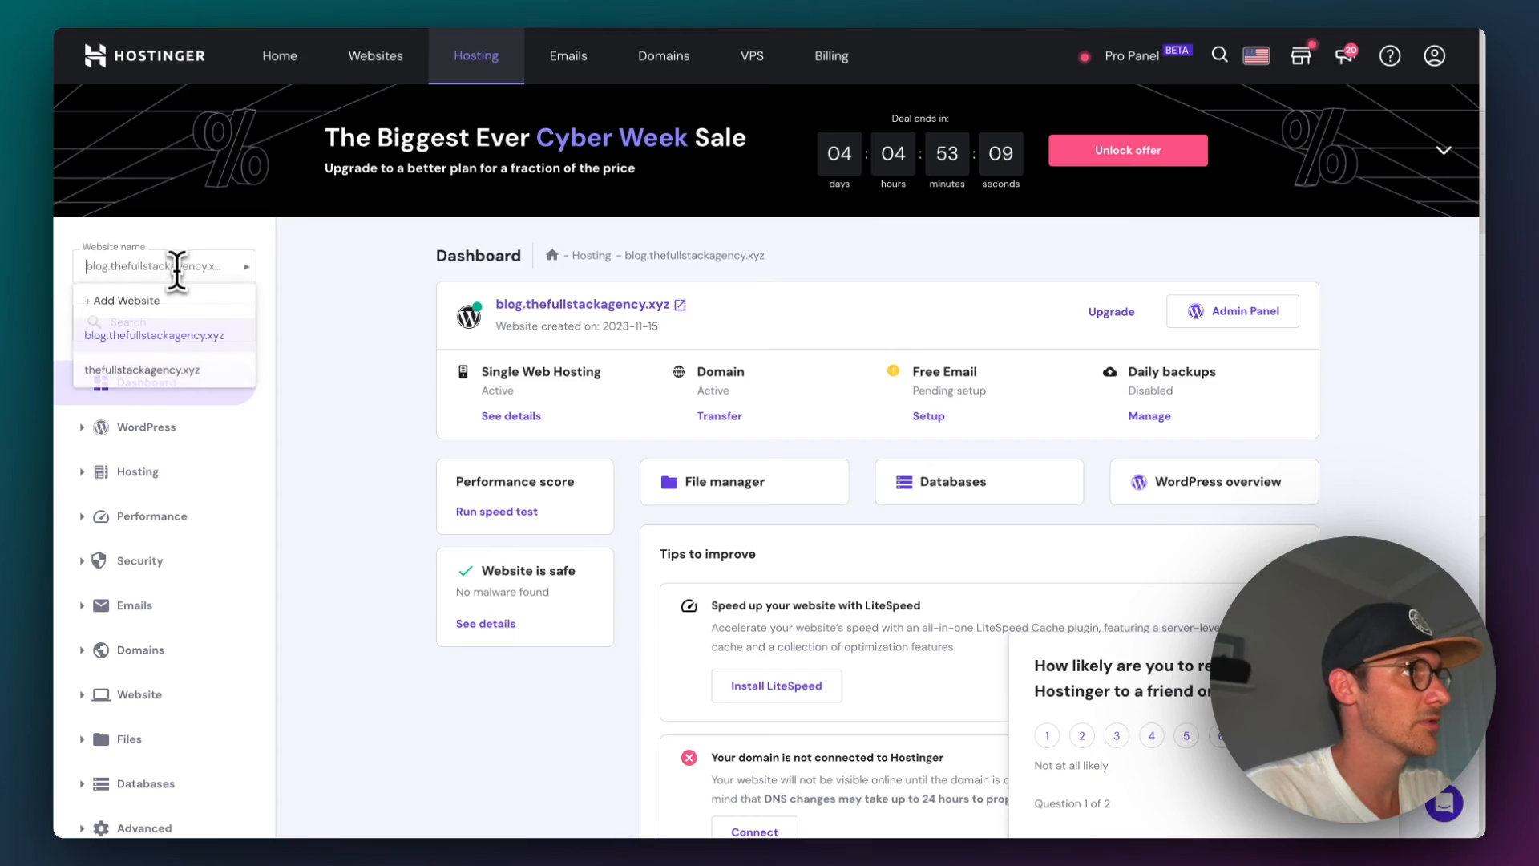
Step: Switch Hostinger to thefullstackagency.xyz and open its file manager
left_click(143, 368)
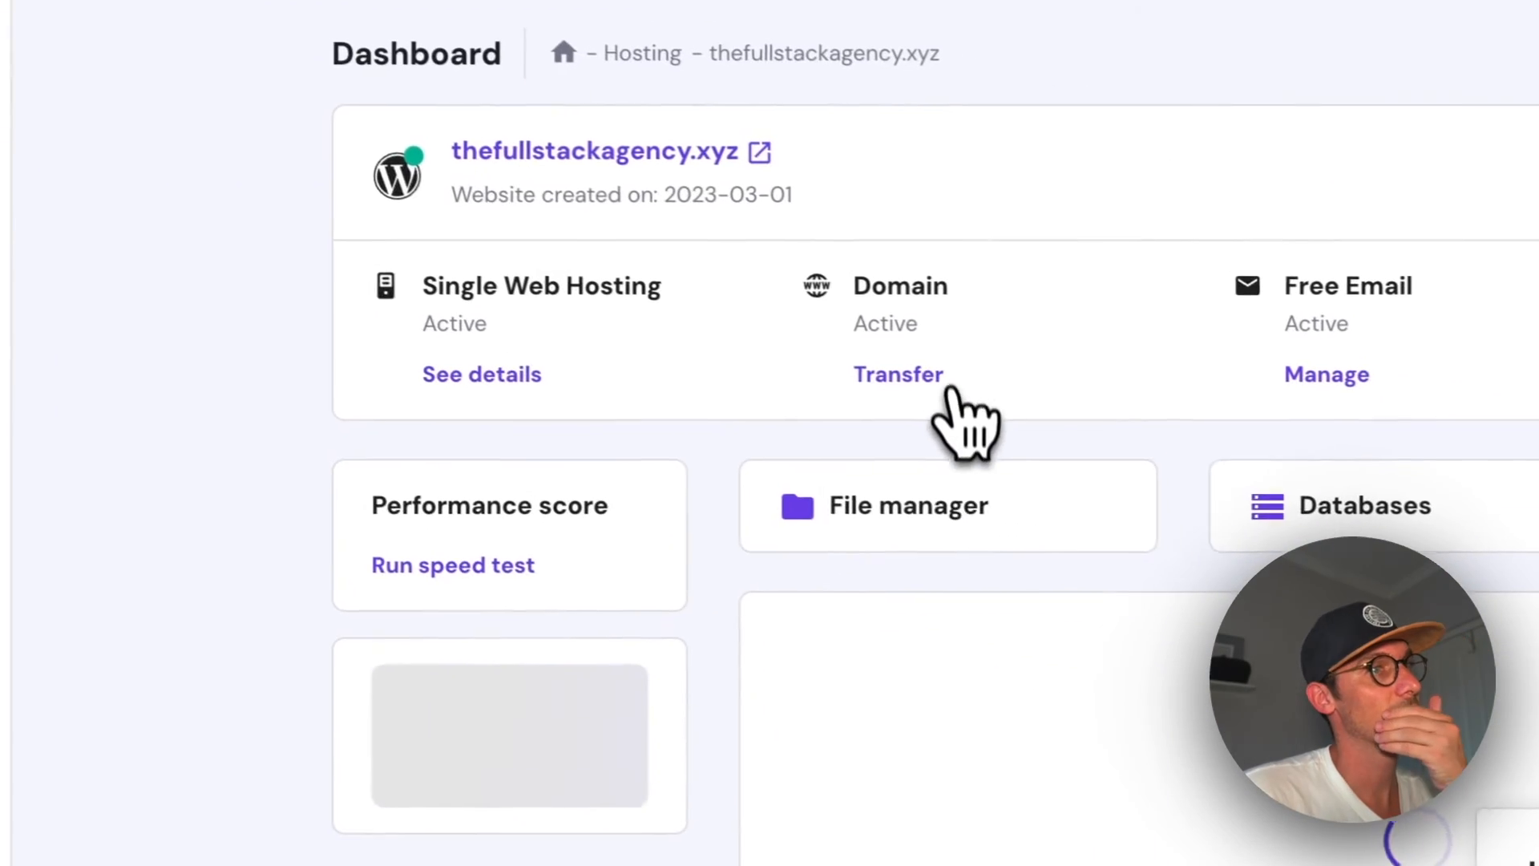
left_click(898, 374)
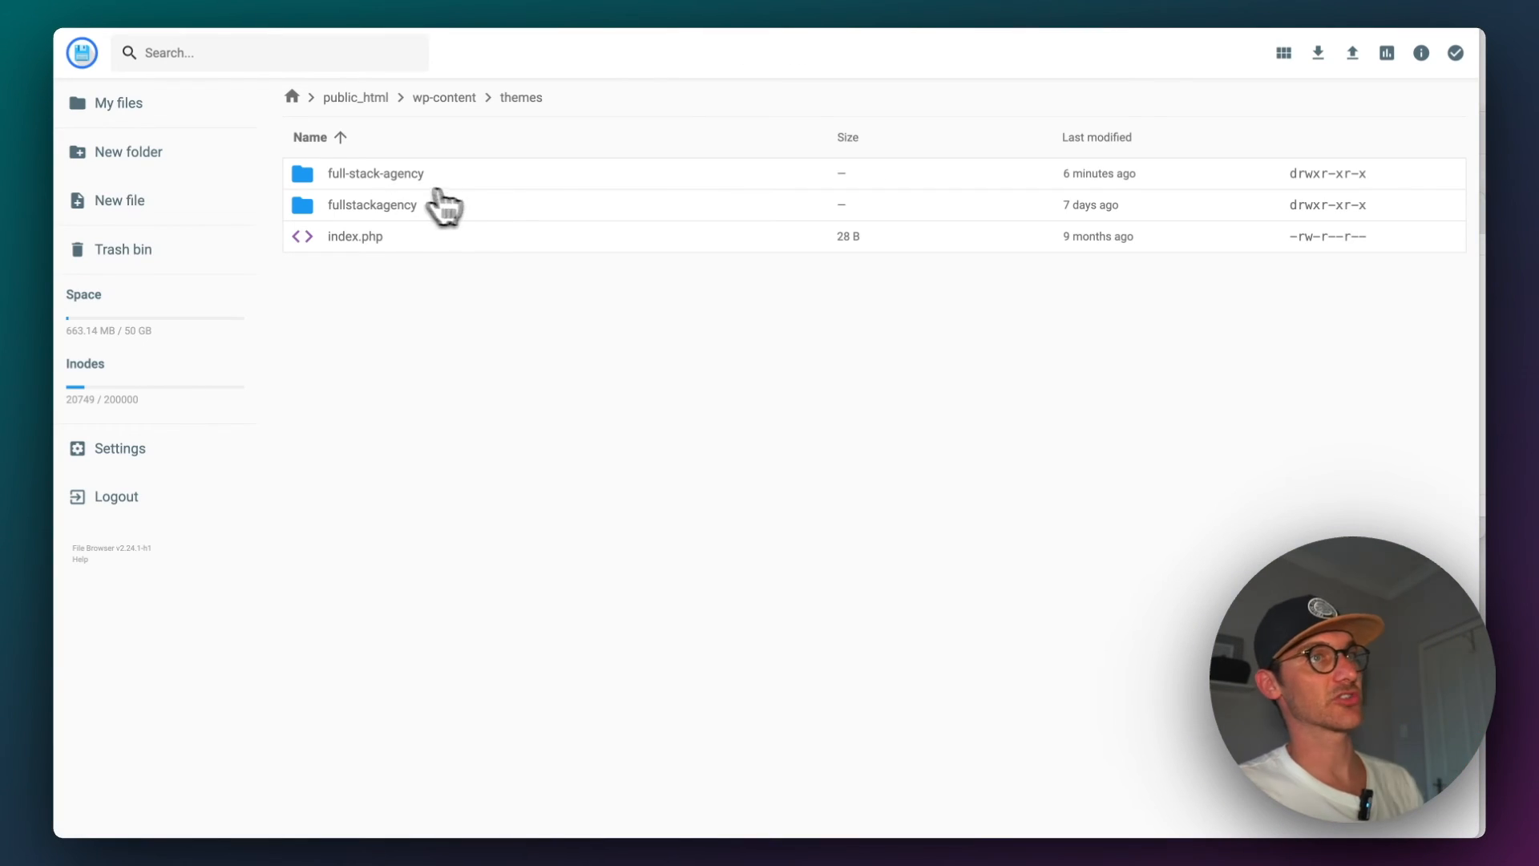
mouse_move(488, 253)
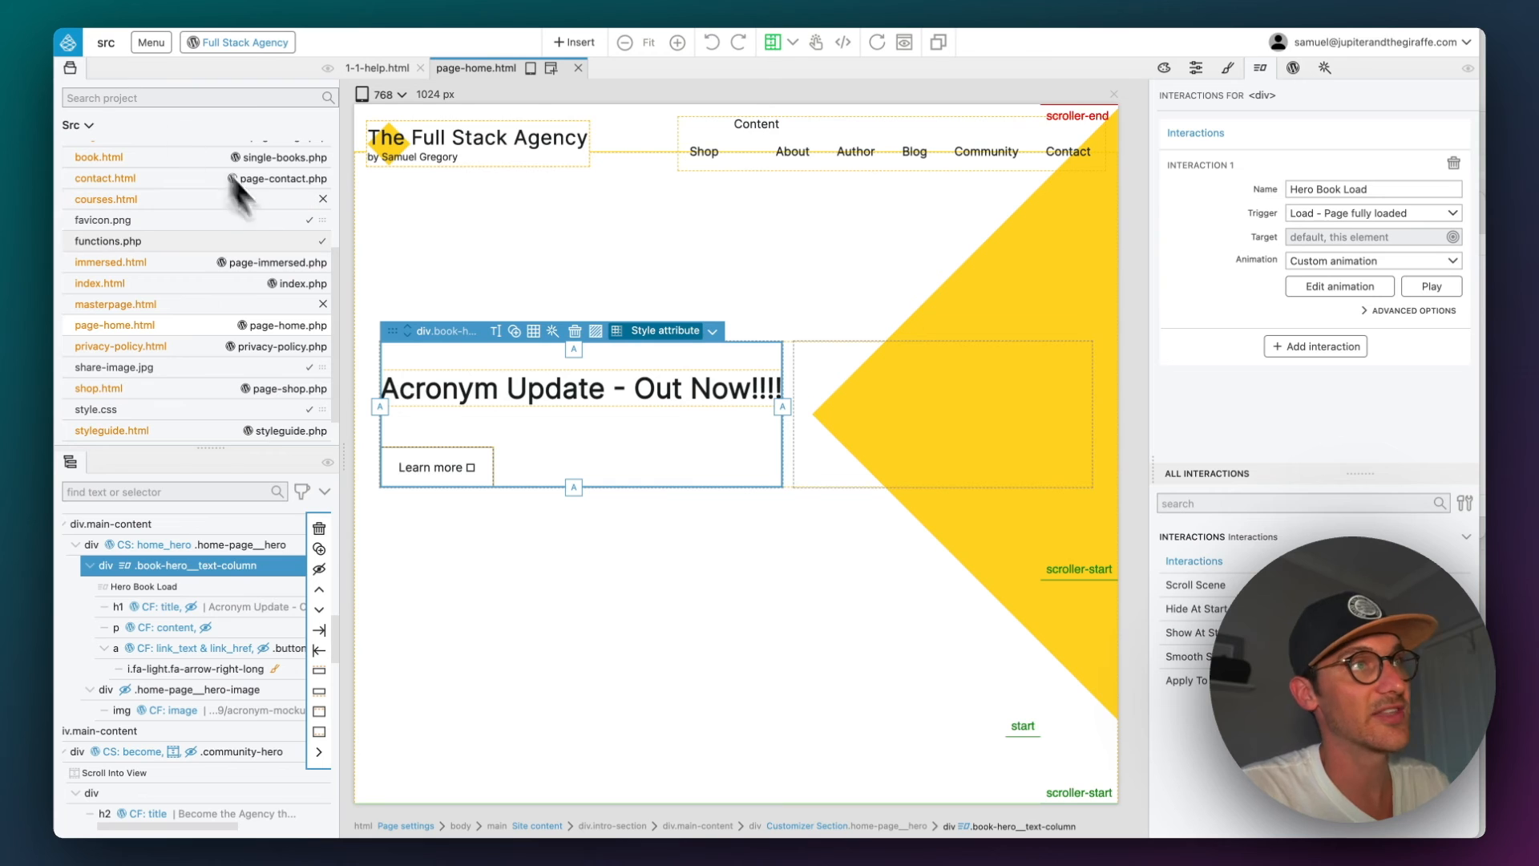
mouse_move(726, 442)
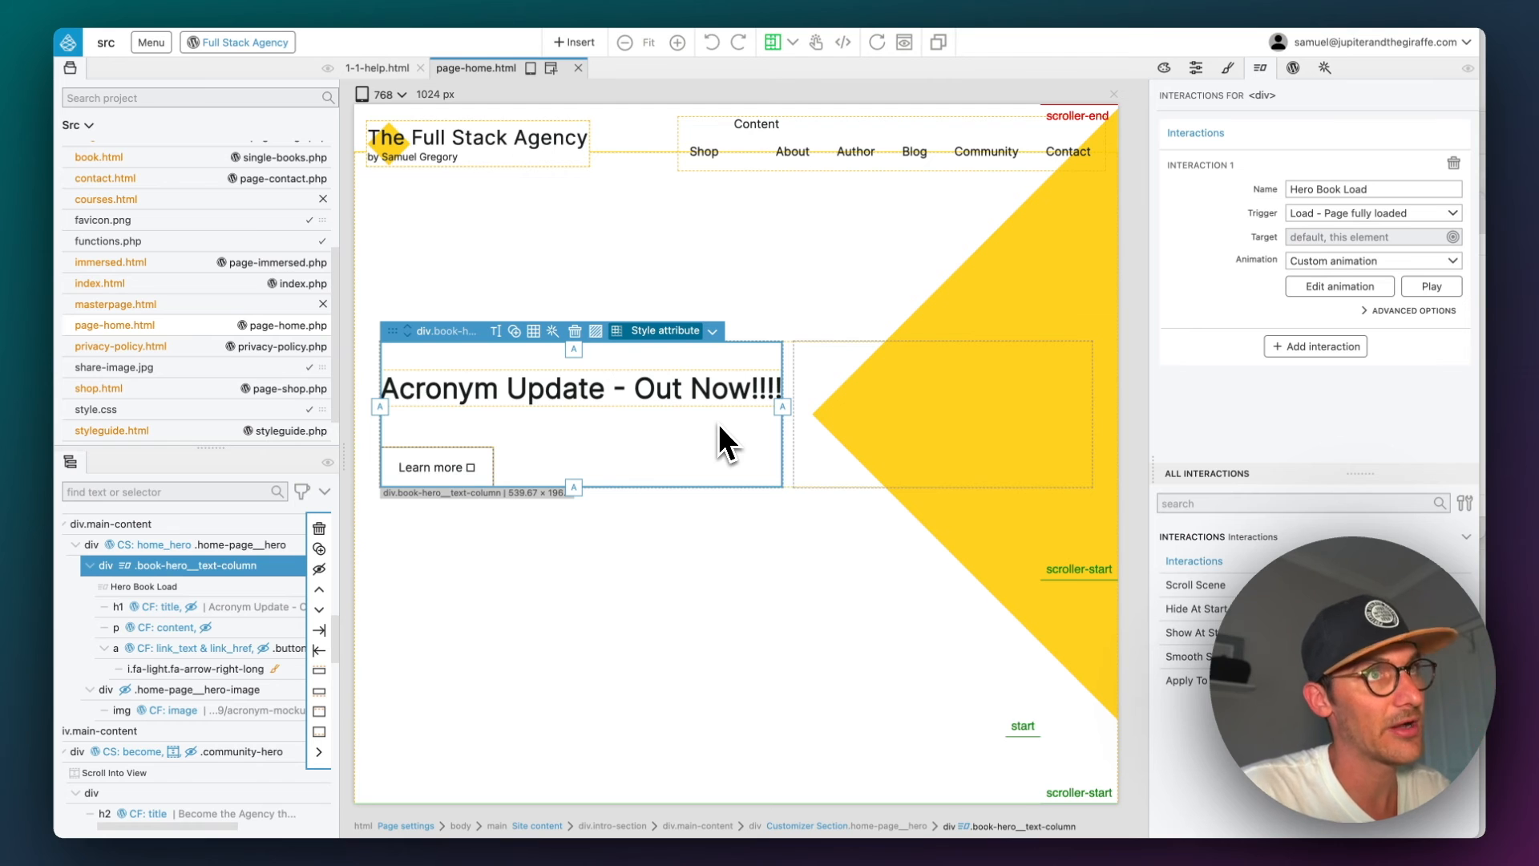
Step: Scroll the page-home.html canvas, then return to the WordPress Dashboard from the account menu
scroll("up", 3)
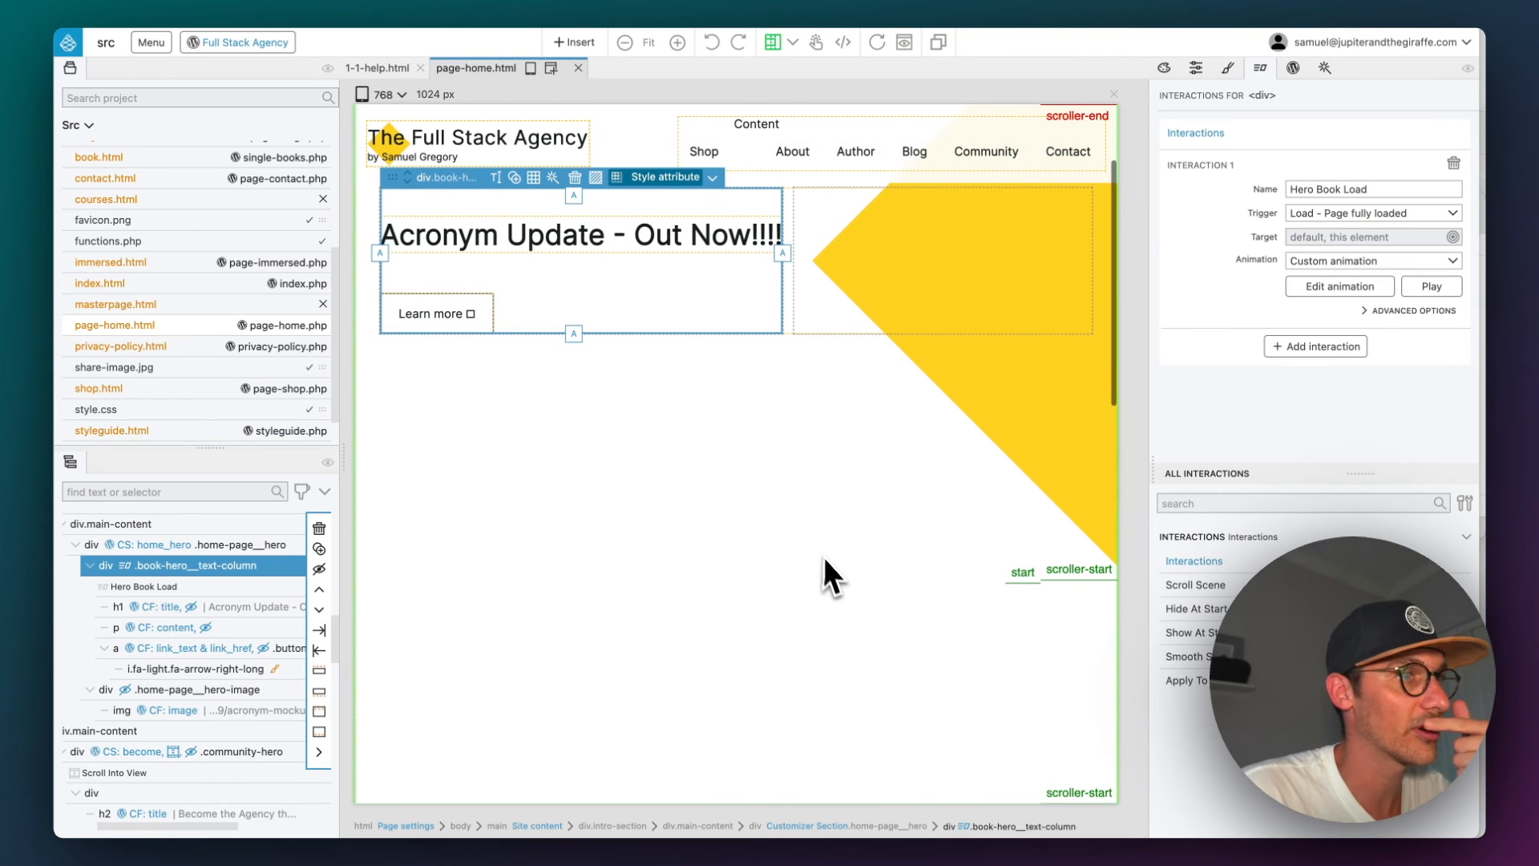
scroll("down", 3)
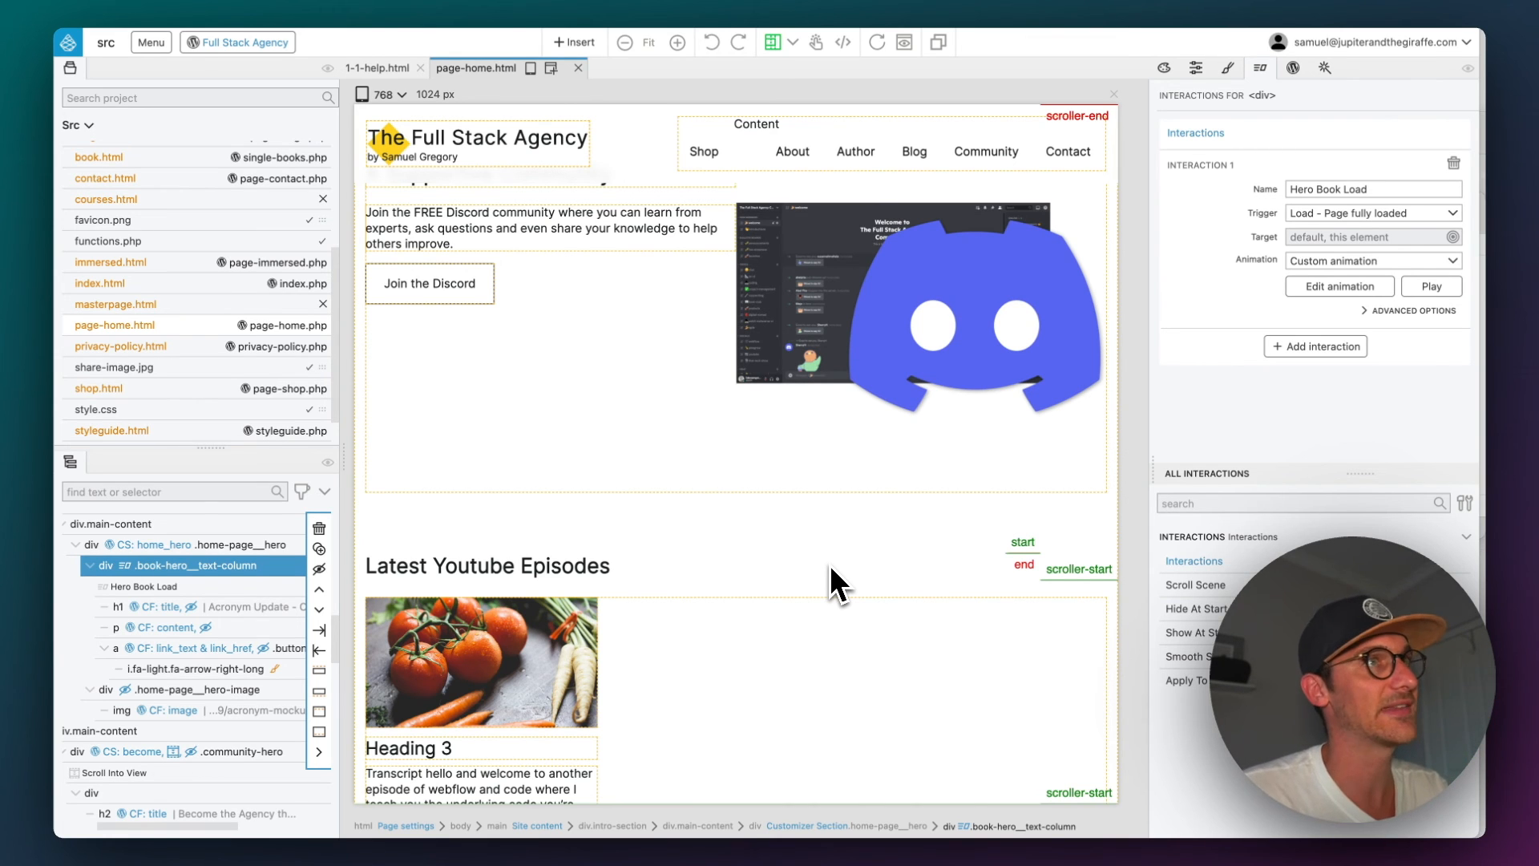
mouse_move(1068, 223)
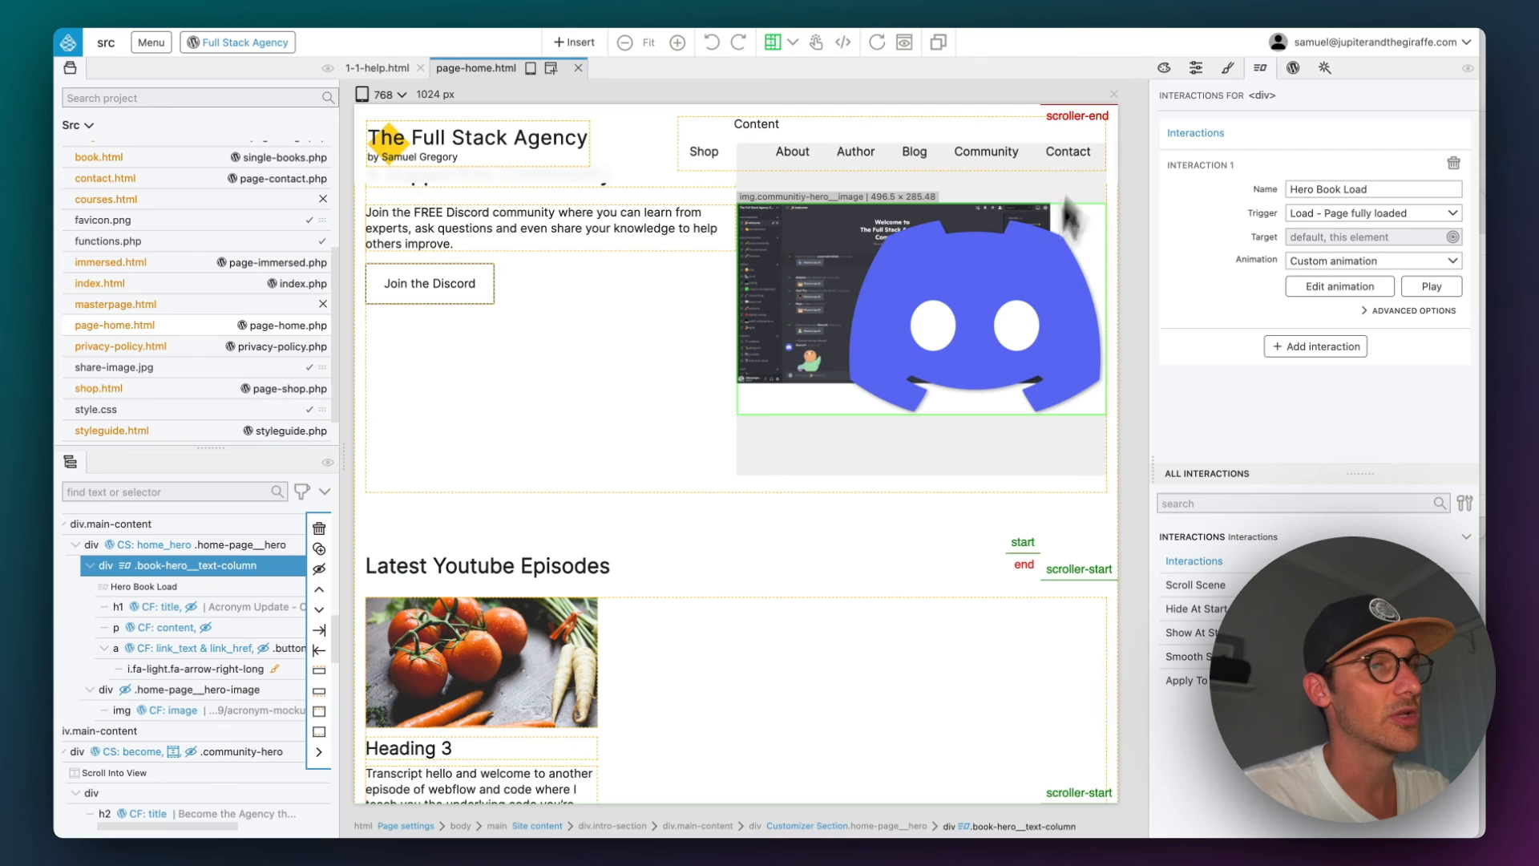
mouse_move(1044, 327)
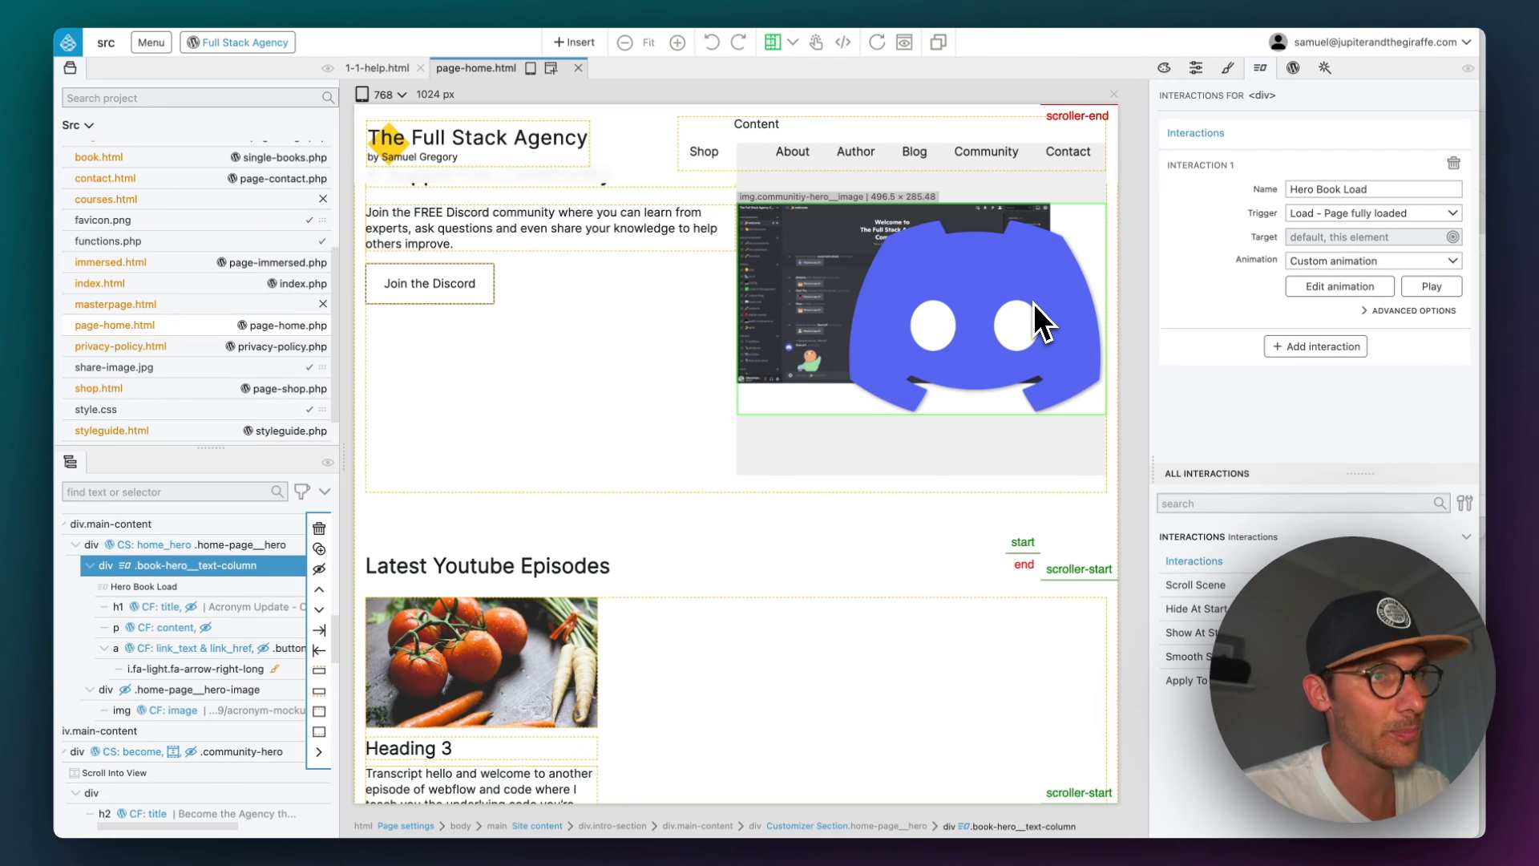
mouse_move(1019, 324)
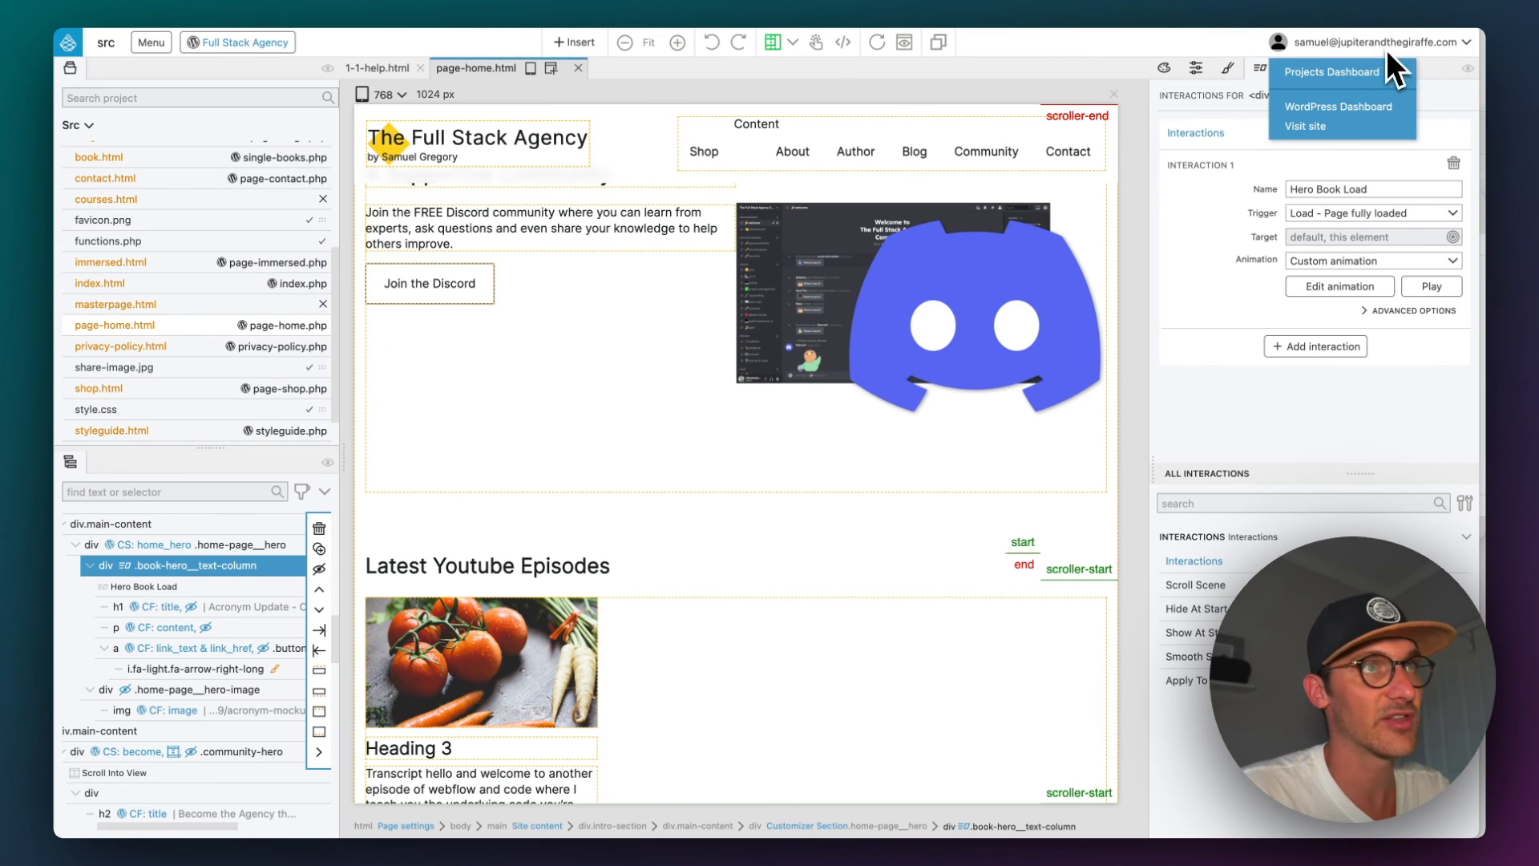
mouse_move(1339, 106)
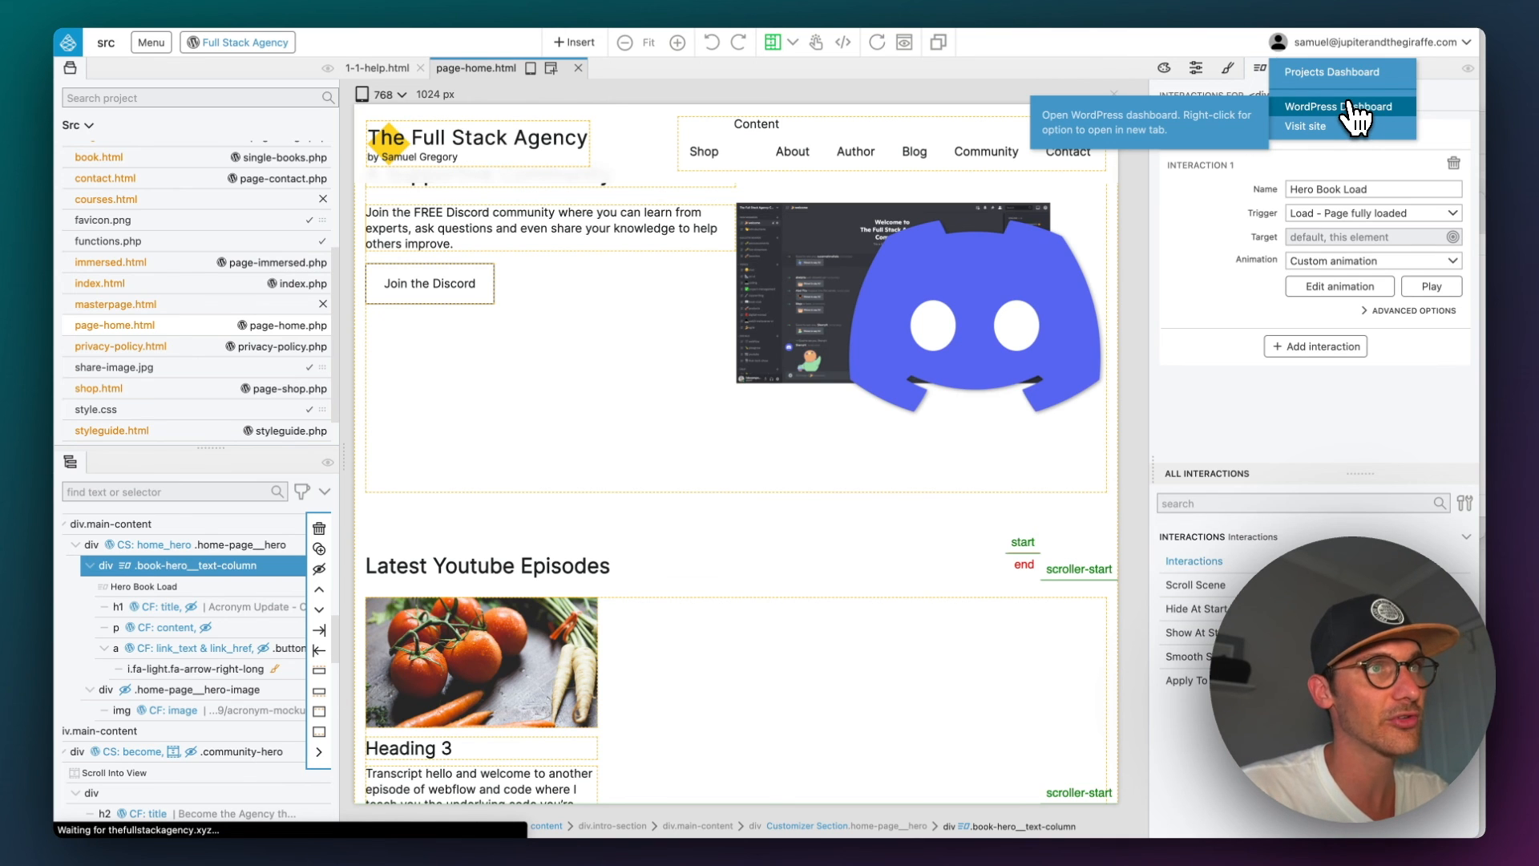
left_click(1338, 105)
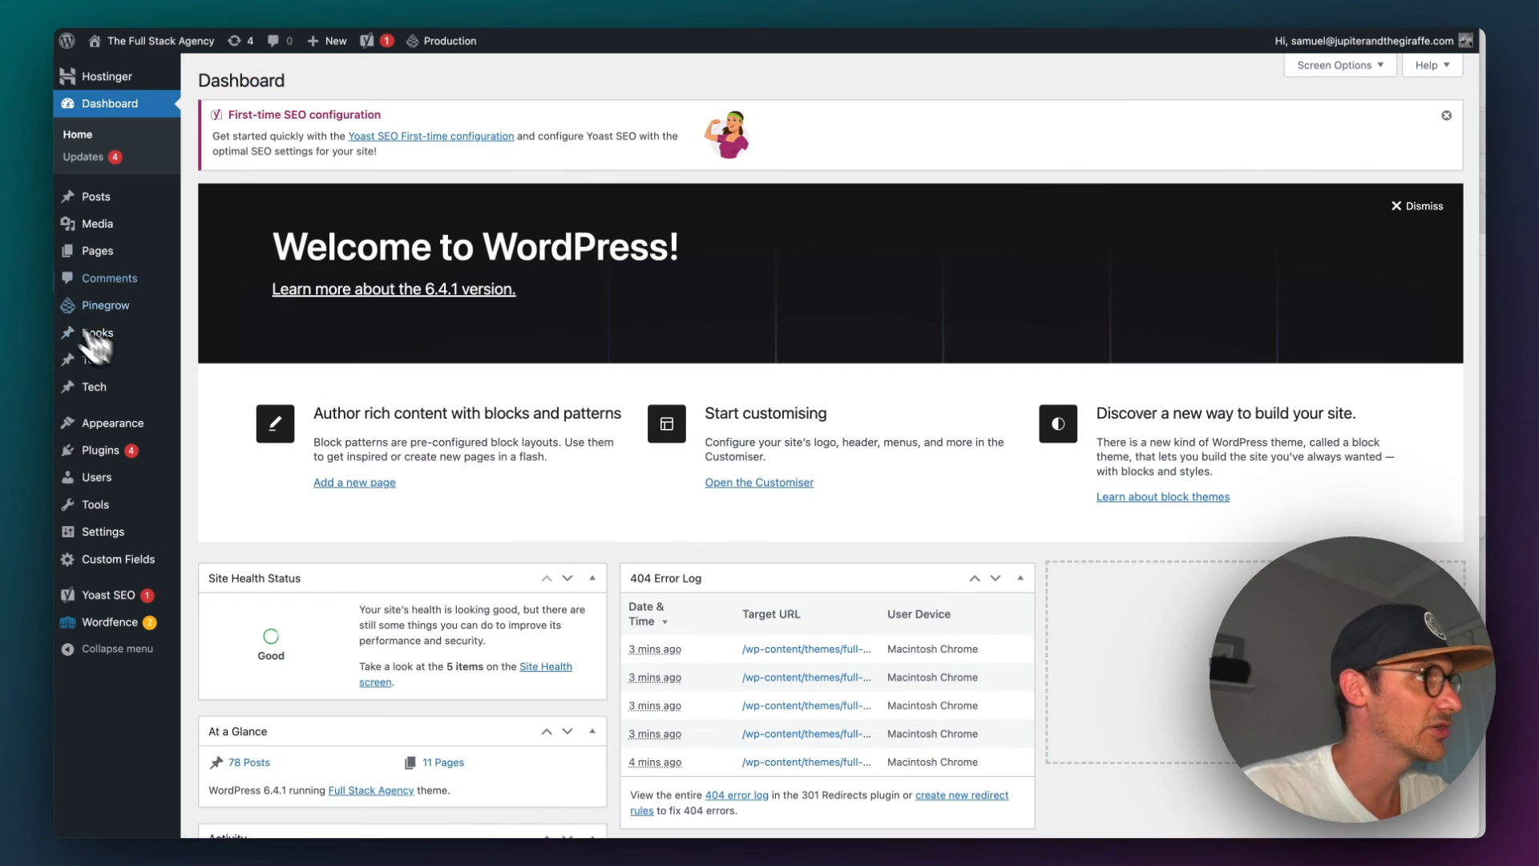